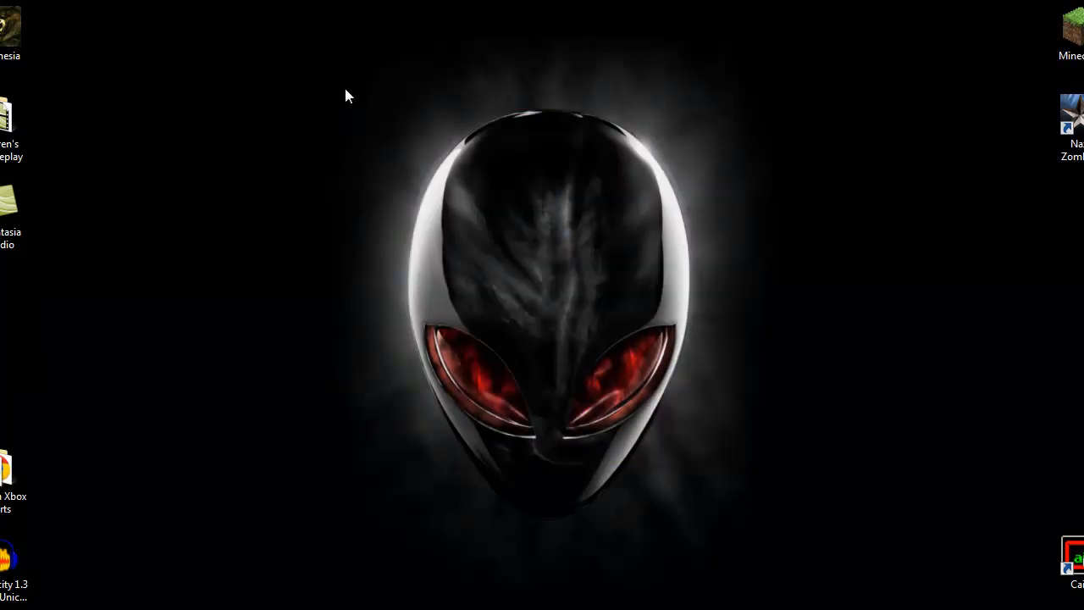
Open the saved Custom Maps bookmark for the World at War custom zombie maps thread.
drag(346, 95, 460, 211)
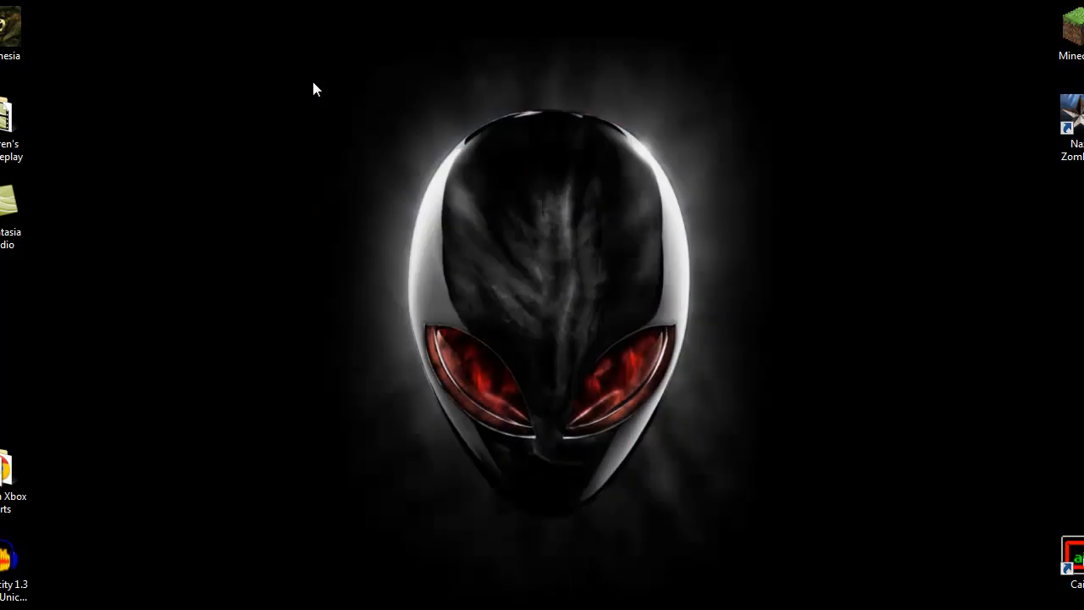
mouse_move(819, 524)
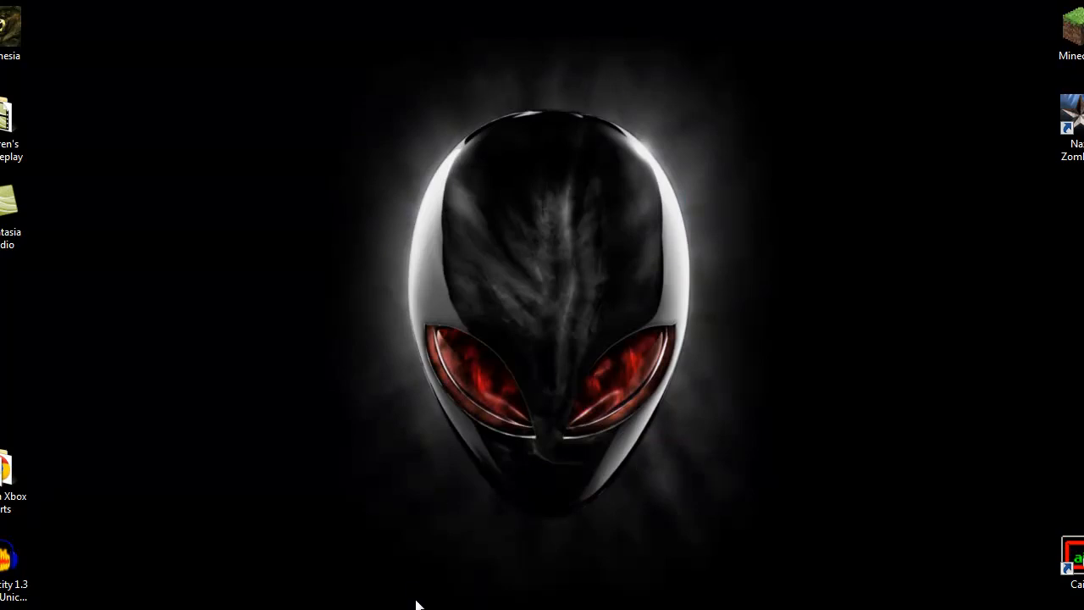
mouse_move(447, 142)
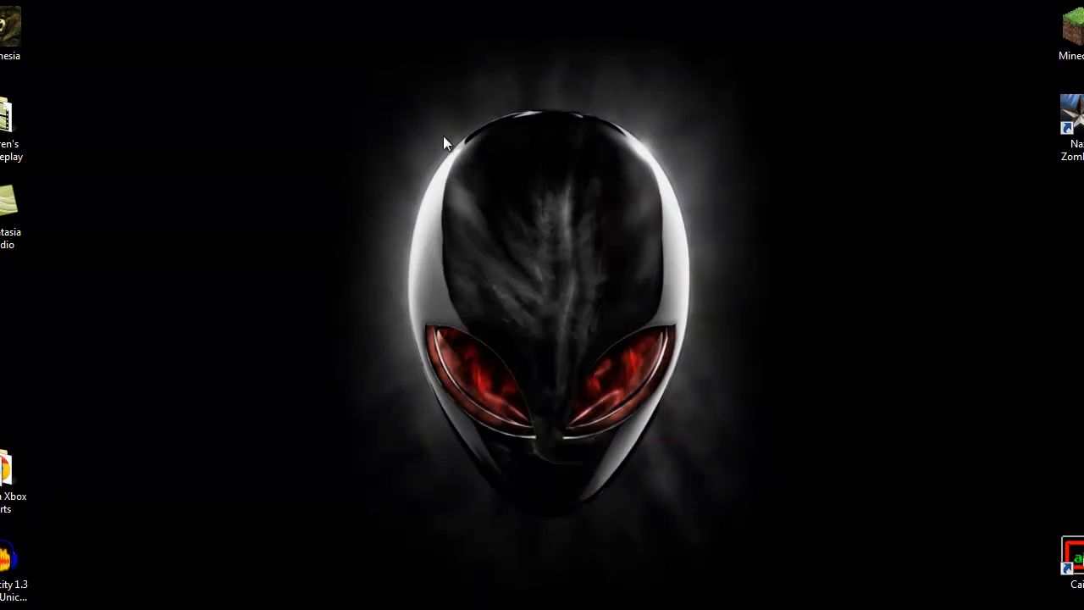
drag(1071, 127, 572, 127)
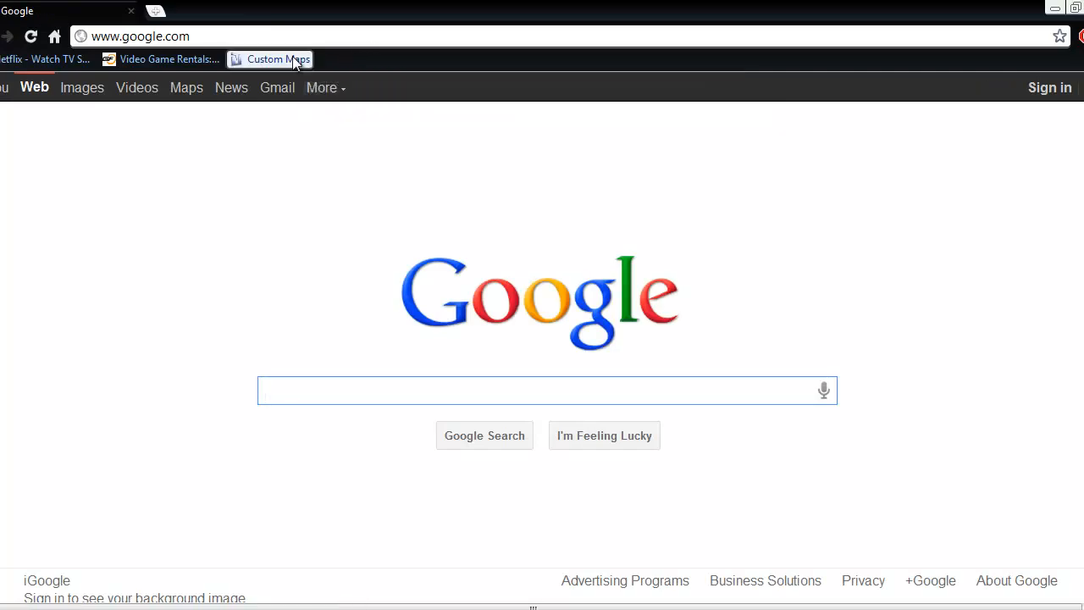
click(278, 58)
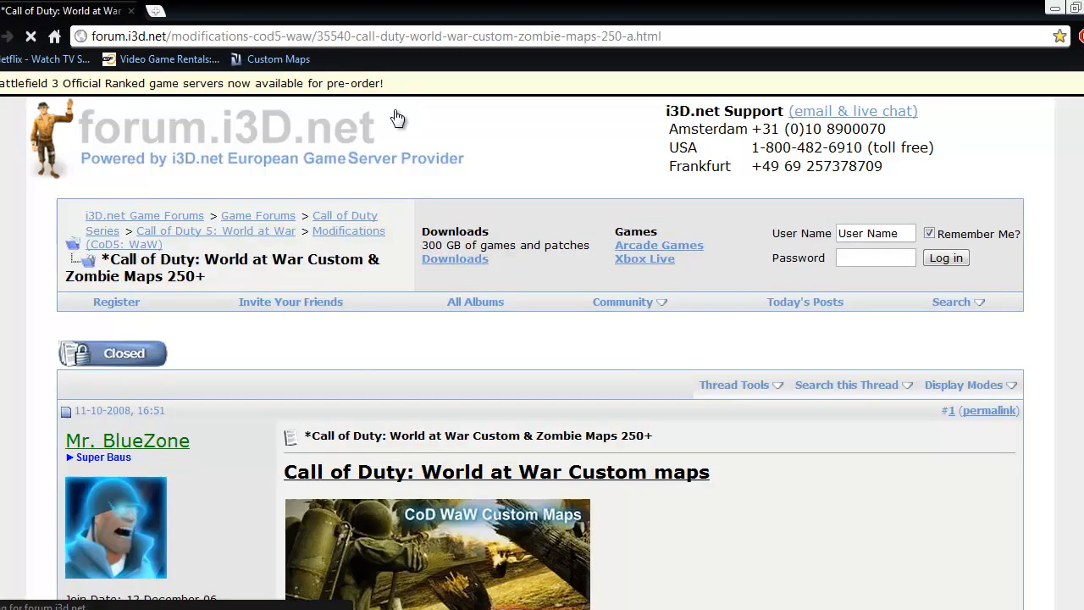
Scroll down past the MP maps through the Index Zombie Maps list toward the top 5 downloads.
scroll(down, 3)
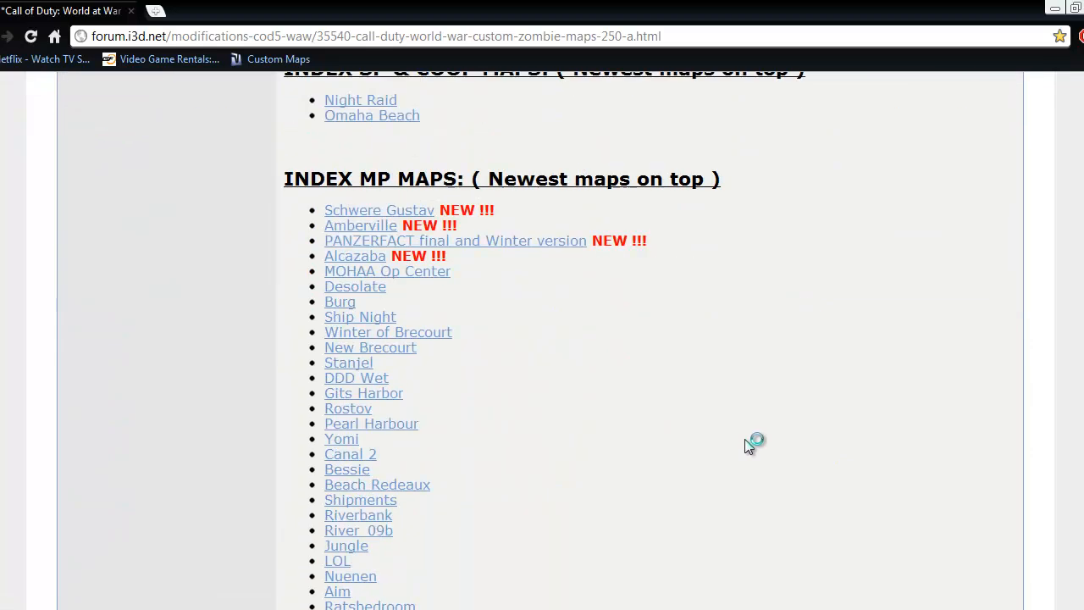
scroll(down, 3)
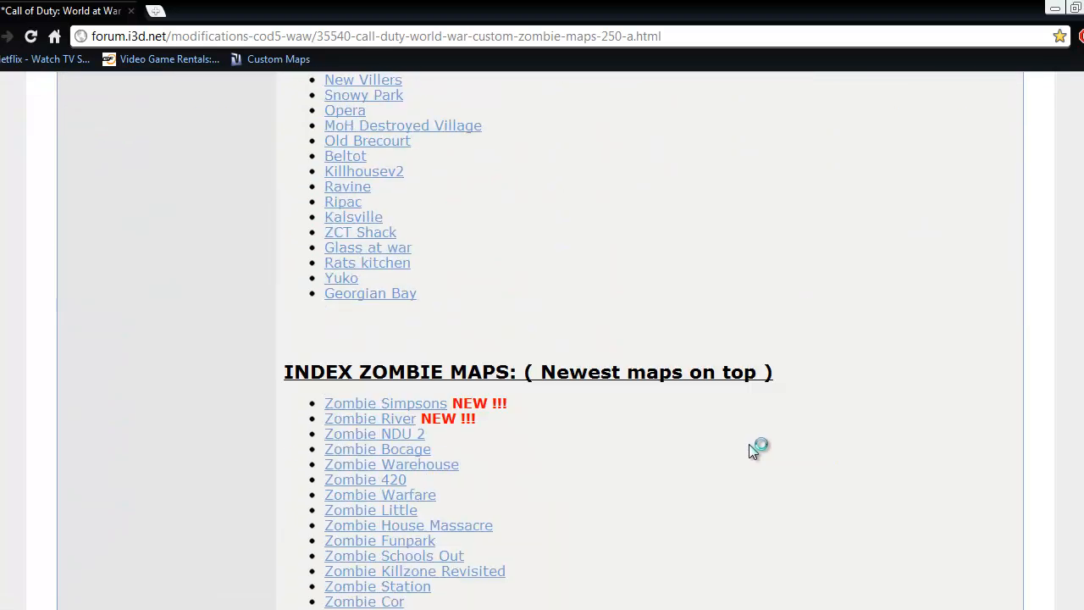
scroll(down, 3)
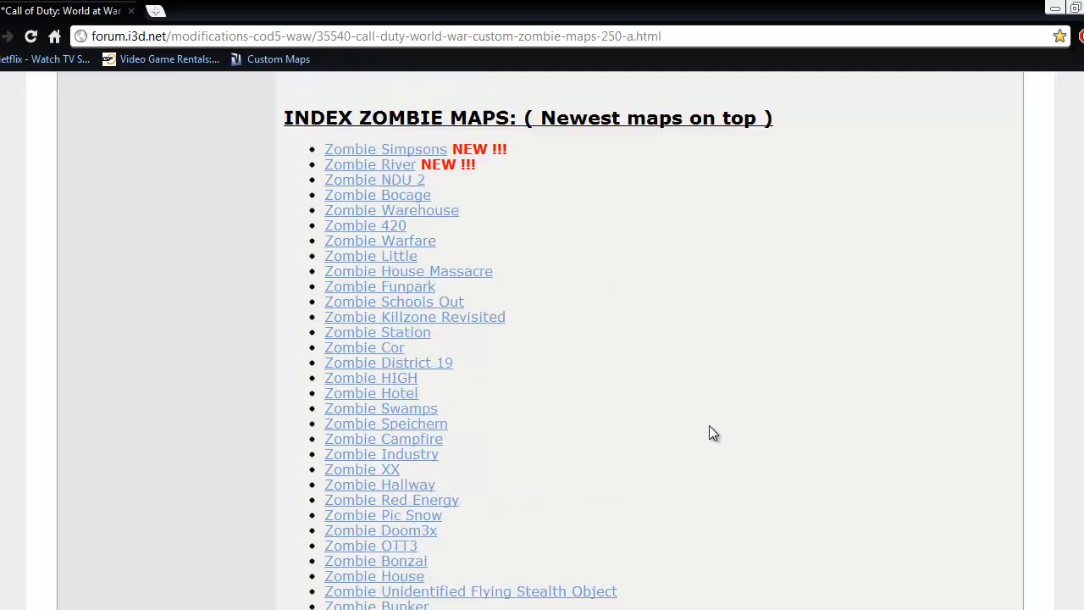
scroll(down, 3)
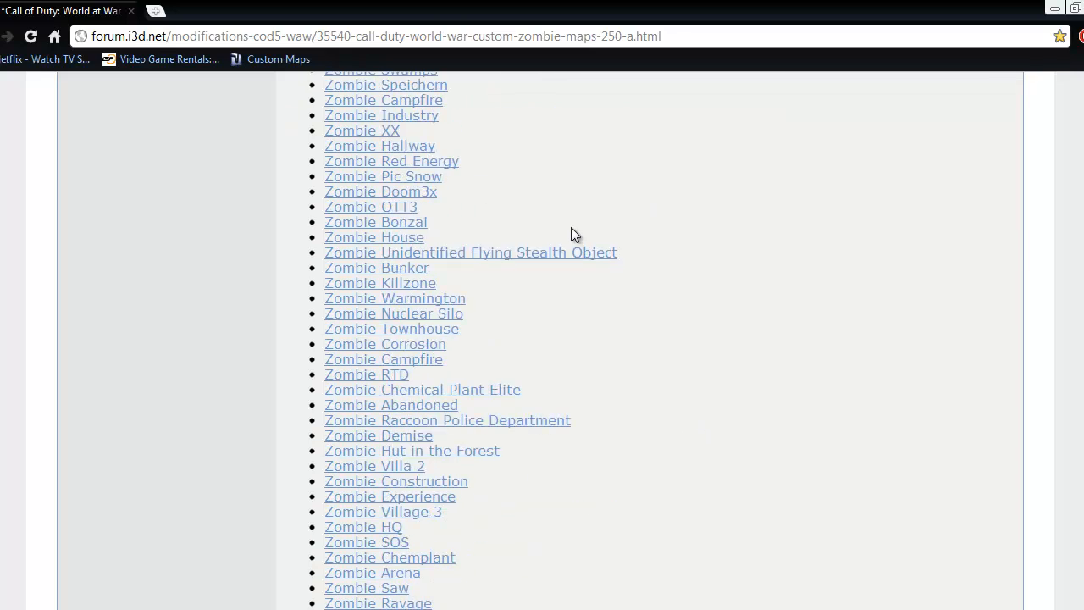
scroll(down, 3)
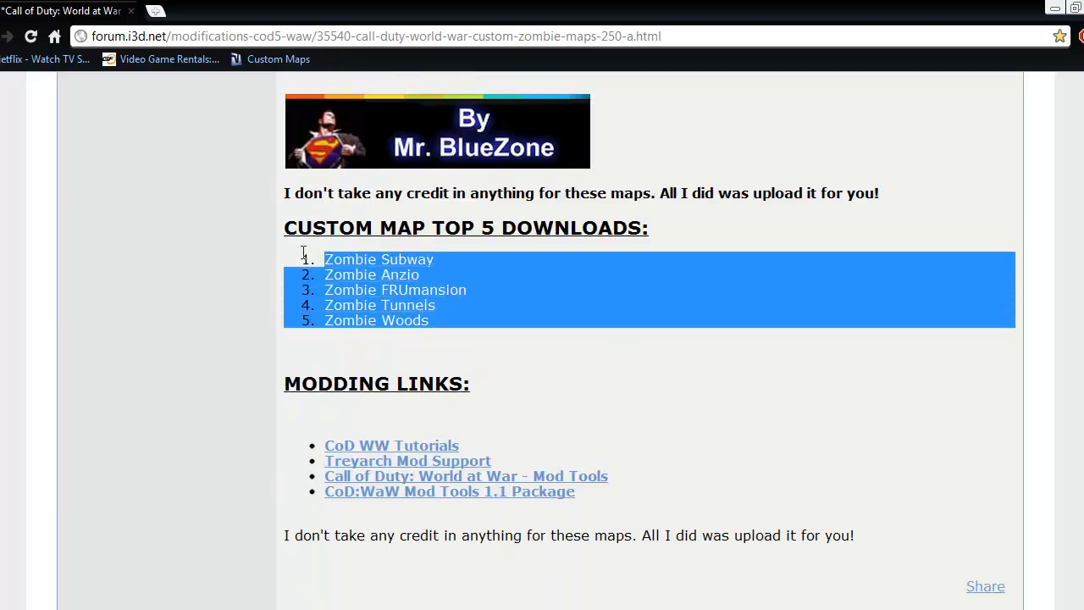
Clear the highlight and browse up and down through the long zombie map list.
click(464, 319)
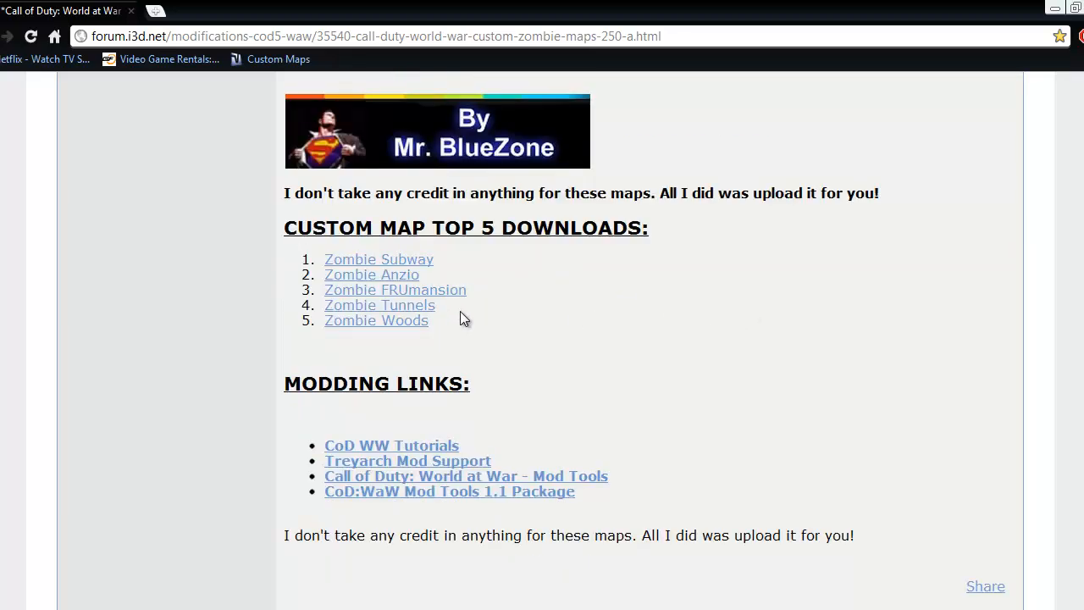
mouse_move(663, 337)
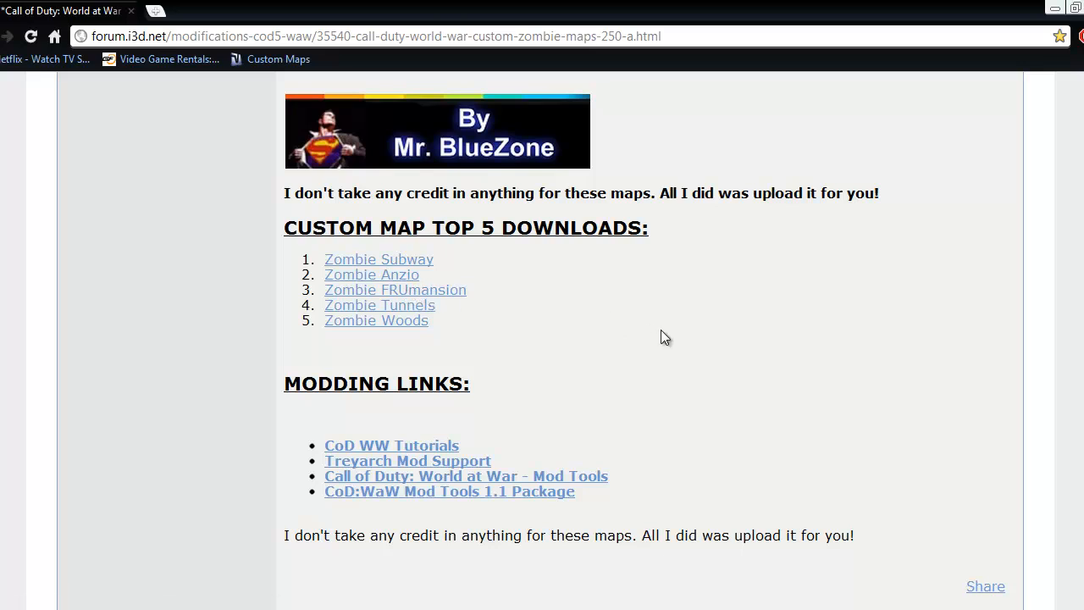
mouse_move(732, 340)
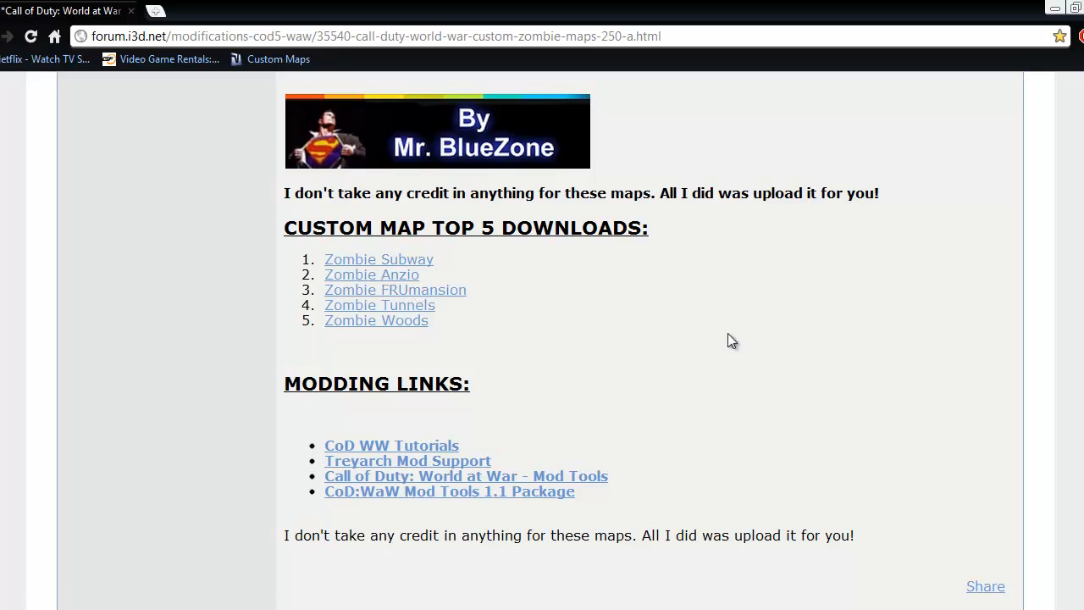
scroll(down, 3)
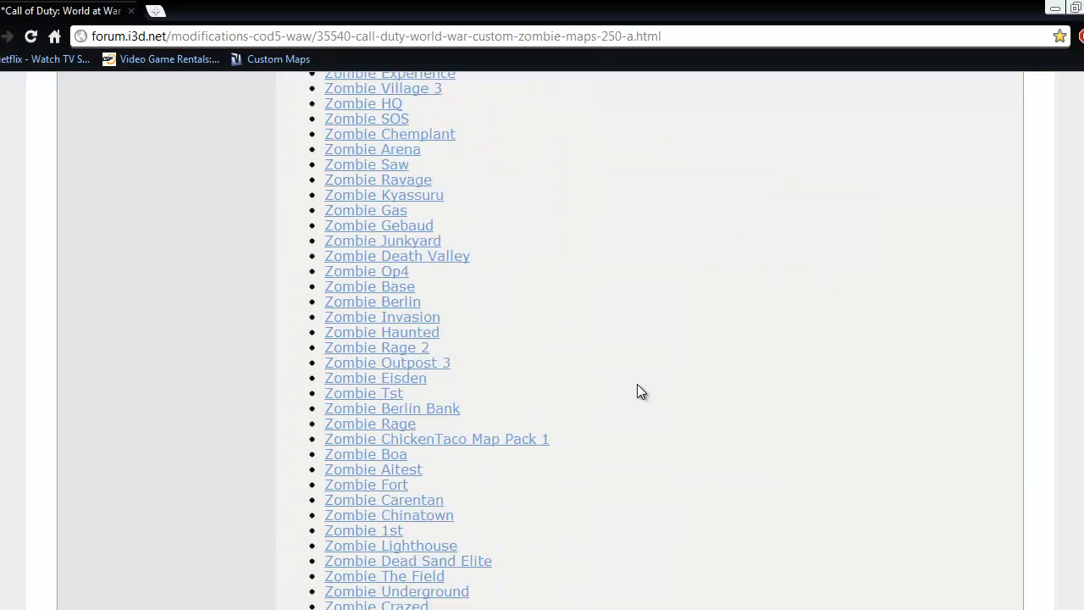
scroll(up, 3)
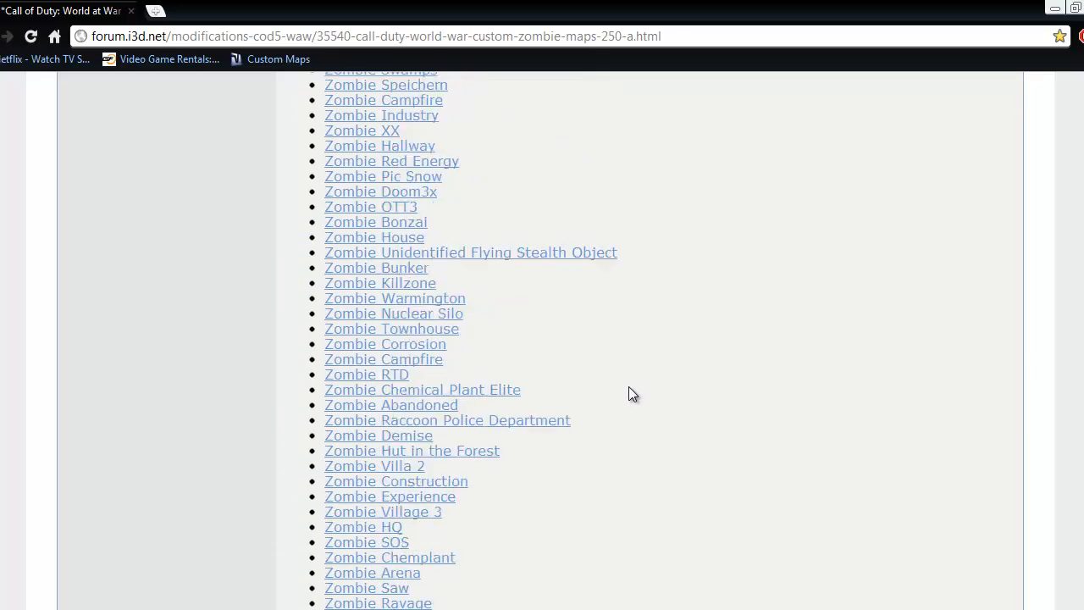
scroll(up, 3)
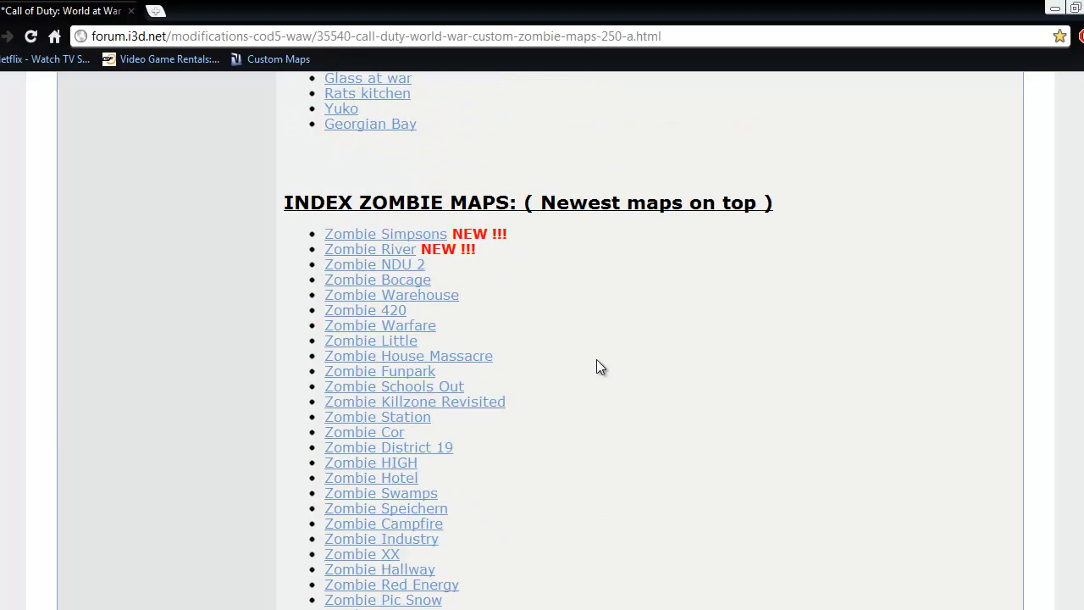
scroll(down, 3)
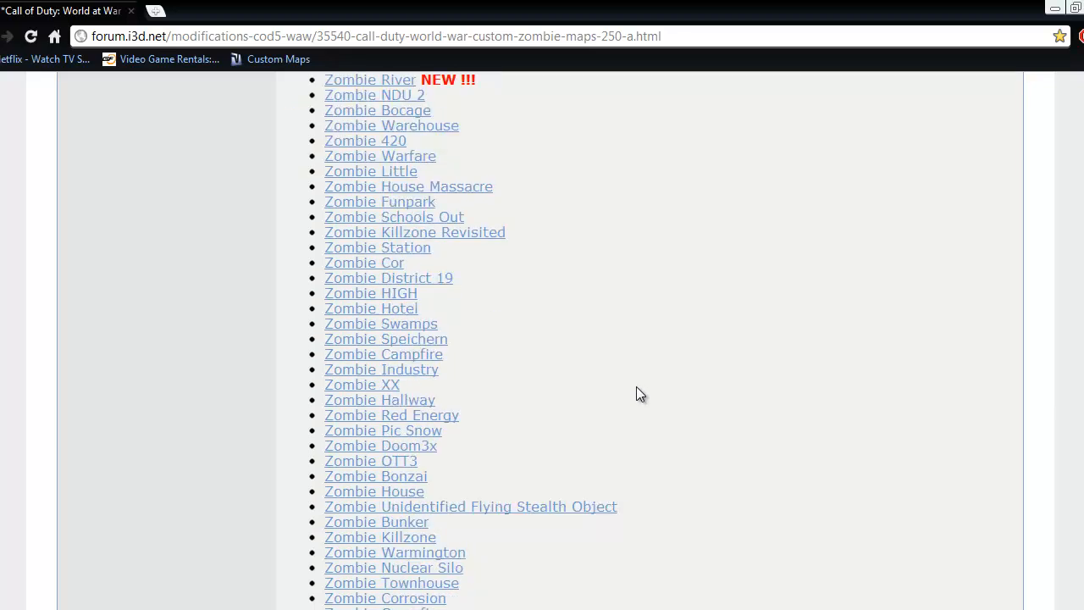
scroll(down, 3)
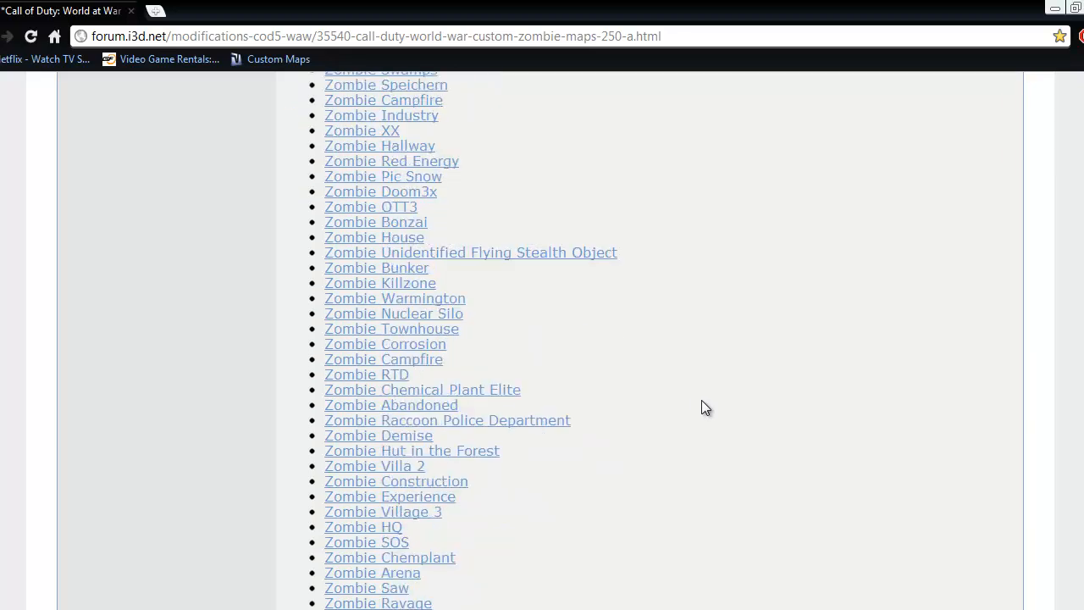
scroll(down, 3)
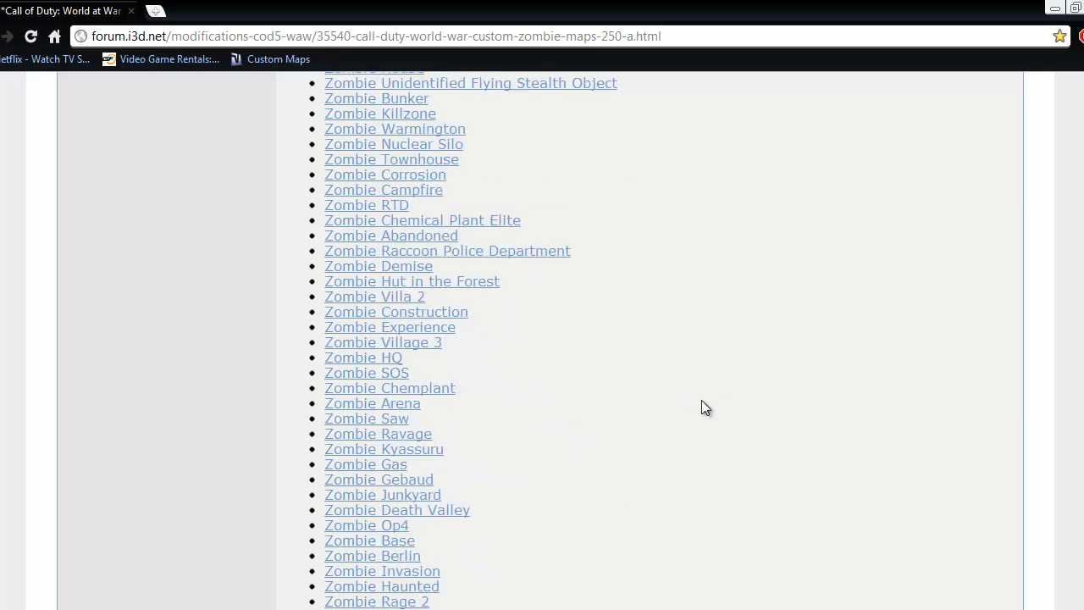
scroll(down, 3)
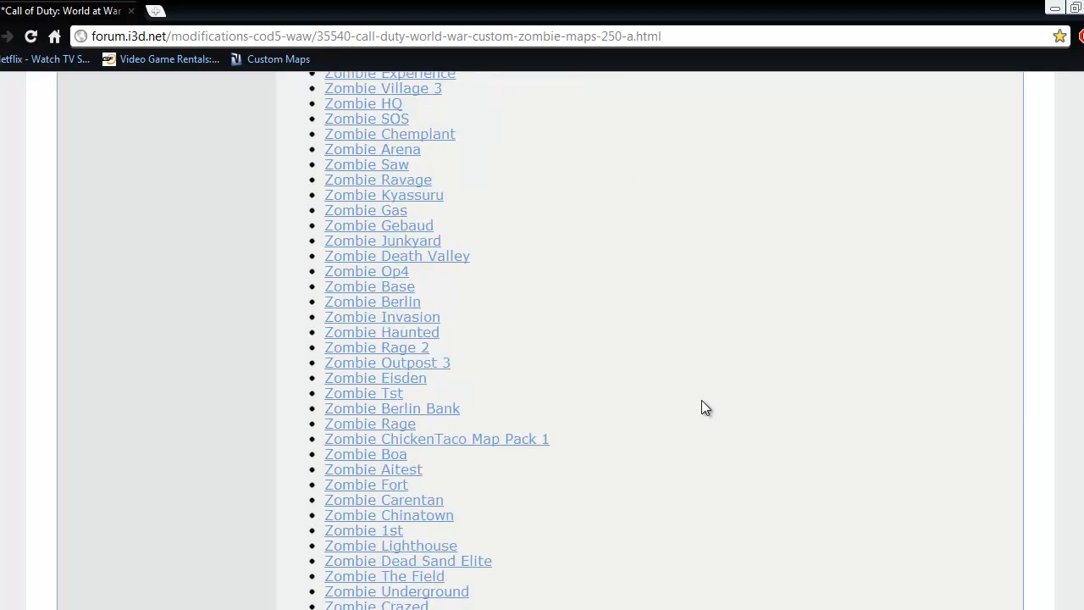
Scroll down to the Custom Map Top 5 Downloads section and modding links.
scroll(down, 3)
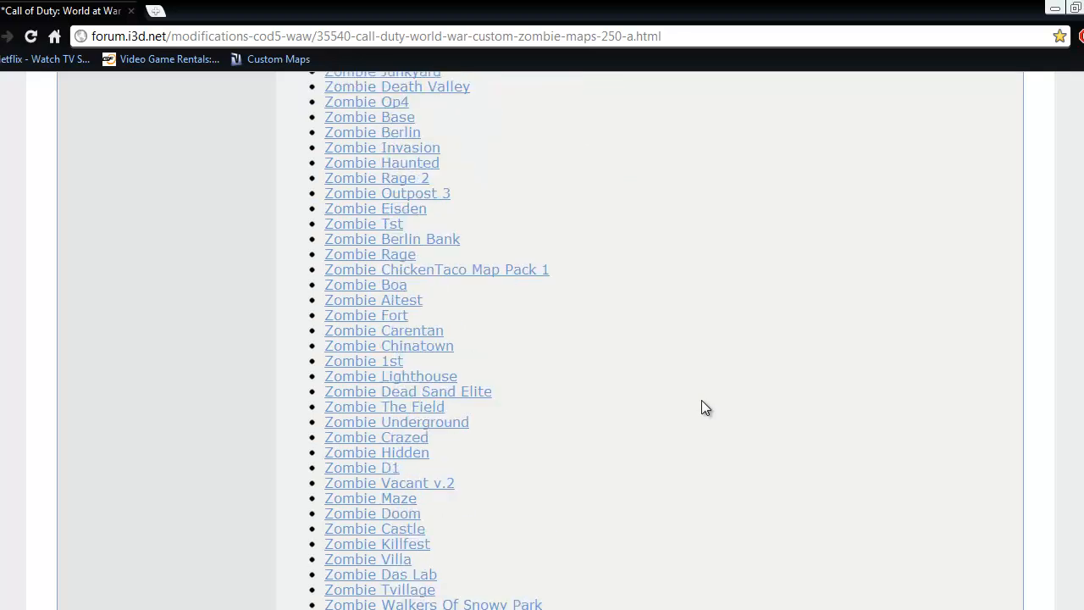
scroll(down, 3)
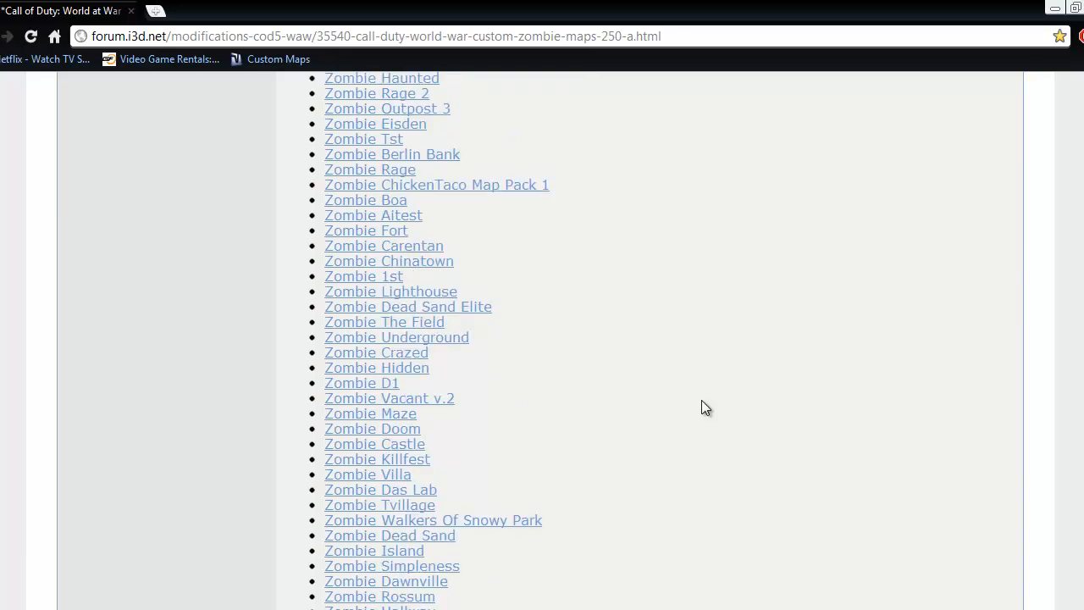
scroll(down, 3)
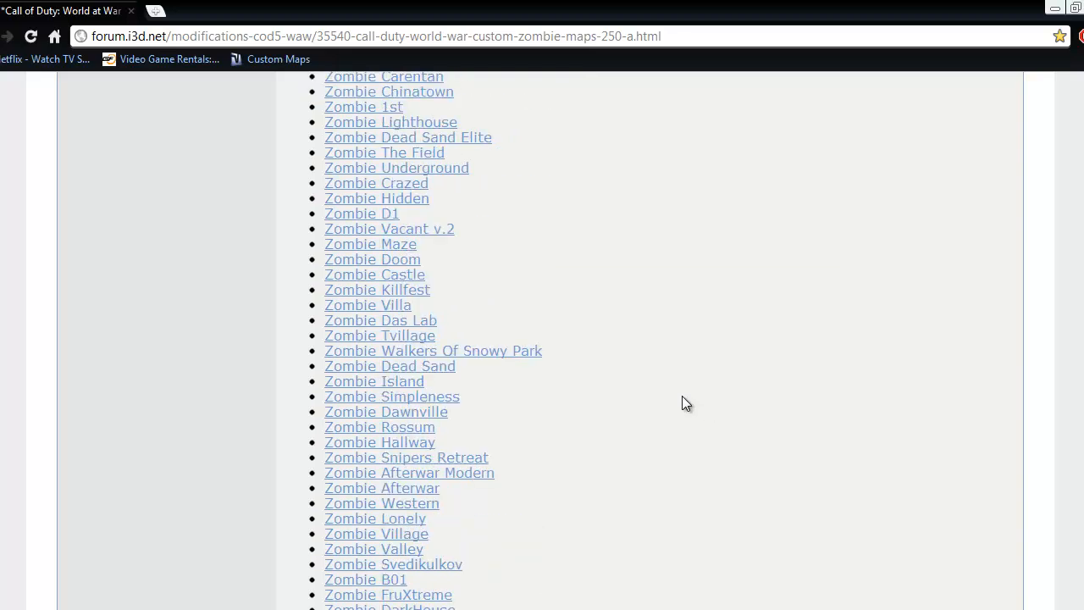
scroll(down, 3)
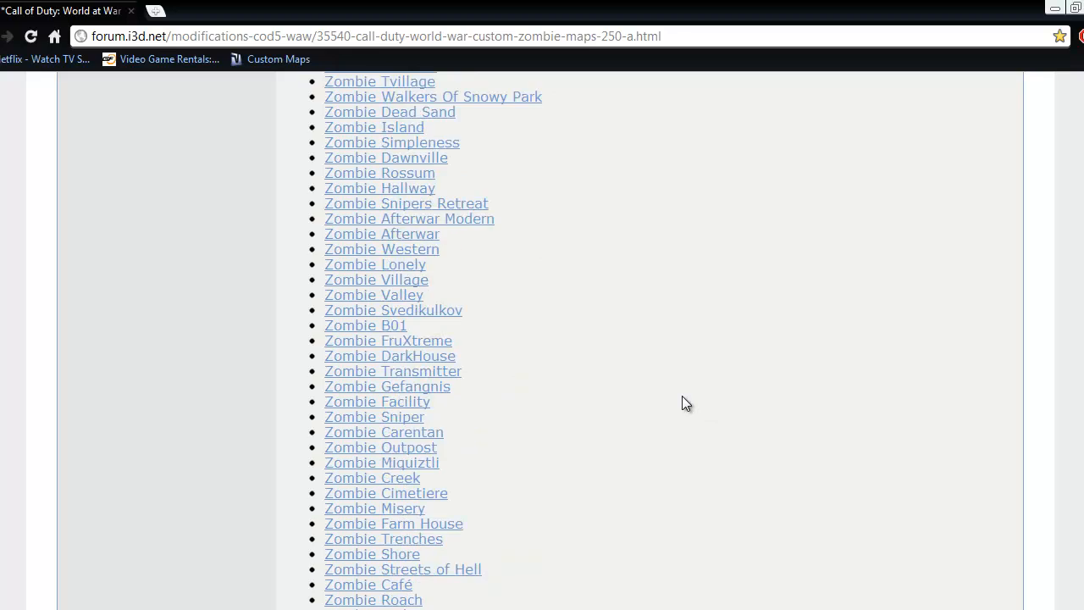
scroll(down, 3)
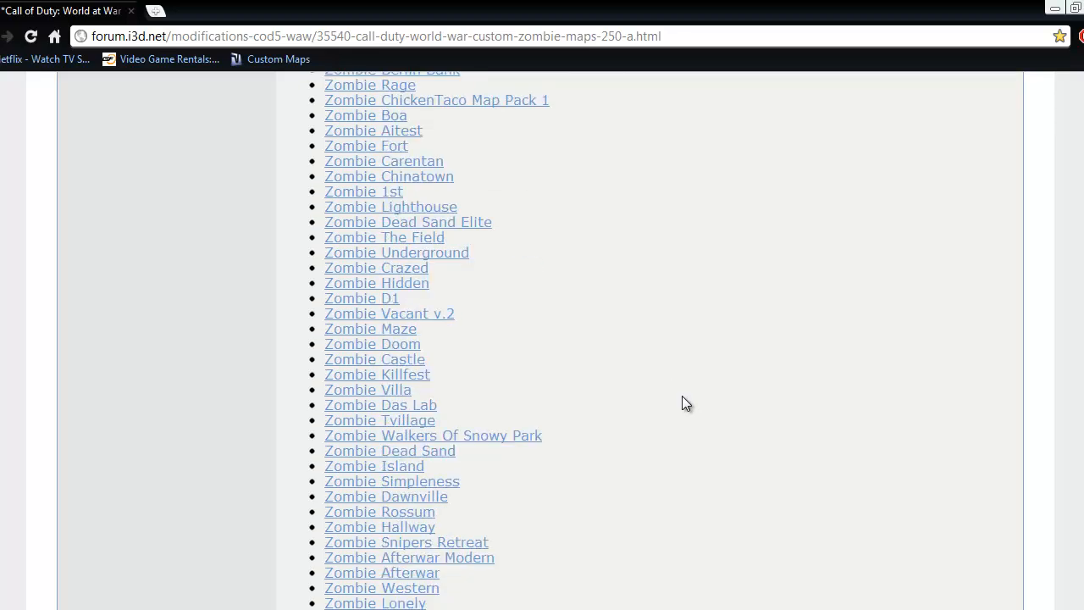
scroll(up, 3)
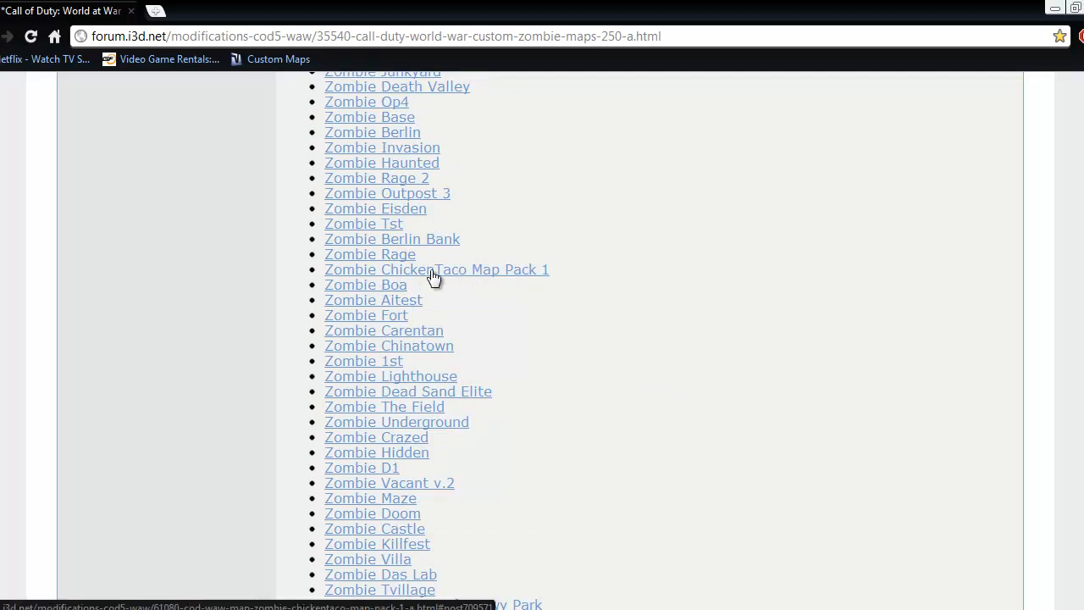
mouse_move(511, 278)
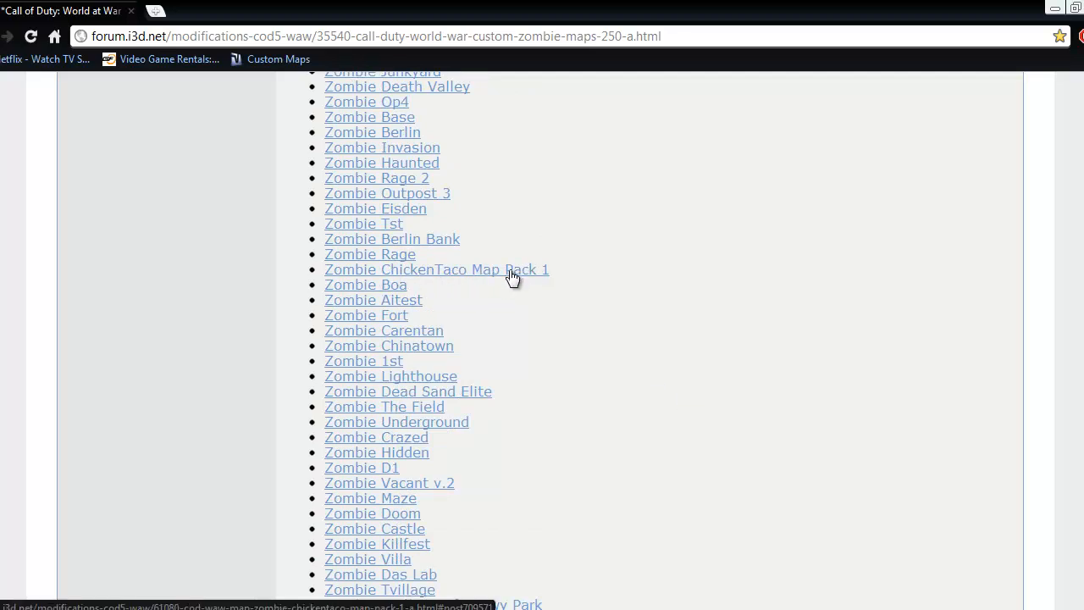
mouse_move(569, 332)
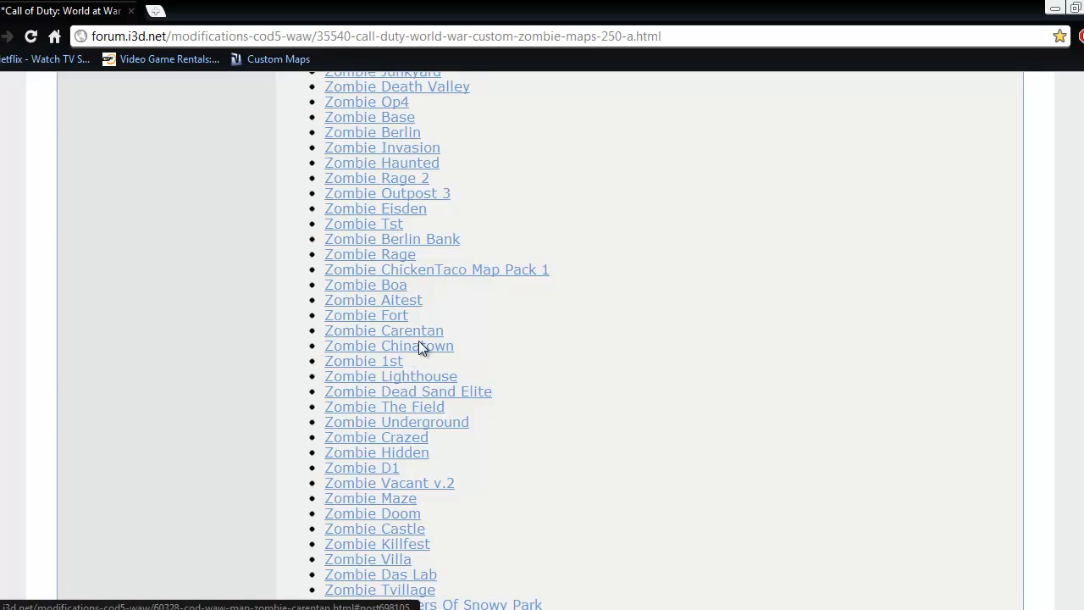
mouse_move(440, 351)
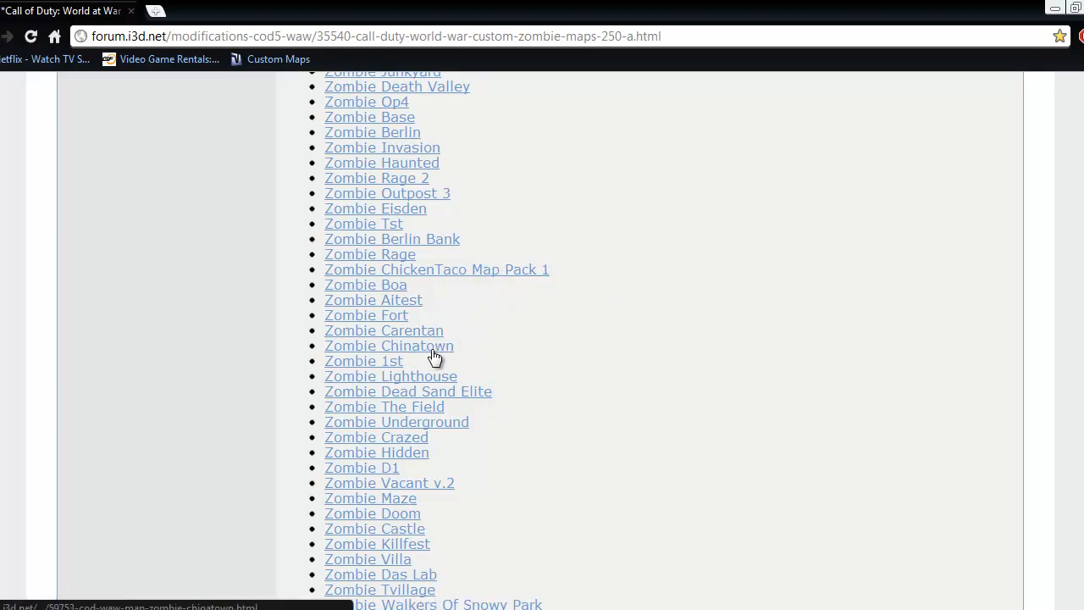
mouse_move(620, 339)
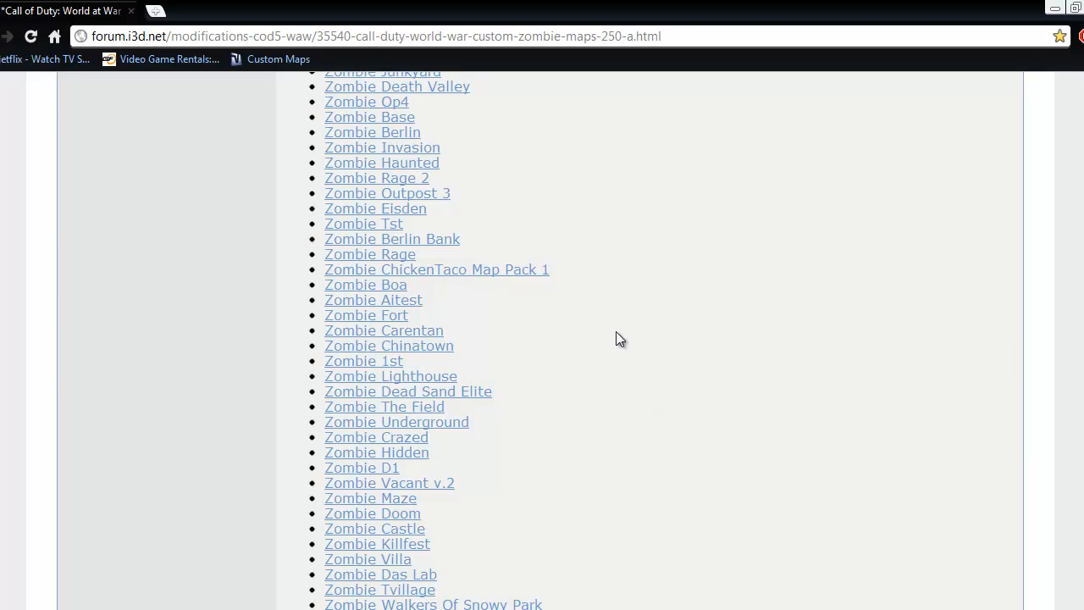
mouse_move(636, 330)
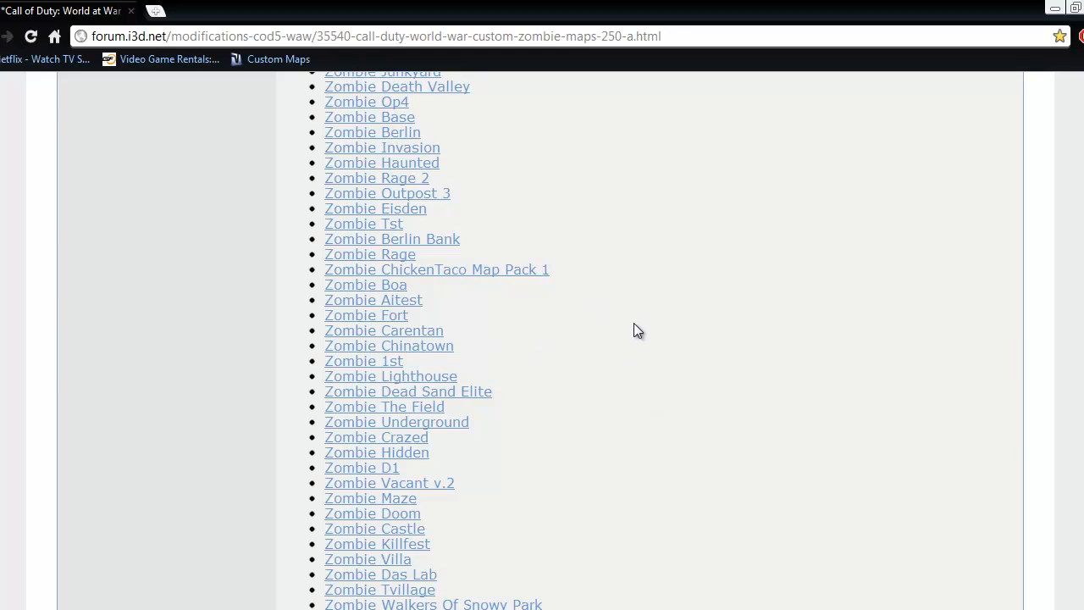
mouse_move(415, 351)
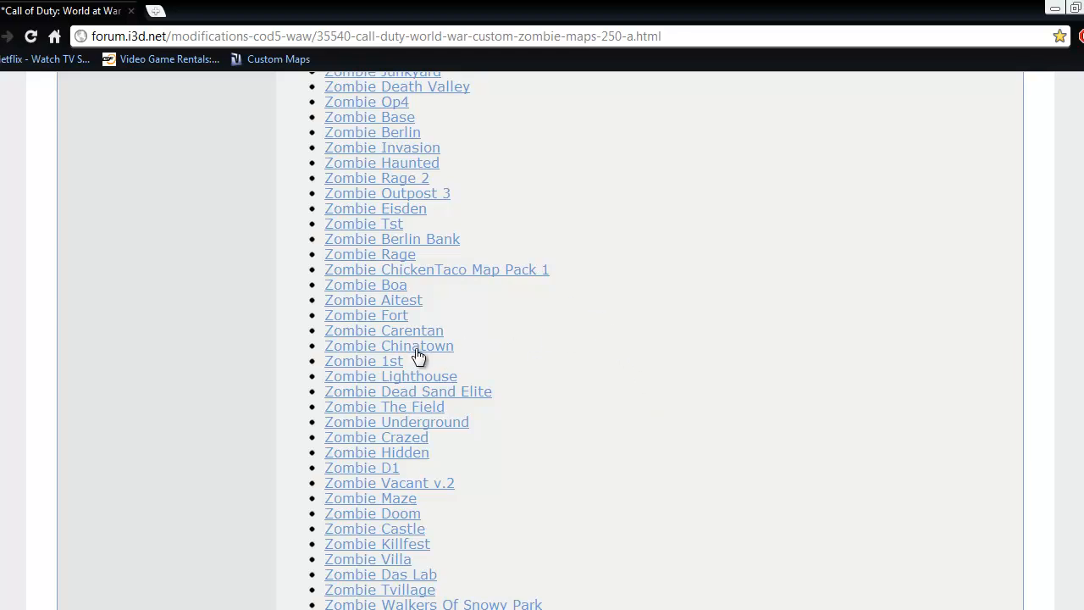
mouse_move(436, 330)
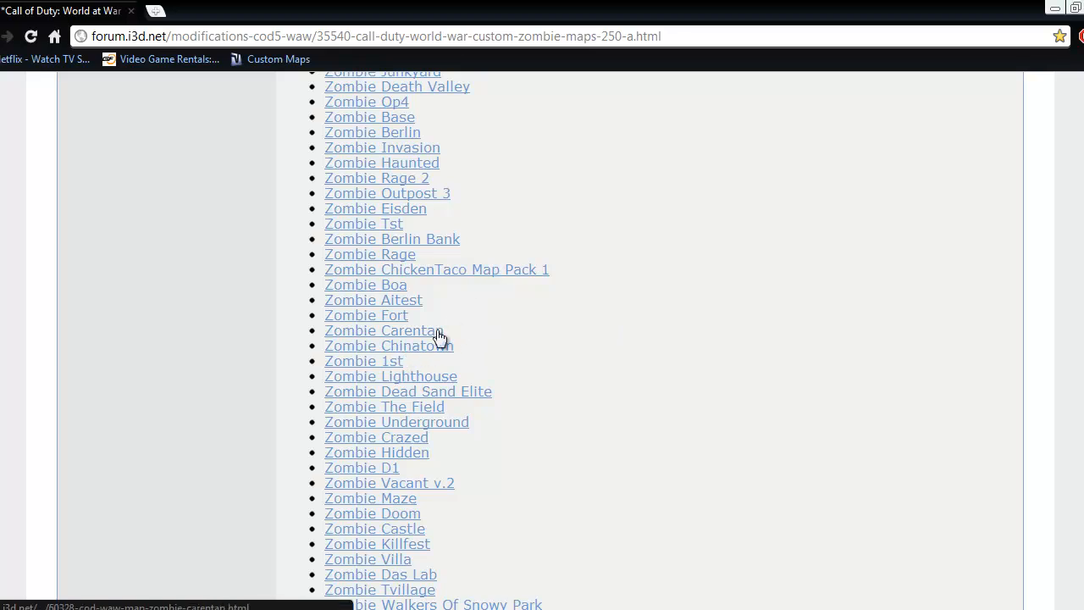
scroll(down, 3)
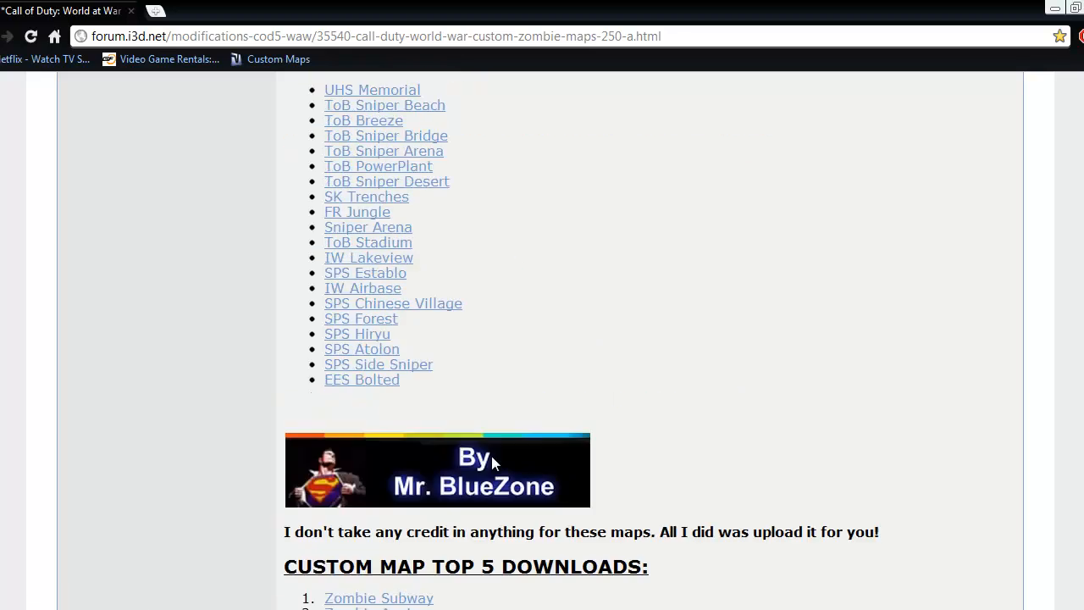
scroll(down, 3)
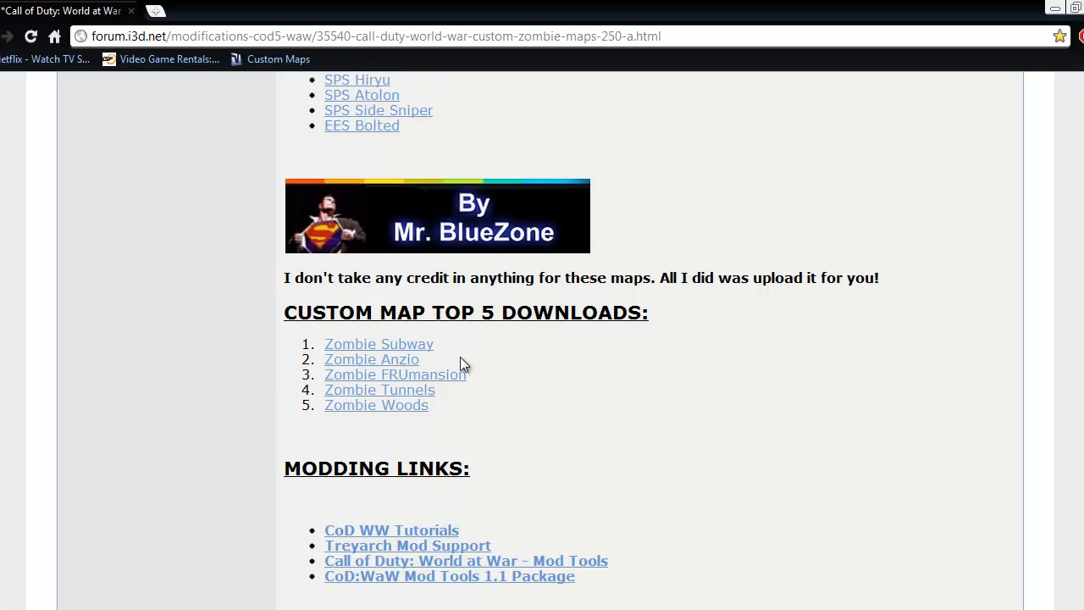
Open the Zombie Subway link from the Top 5 list and download the Nazi Zombie Subway map file.
click(379, 343)
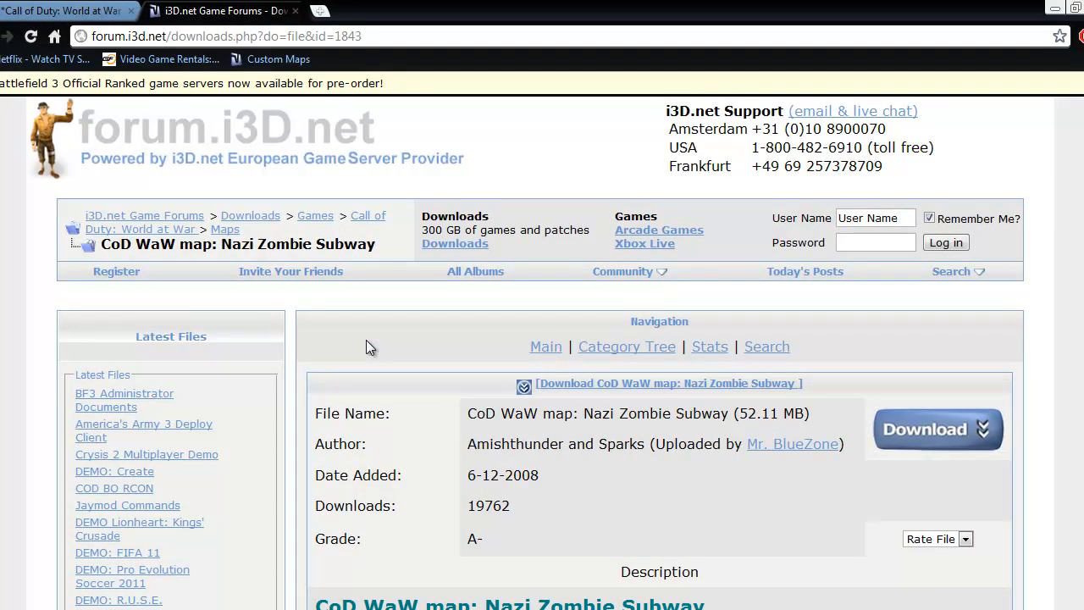
scroll(down, 3)
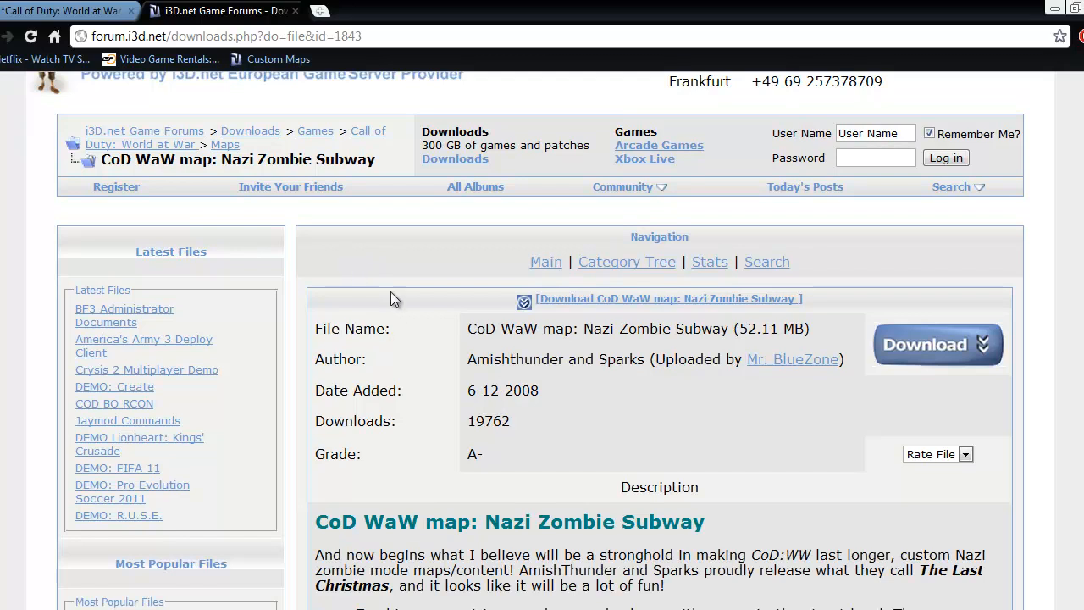
mouse_move(771, 444)
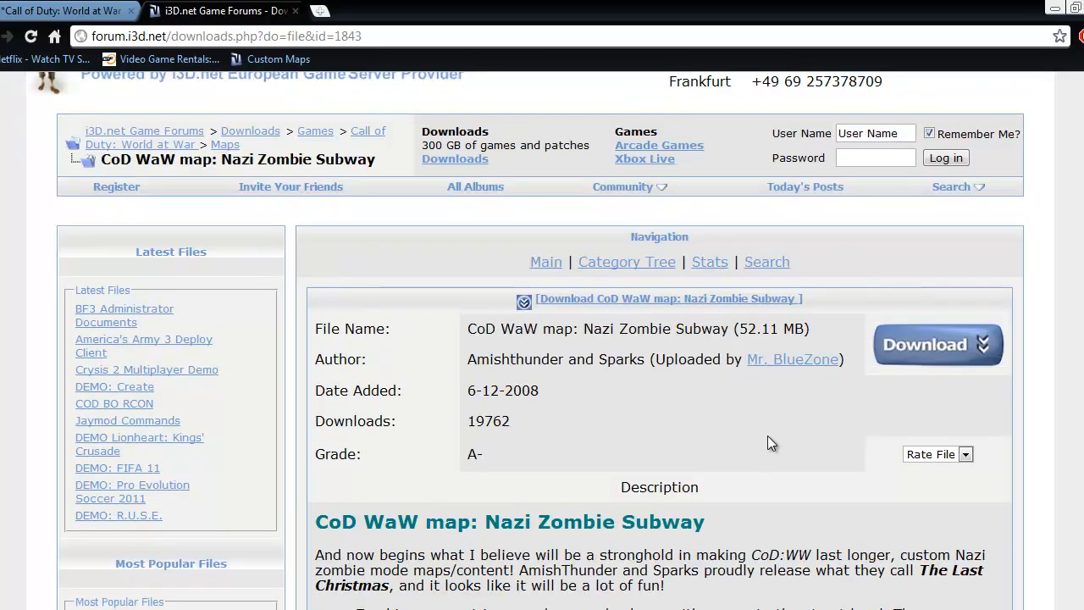
scroll(up, 3)
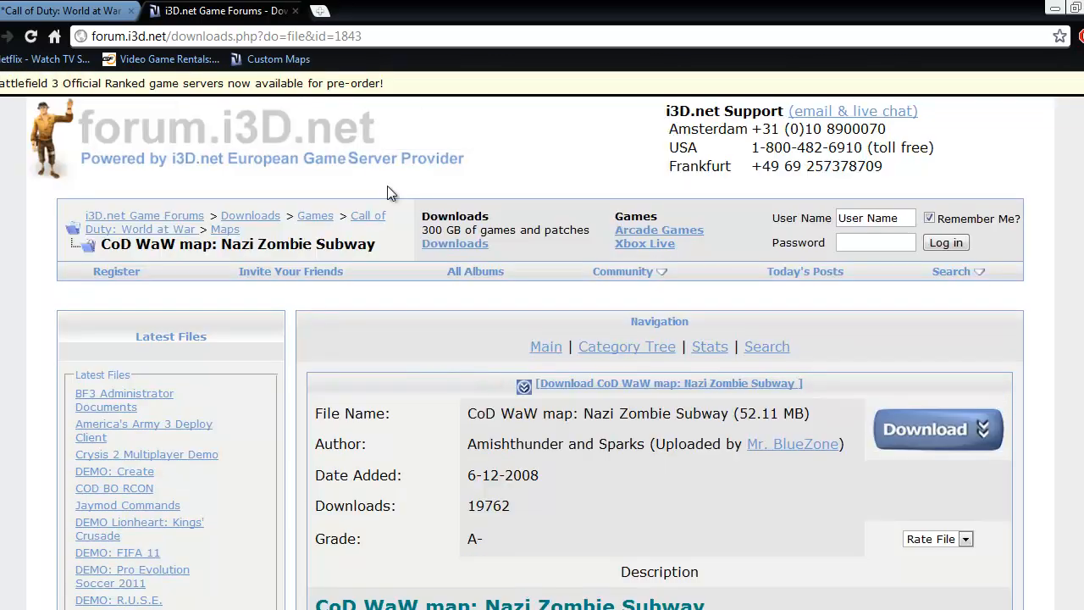
mouse_move(186, 227)
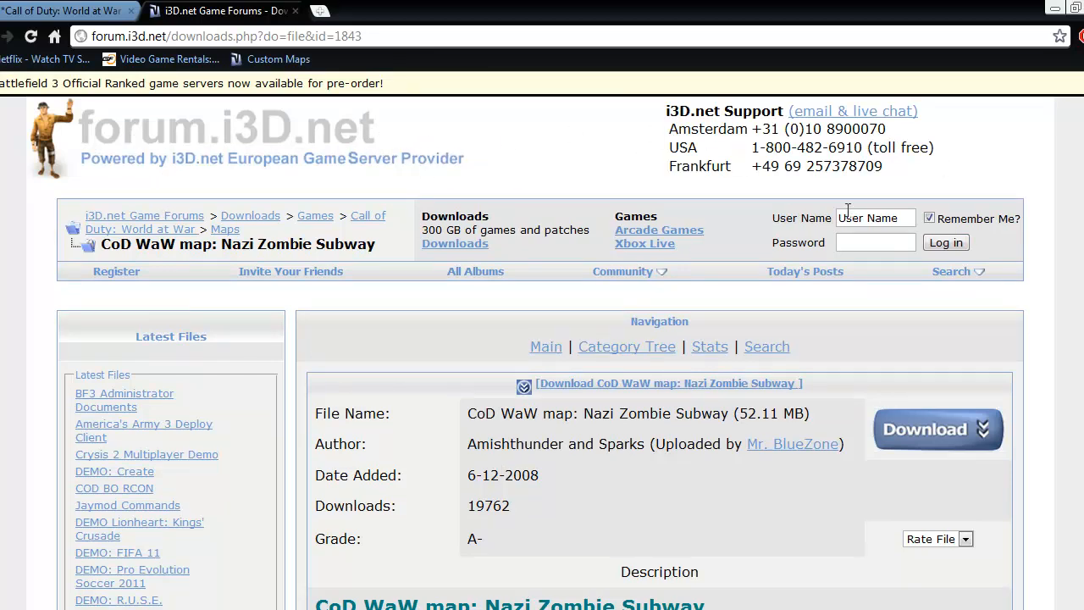
scroll(down, 3)
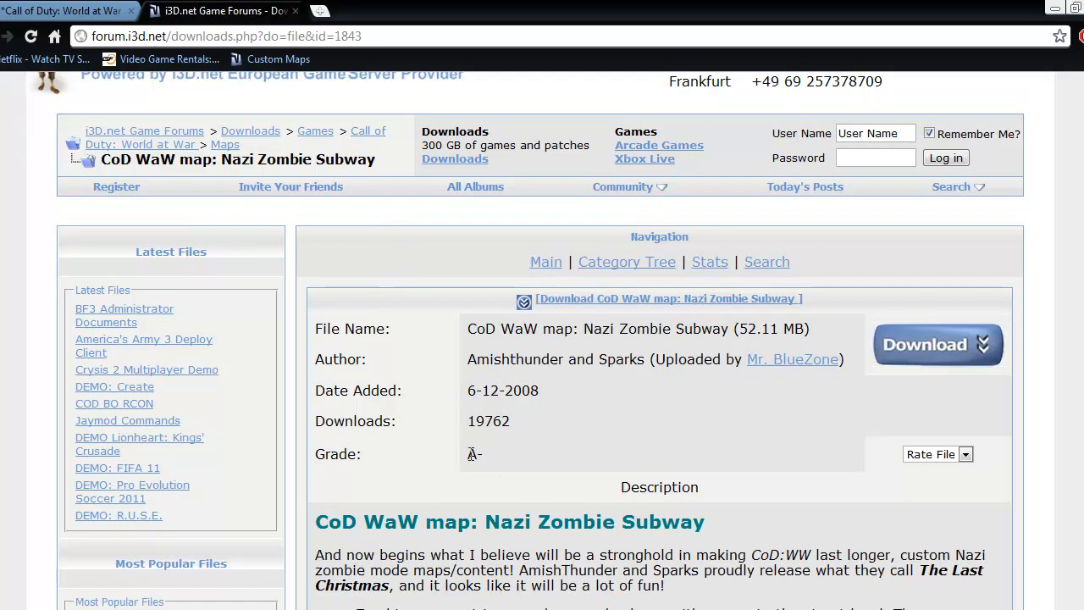
mouse_move(388, 312)
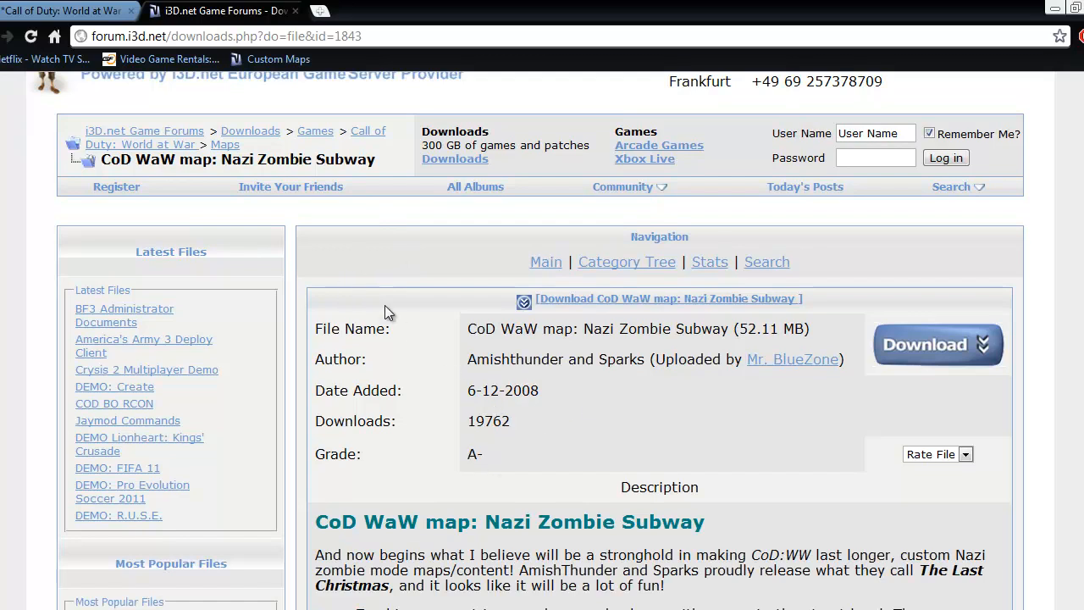
mouse_move(566, 379)
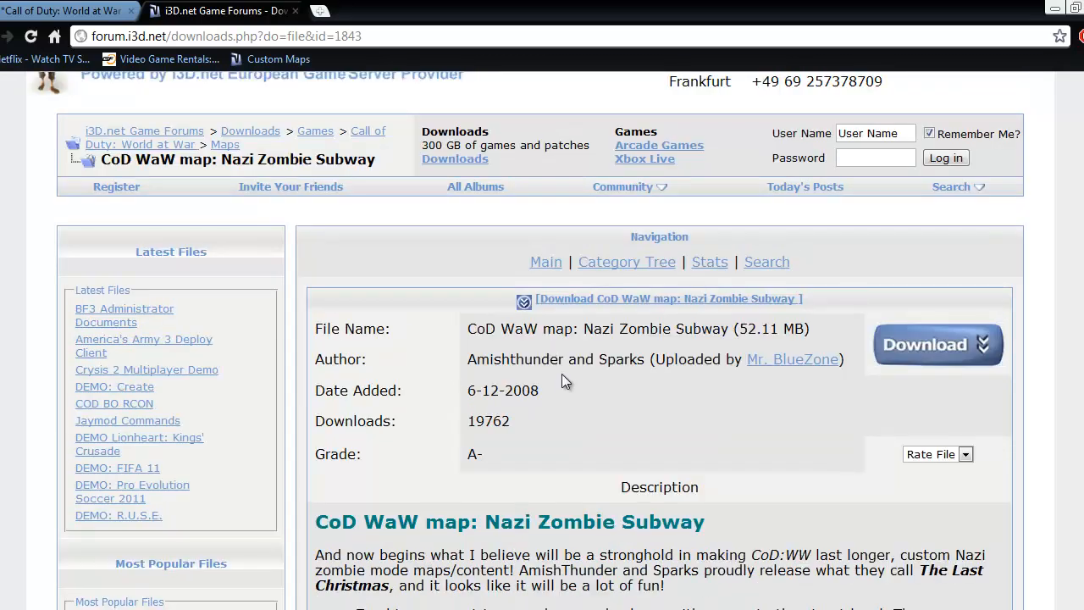
mouse_move(935, 350)
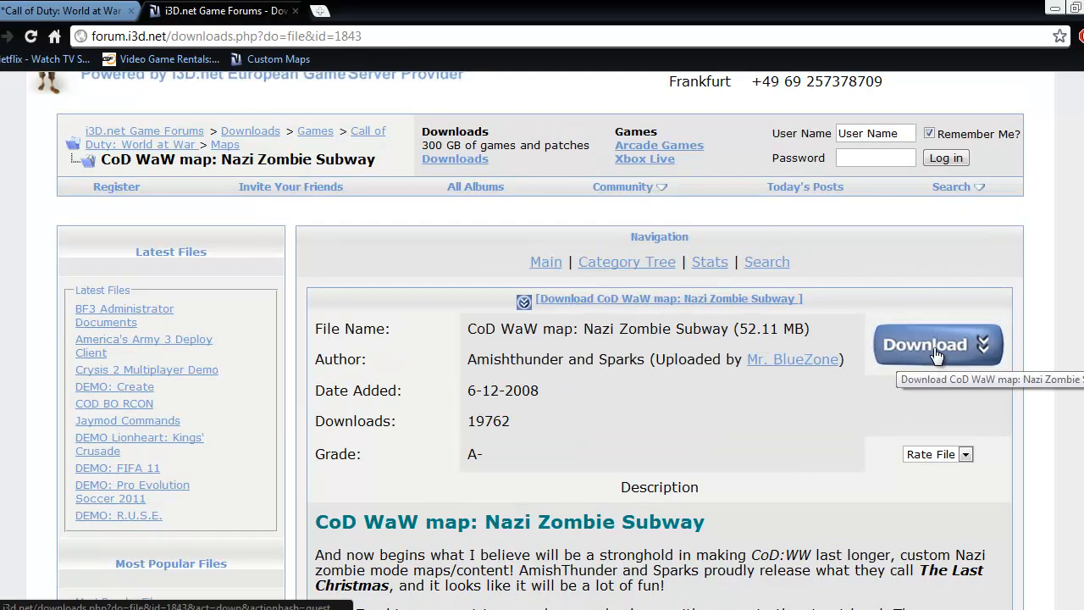
click(937, 343)
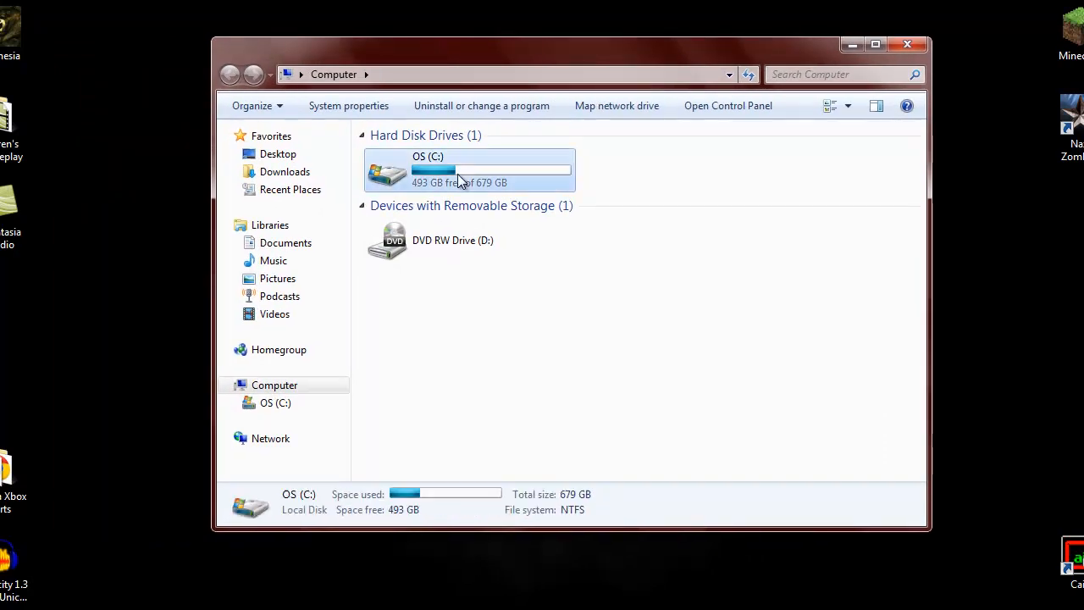
Browse into OS (C:) > Users > the user's profile folder and bring up the Organize menu.
double_click(468, 169)
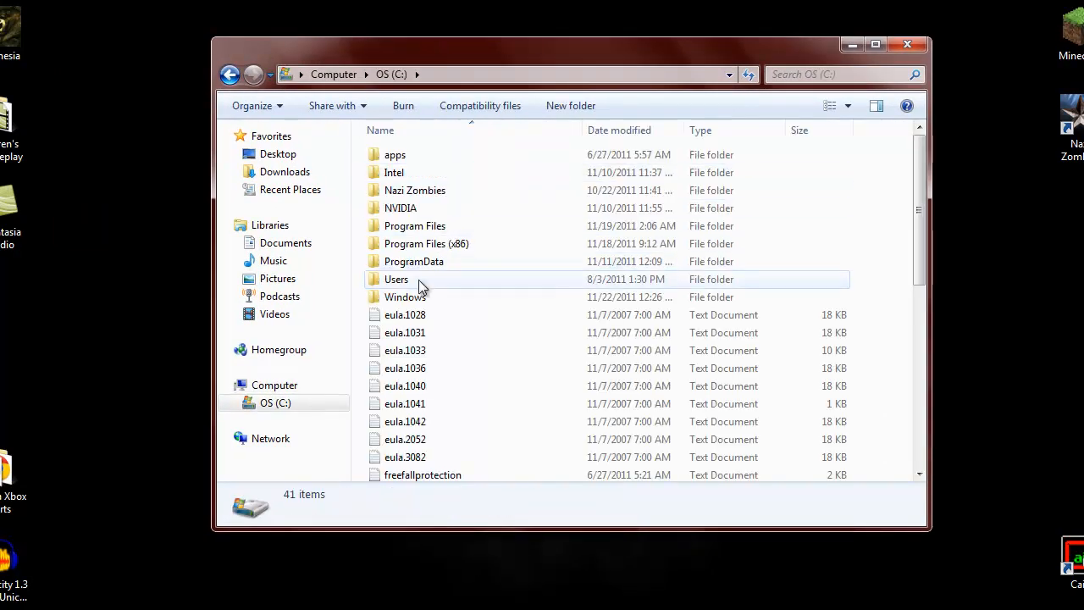
double_click(396, 278)
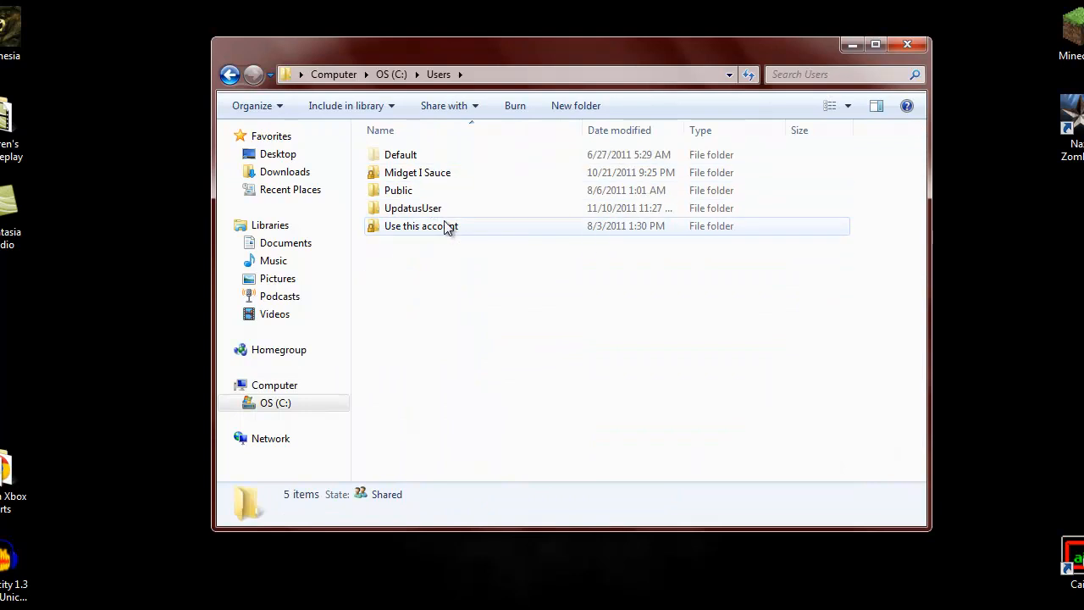
double_click(416, 173)
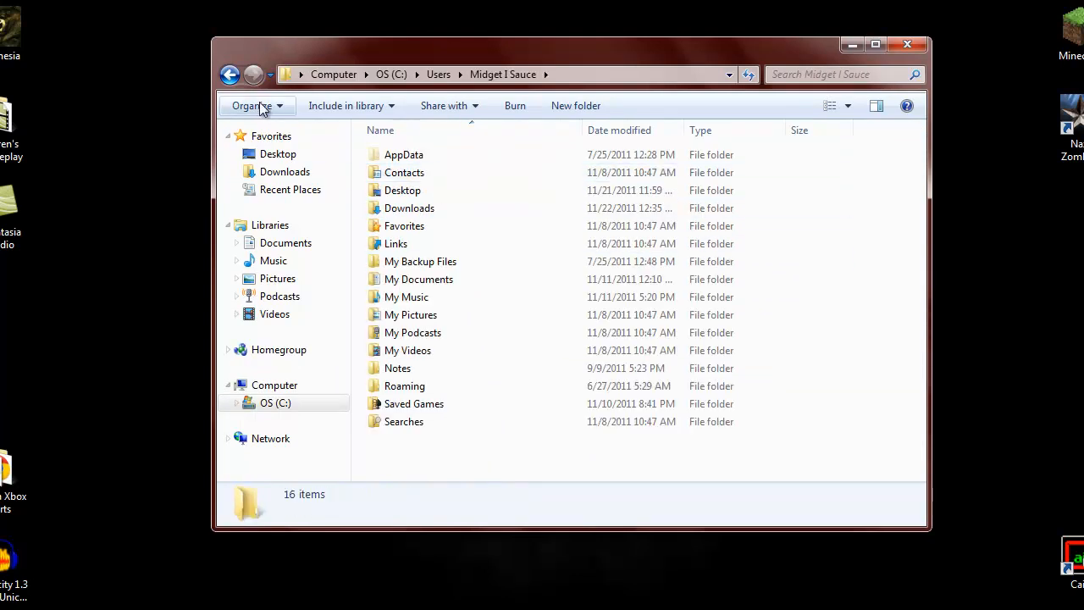
click(251, 105)
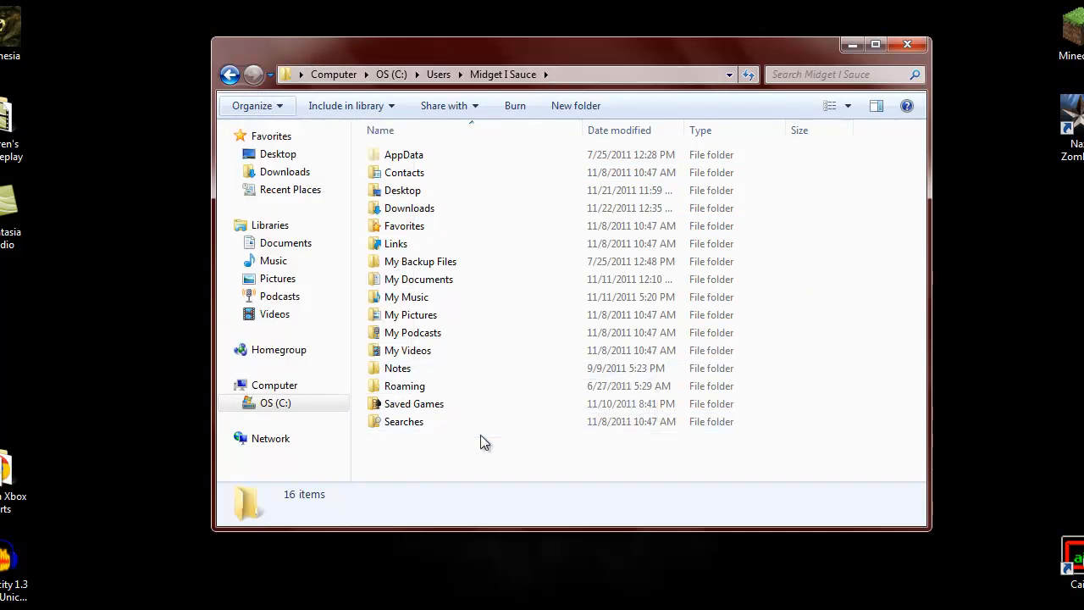
click(252, 105)
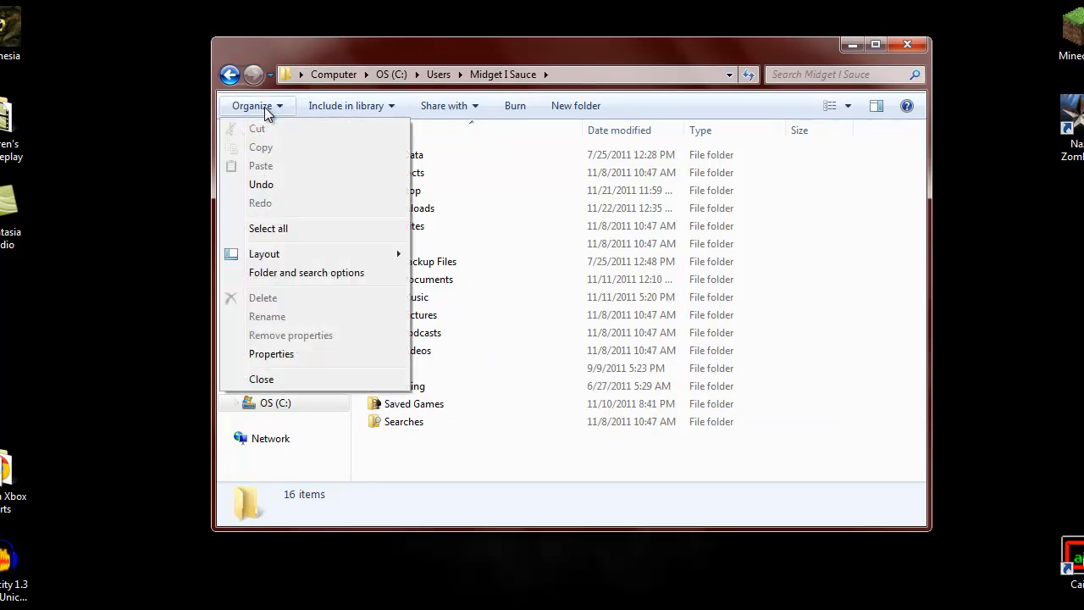
mouse_move(315, 271)
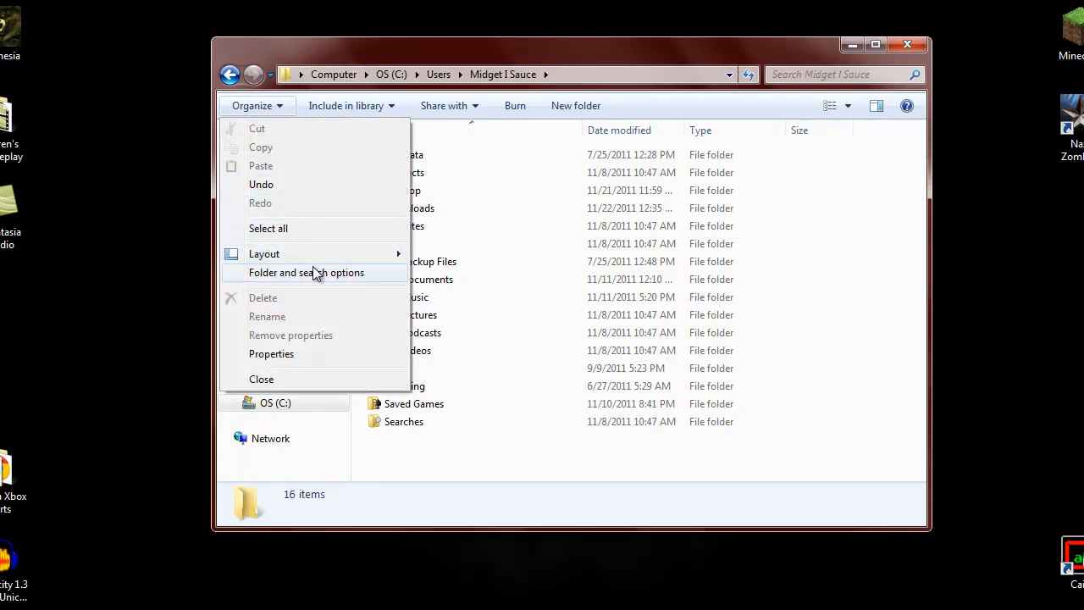
mouse_move(305, 271)
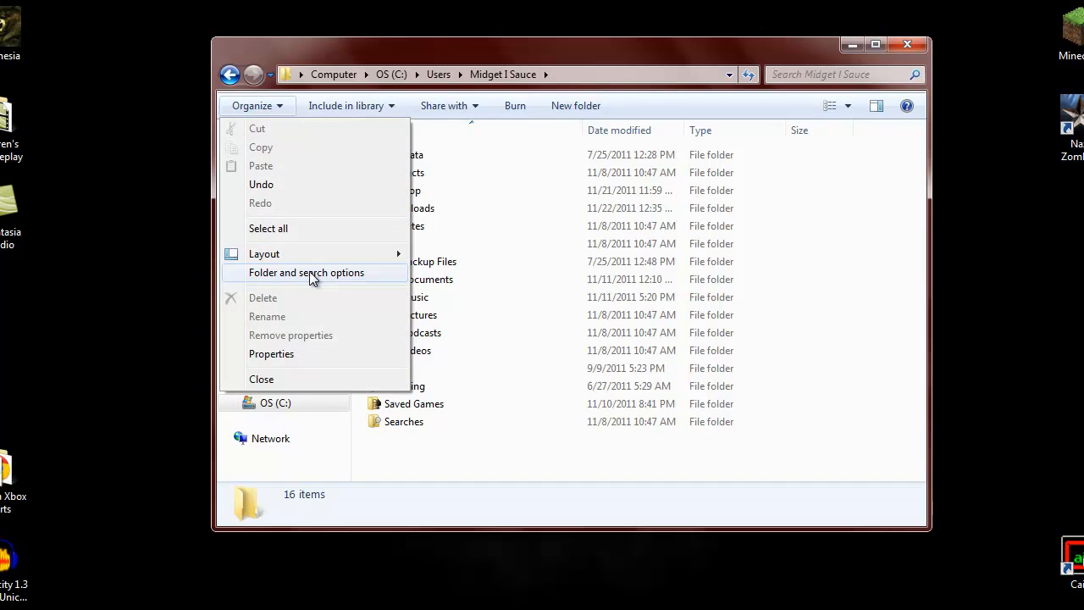
In Folder and search options' View settings, enable Show hidden files, folders, and drives and apply.
click(306, 271)
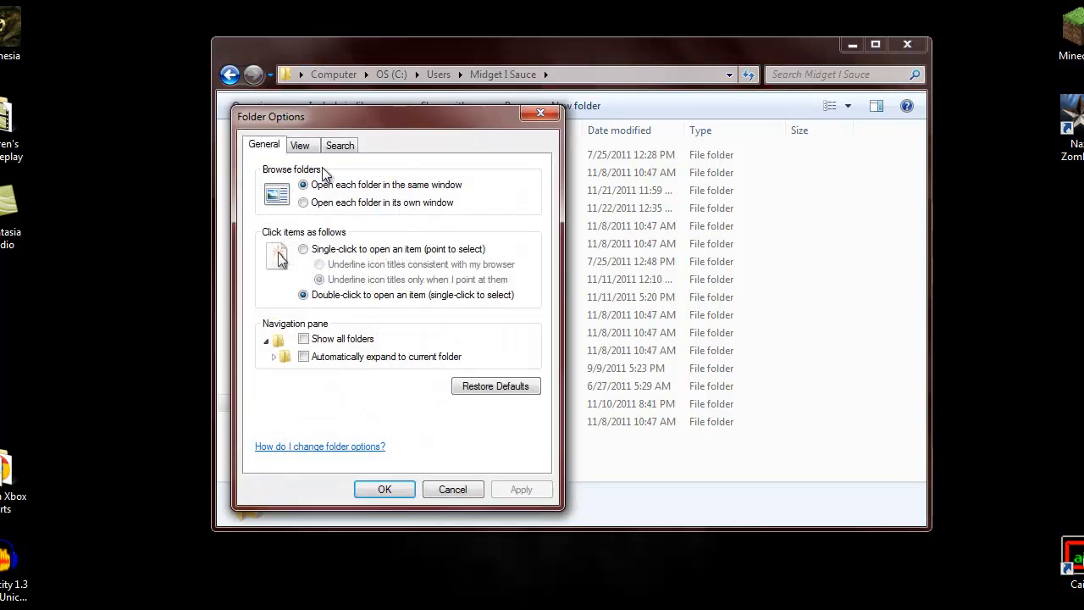
click(300, 145)
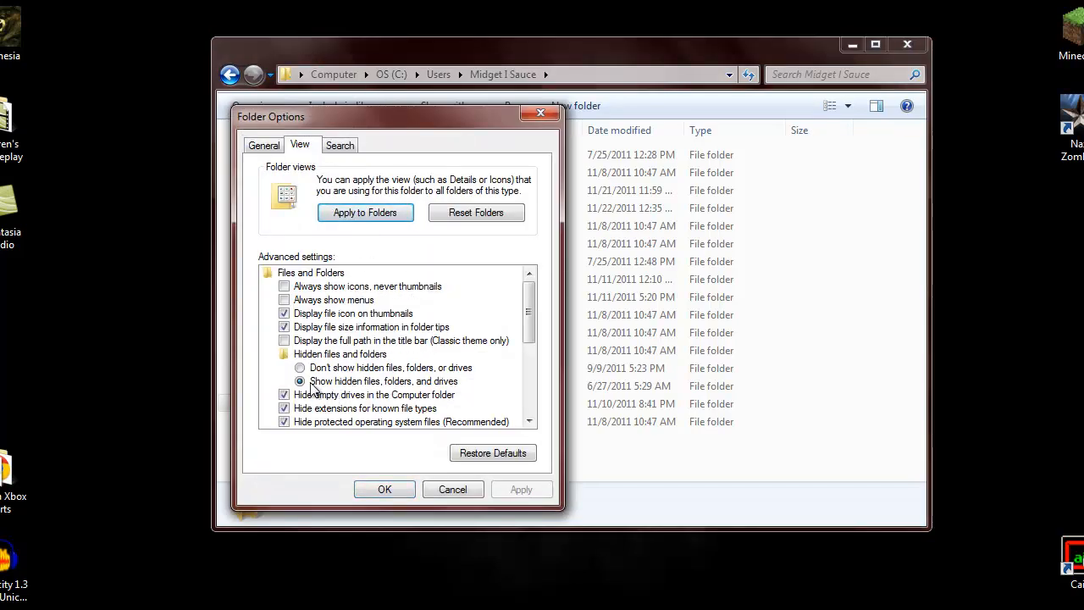
click(299, 381)
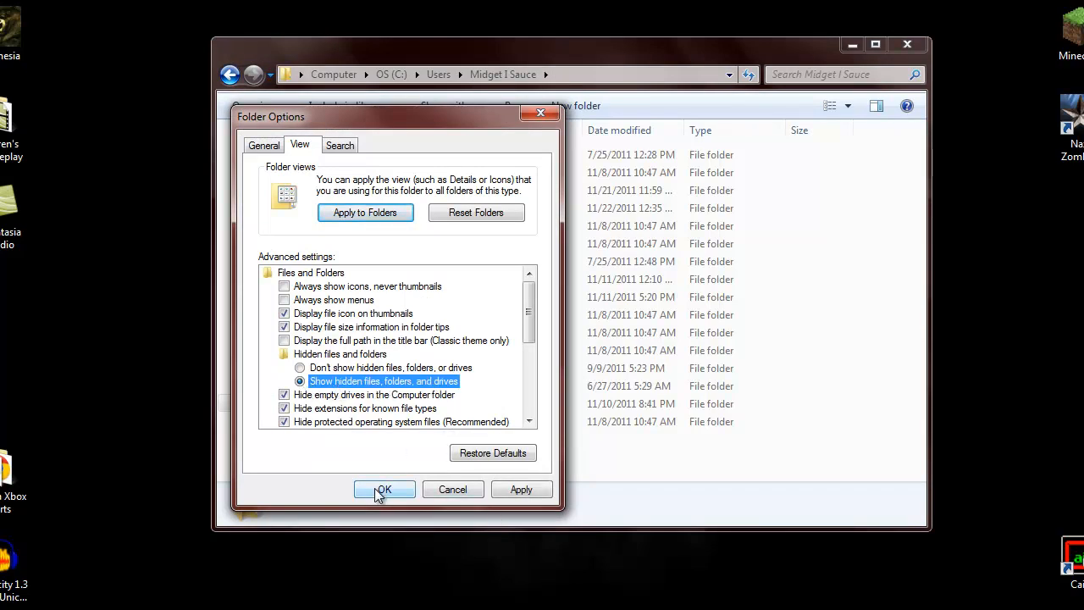
click(382, 489)
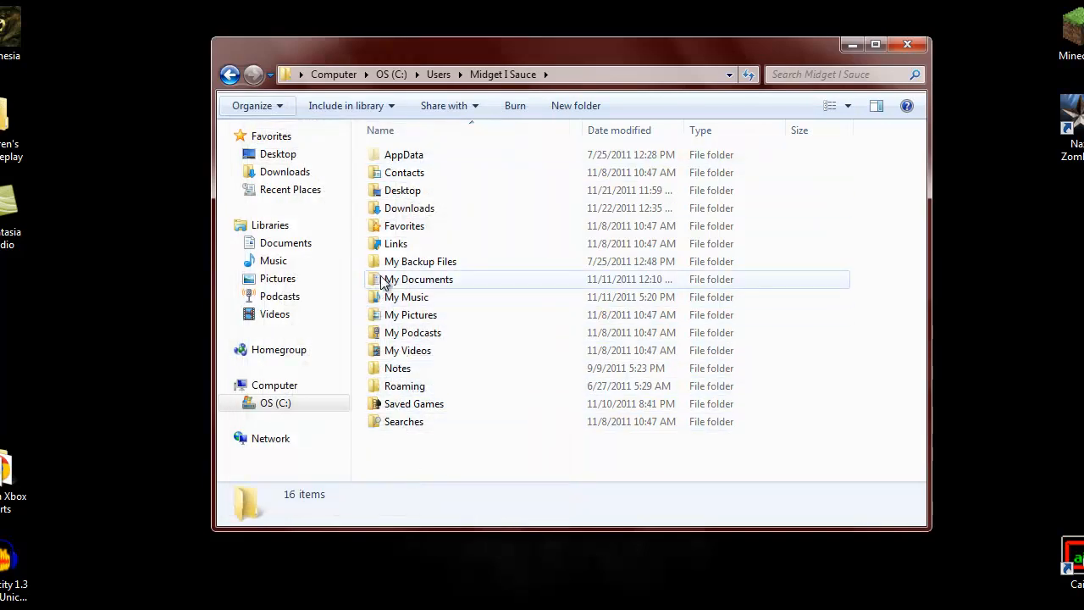
Open the now-visible AppData folder and go into the CoDWaW mods folder.
click(403, 154)
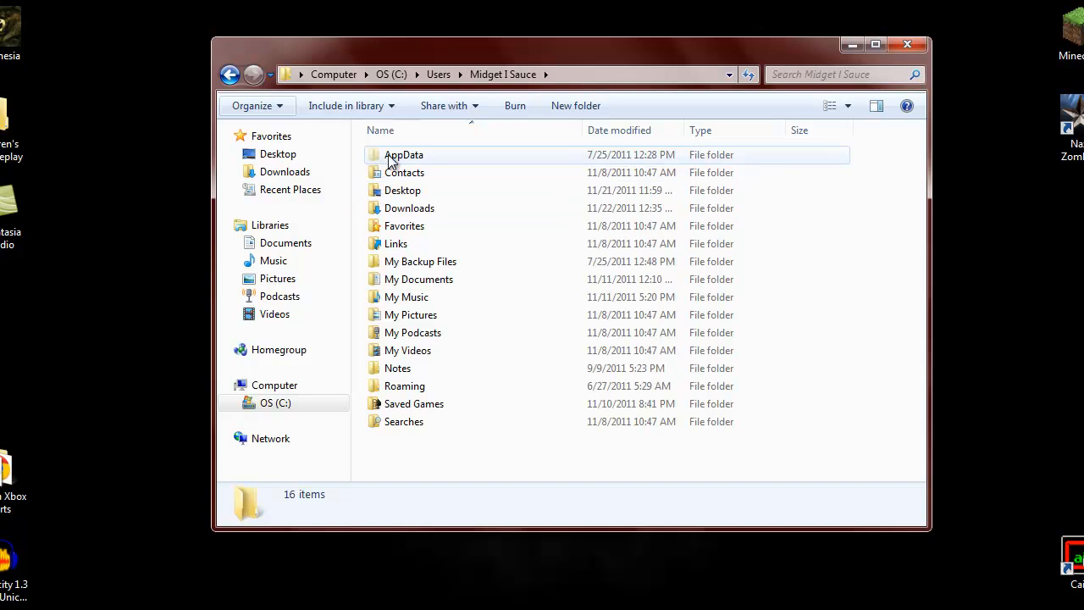
mouse_move(403, 155)
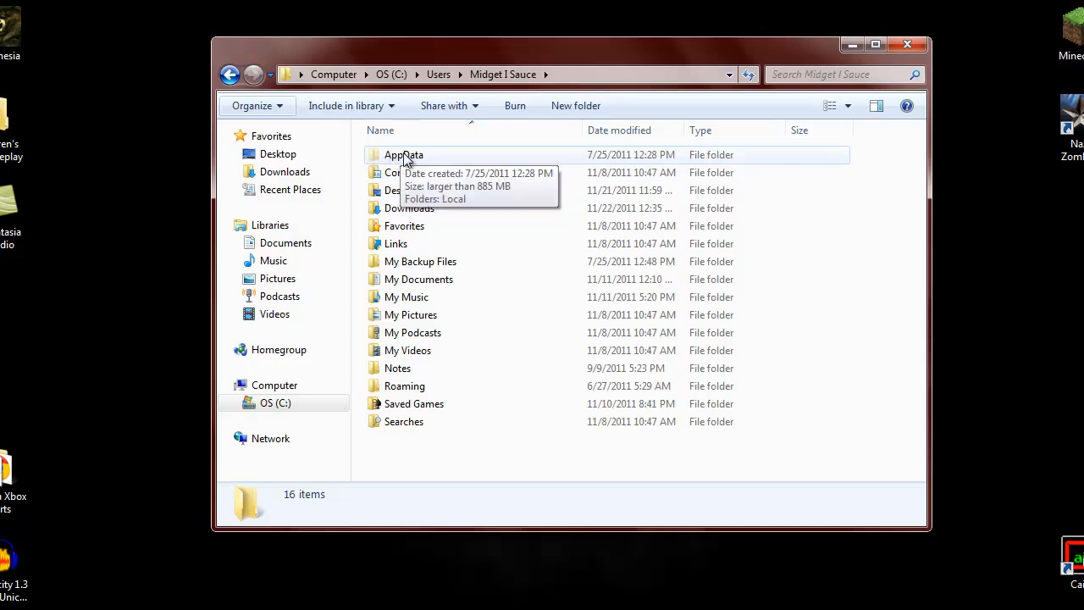
double_click(403, 154)
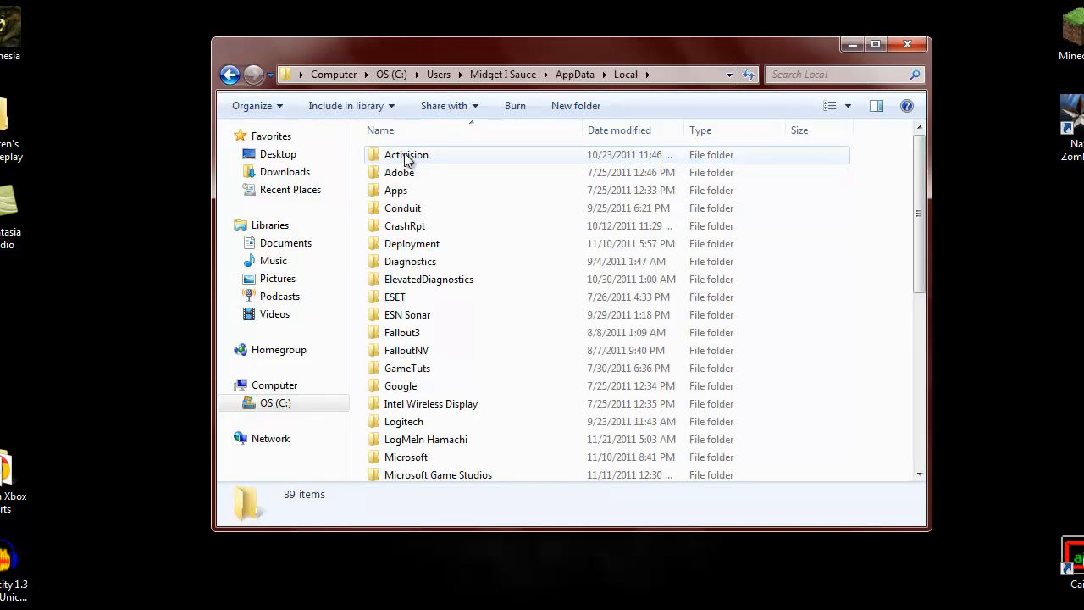
mouse_move(400, 173)
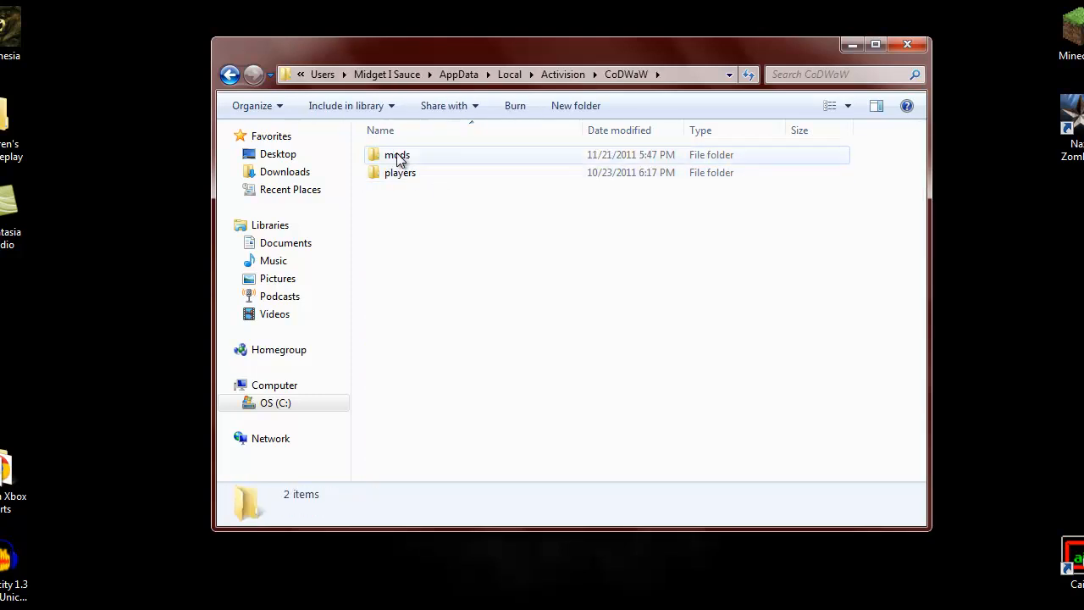
click(396, 156)
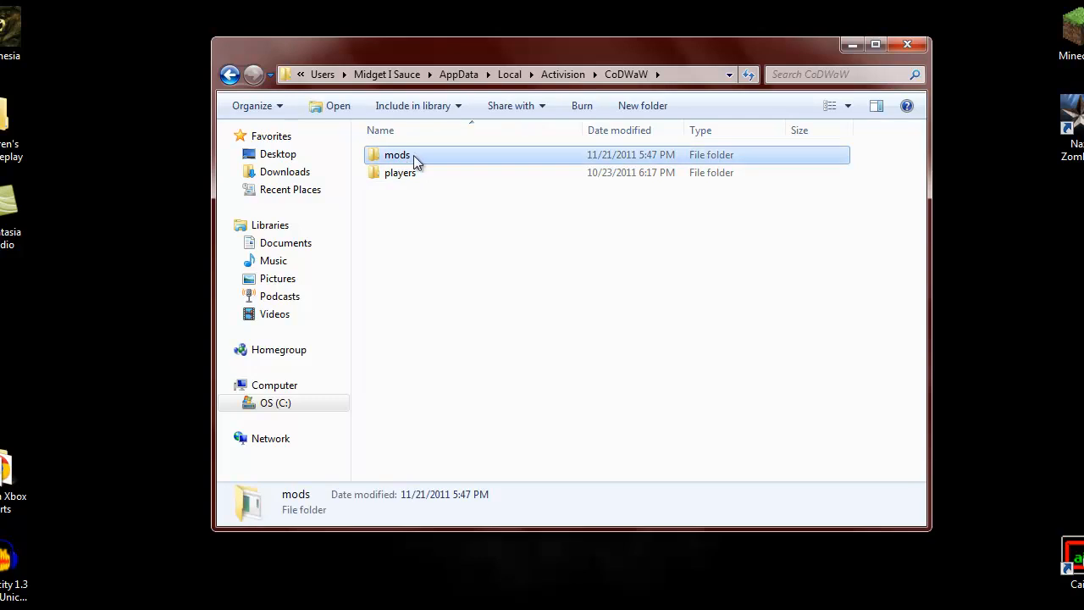
mouse_move(380, 159)
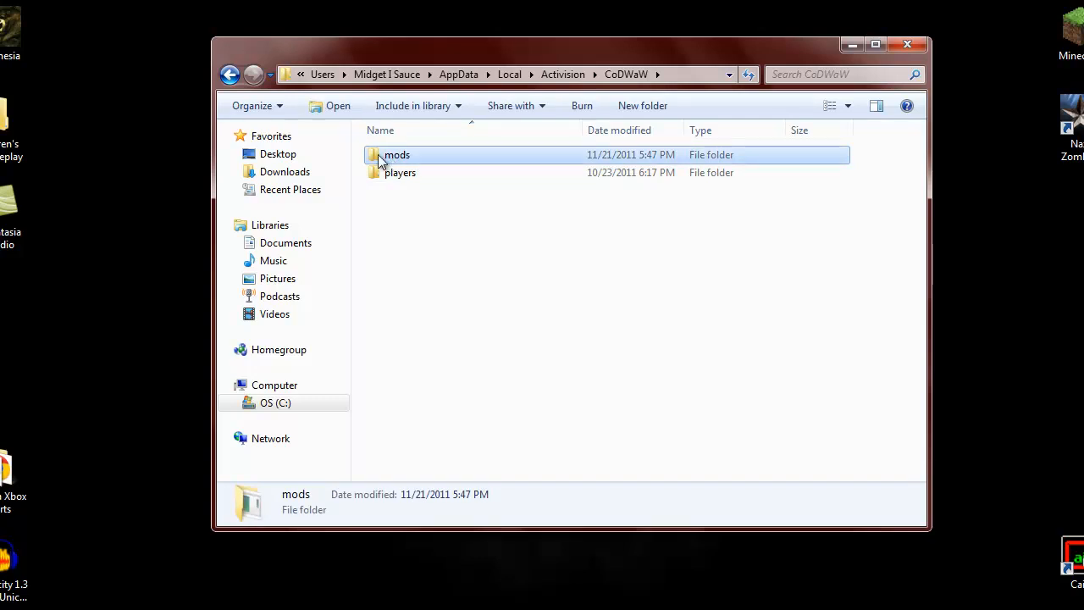
mouse_move(390, 160)
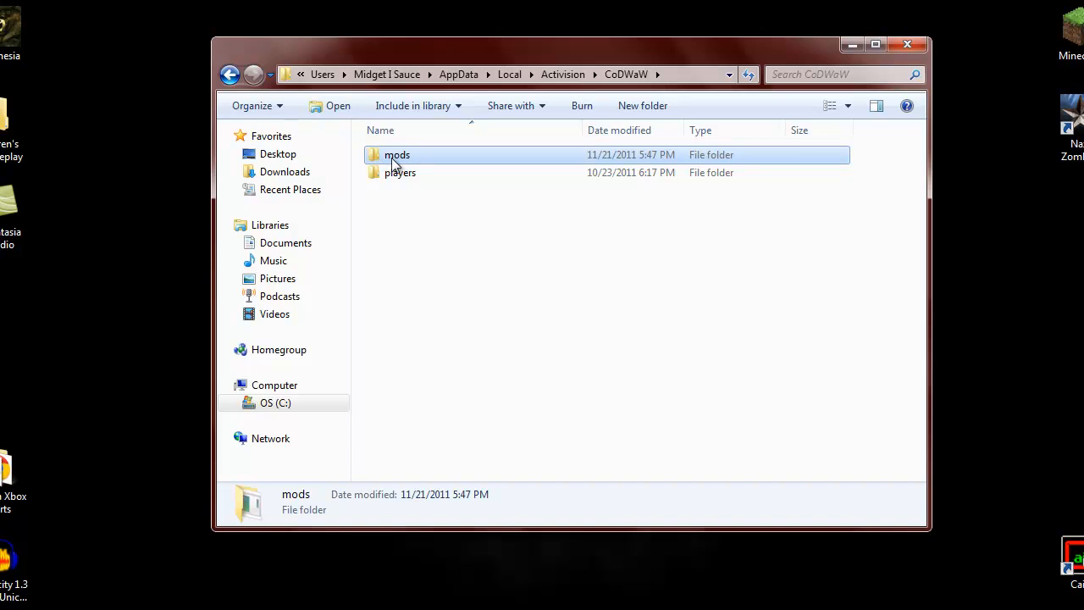
double_click(396, 154)
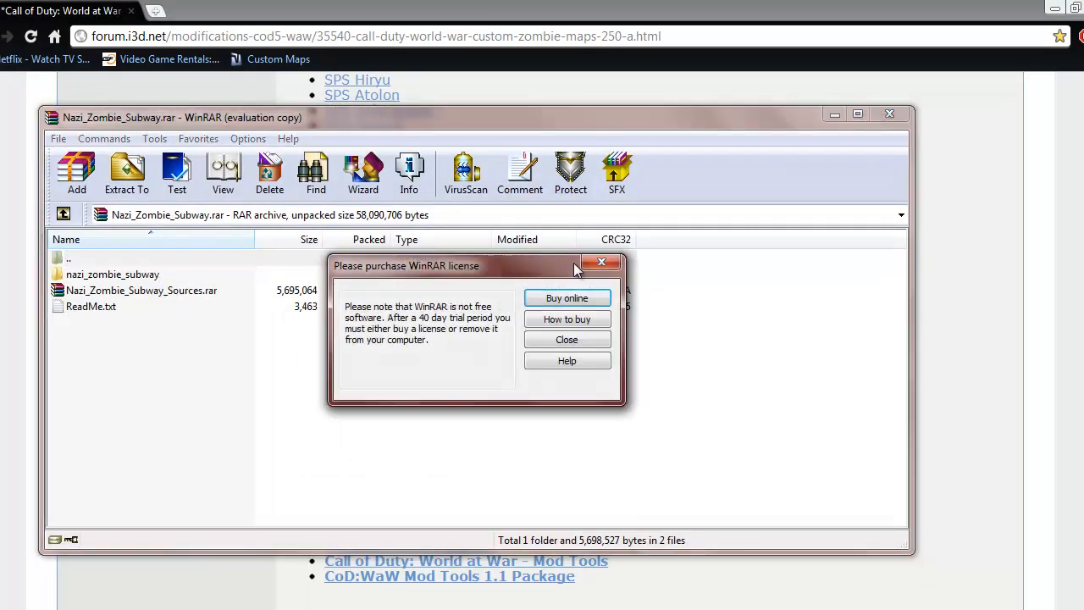
Dismiss the license reminder and extract the nazi_zombie_subway folder to the confirmed destination path.
click(565, 339)
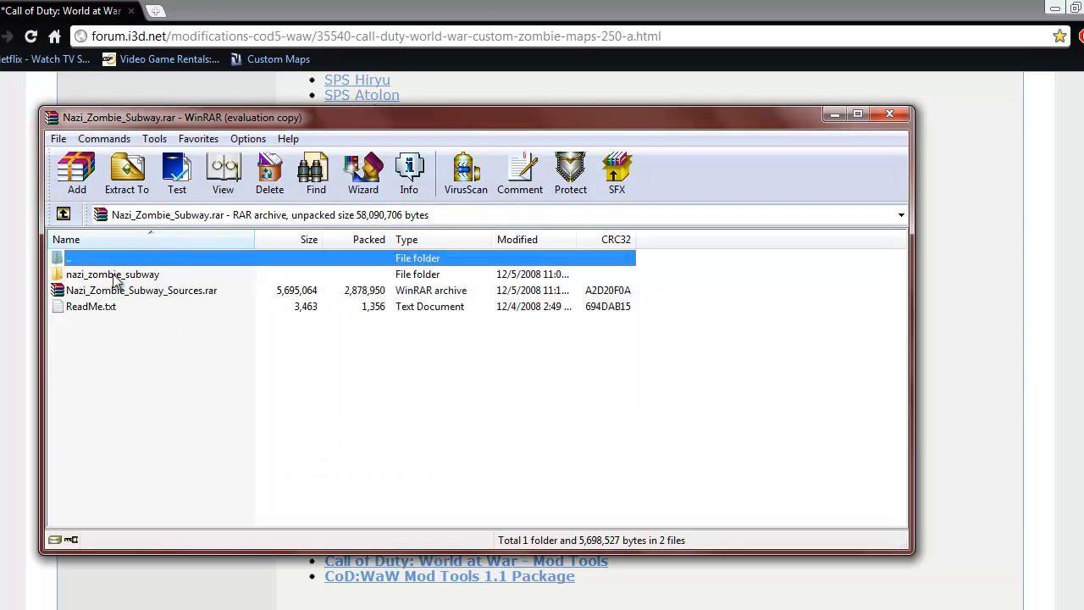
click(112, 275)
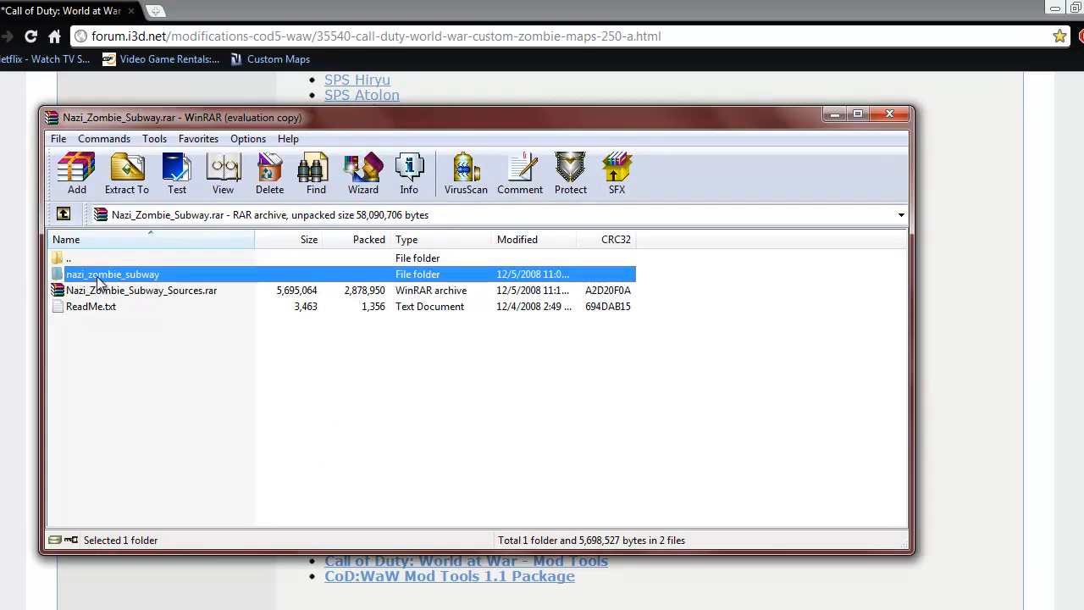
mouse_move(144, 281)
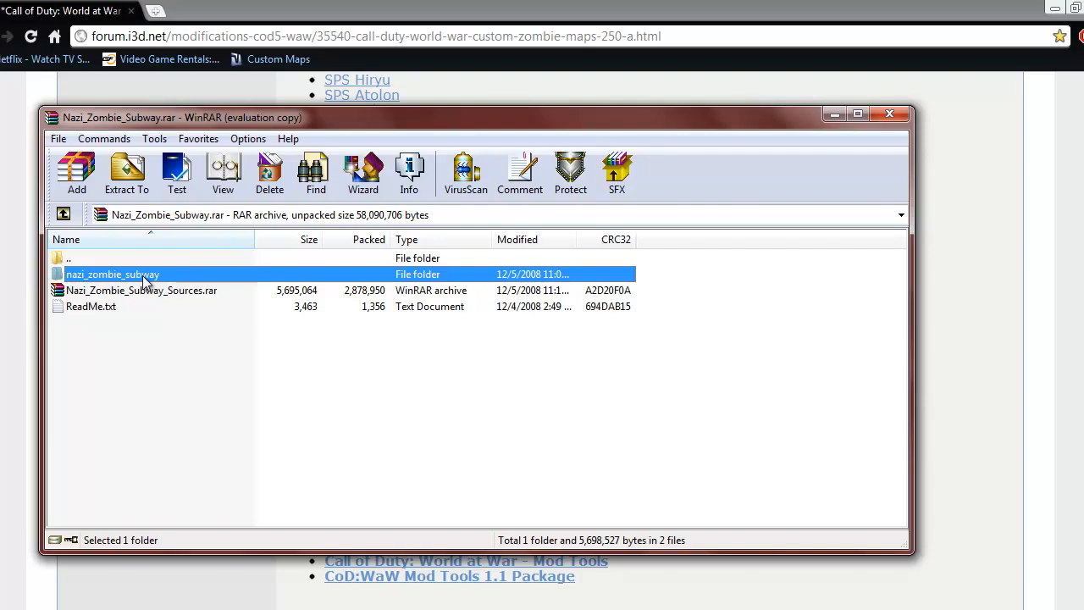
click(125, 173)
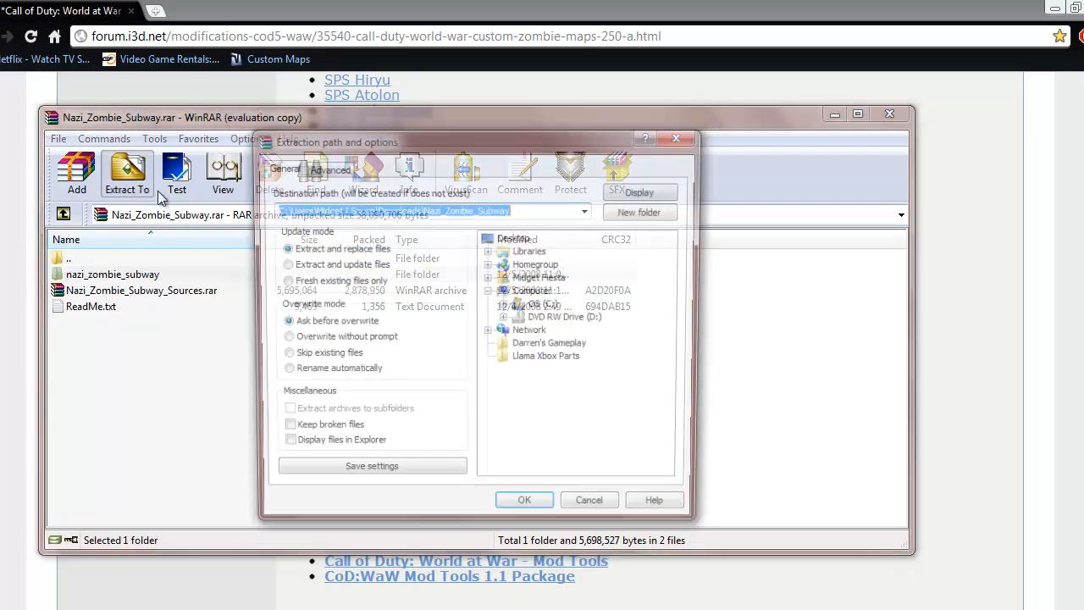
click(525, 500)
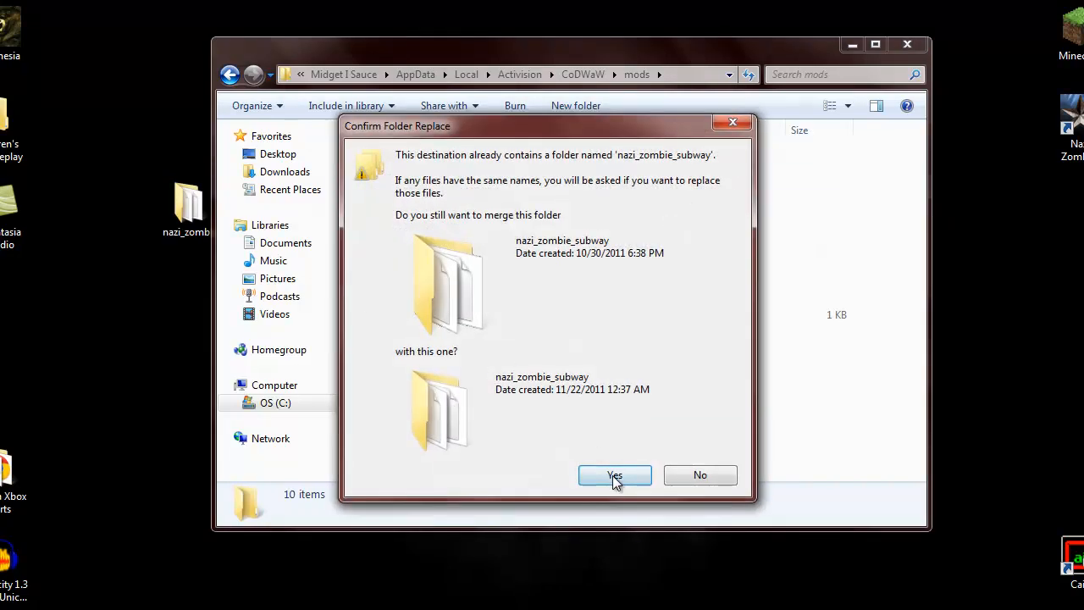
Confirm merging nazi_zombie_subway into mods and view its .ff and .iwd files.
click(613, 474)
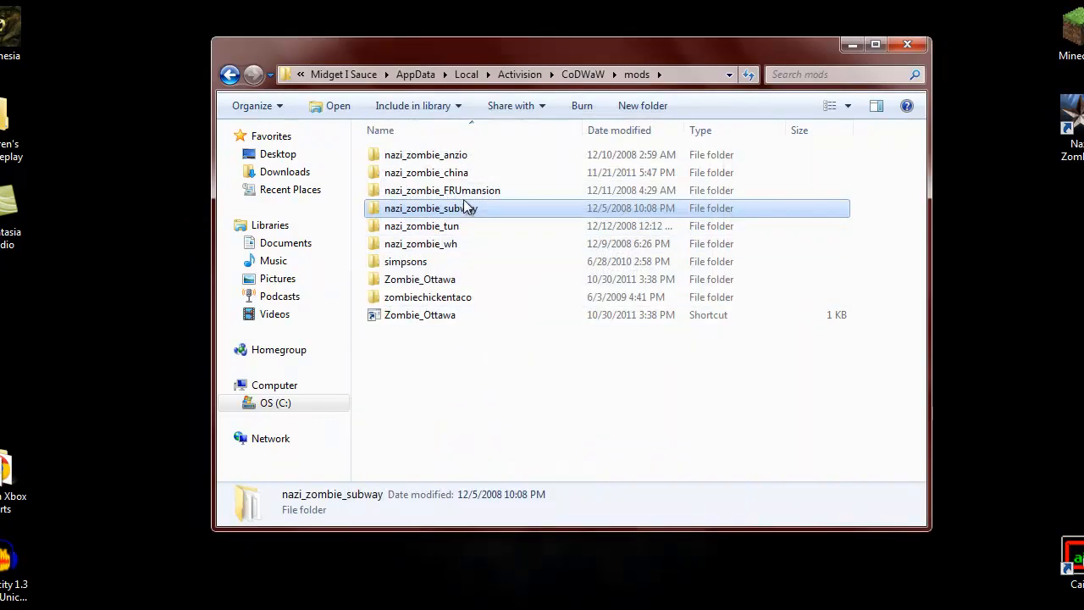
mouse_move(464, 208)
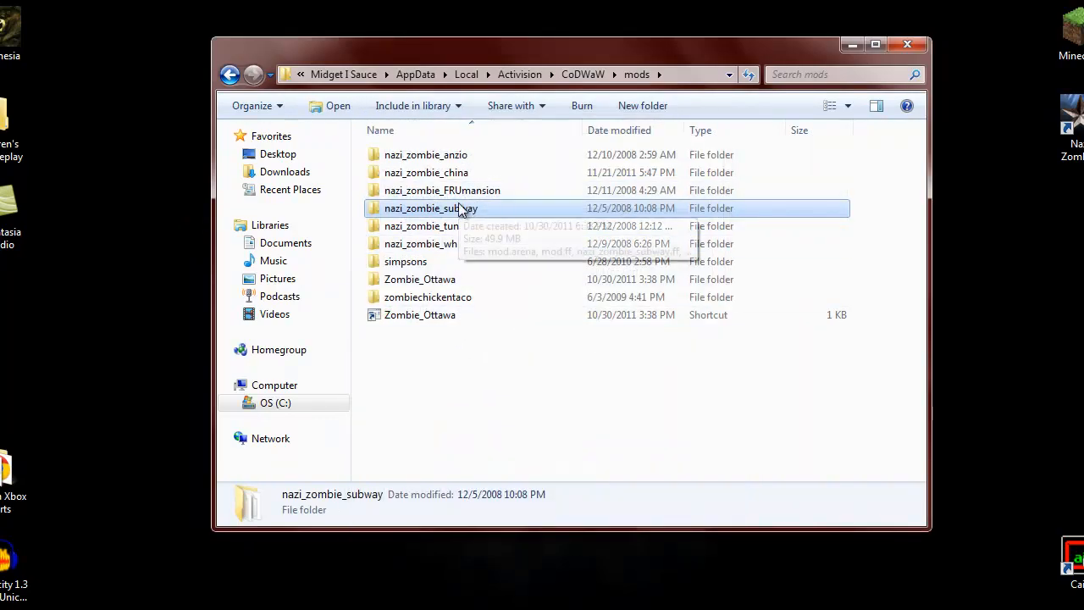
double_click(430, 206)
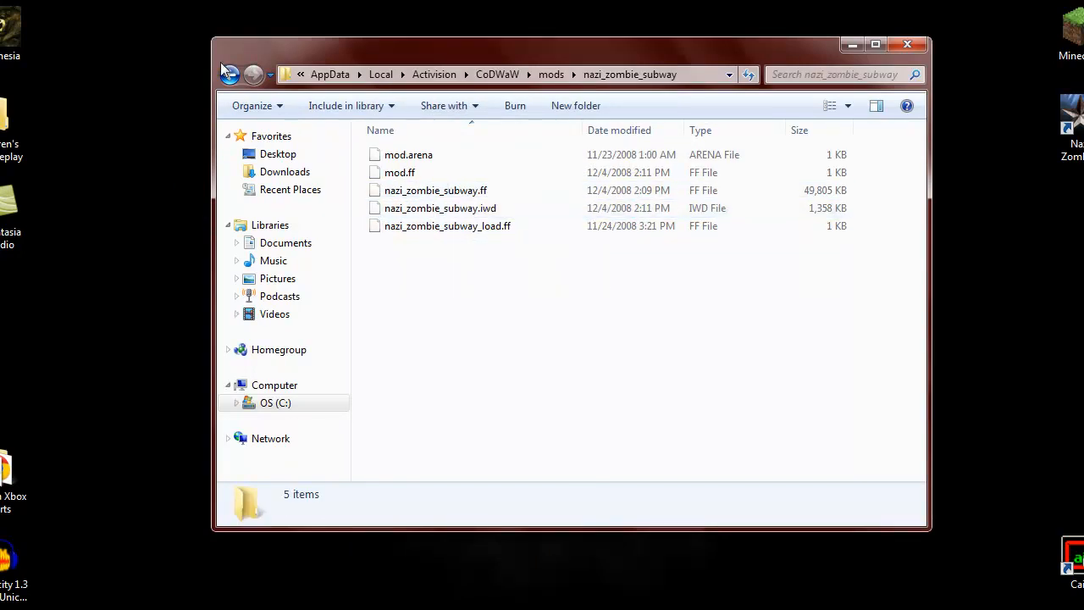
click(230, 75)
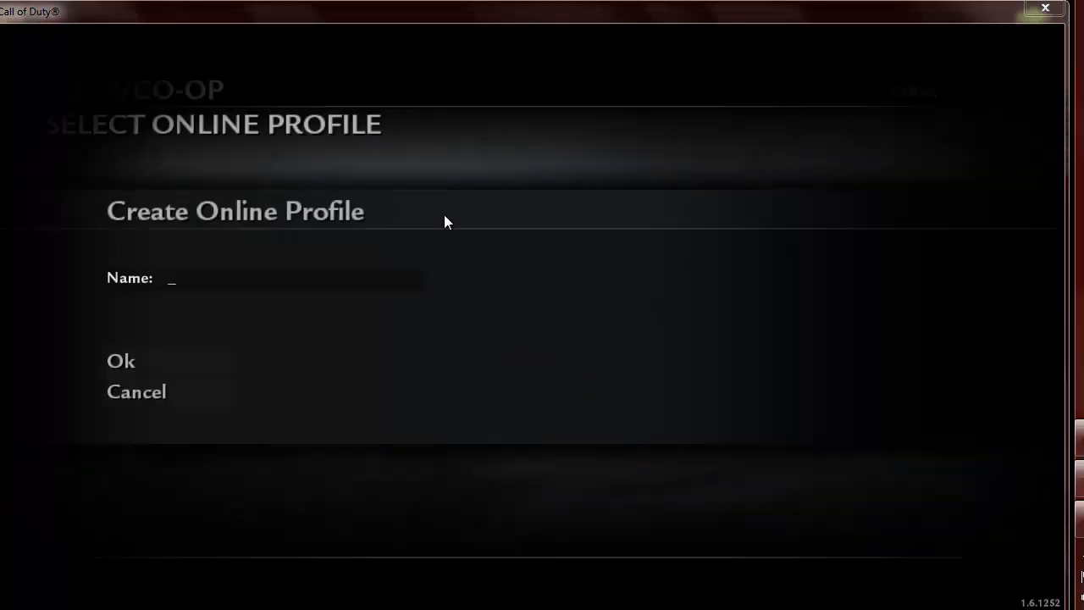
mouse_move(474, 299)
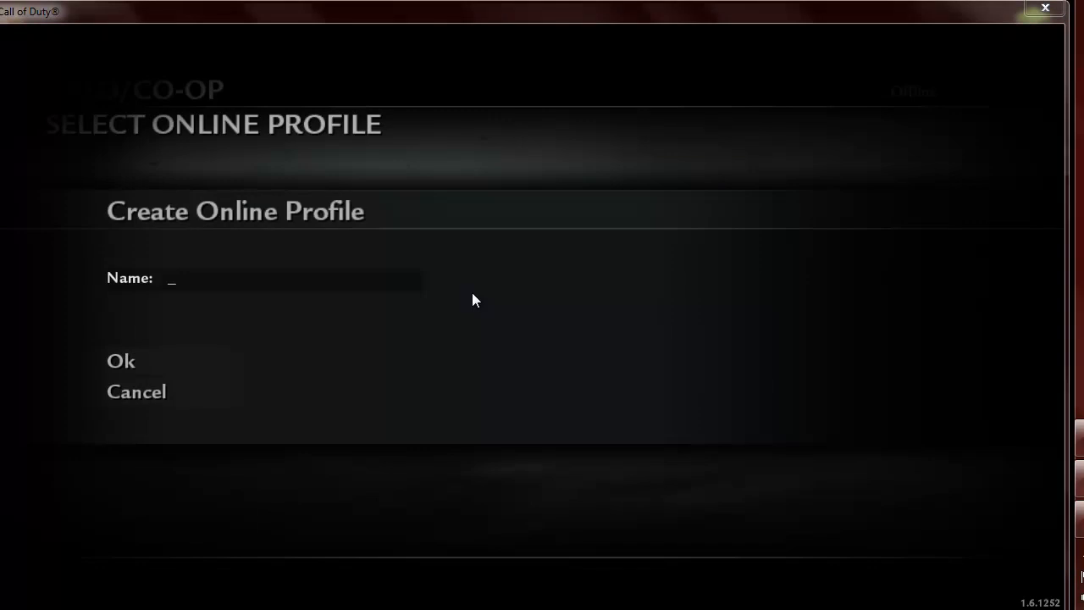
mouse_move(172, 408)
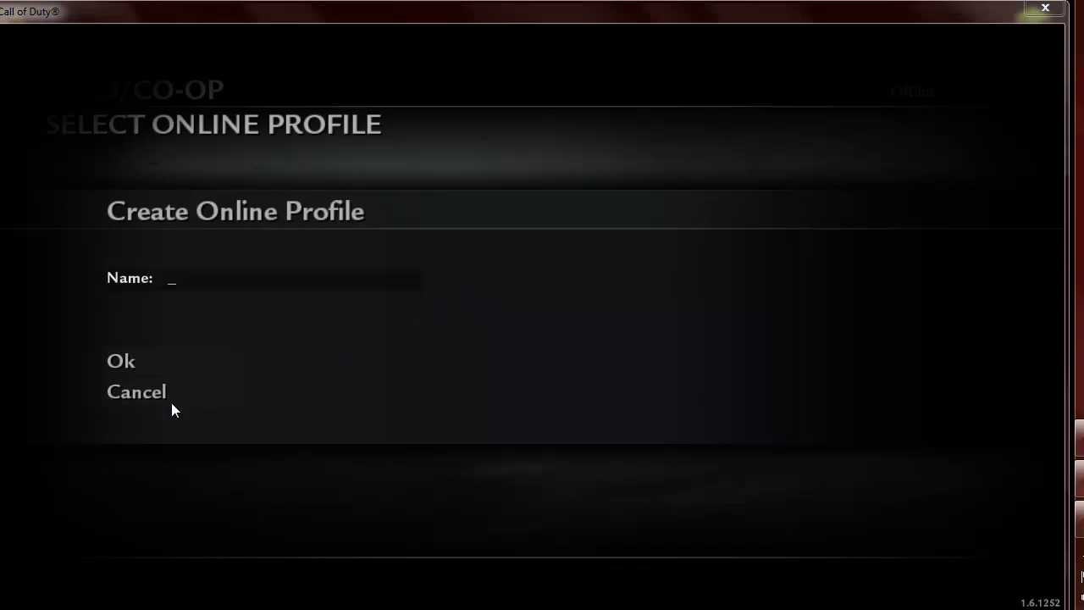
Cancel online profile creation and open Options & Controls > Game Options to verify Enable Console is Yes.
click(136, 391)
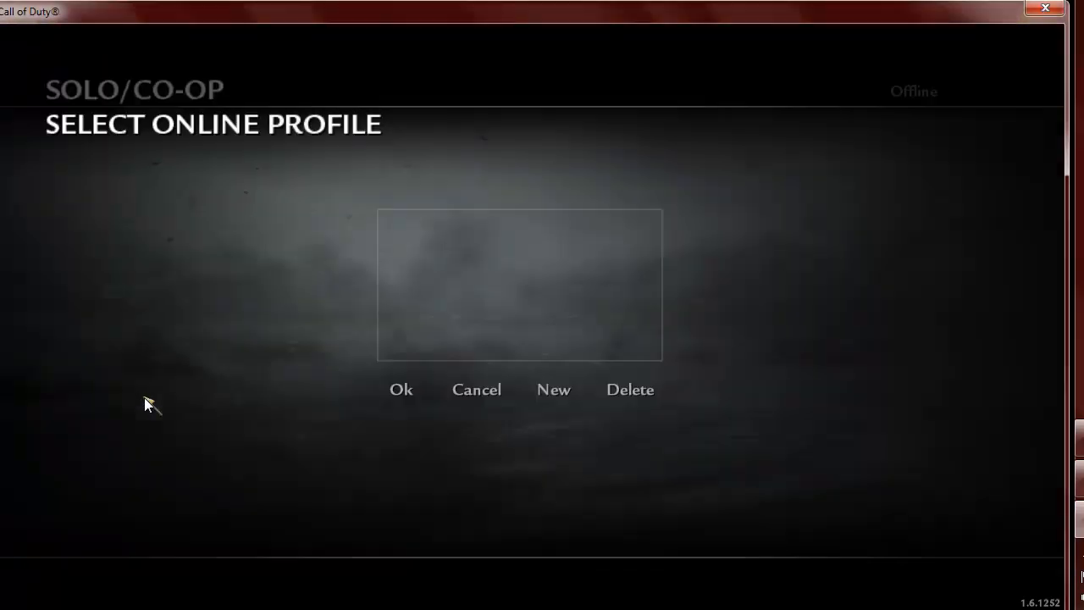
click(476, 390)
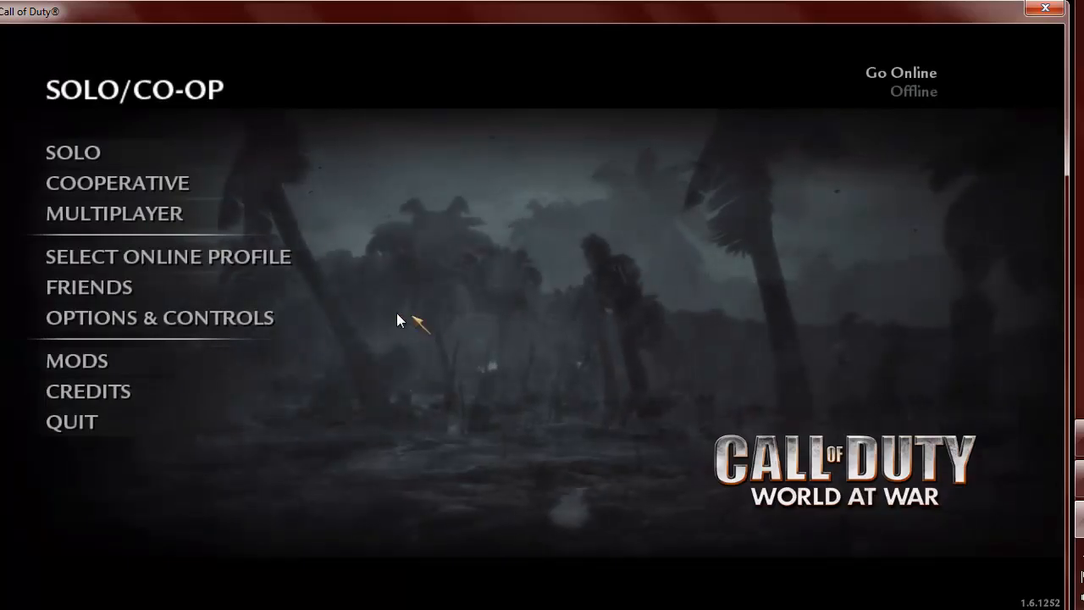
click(159, 318)
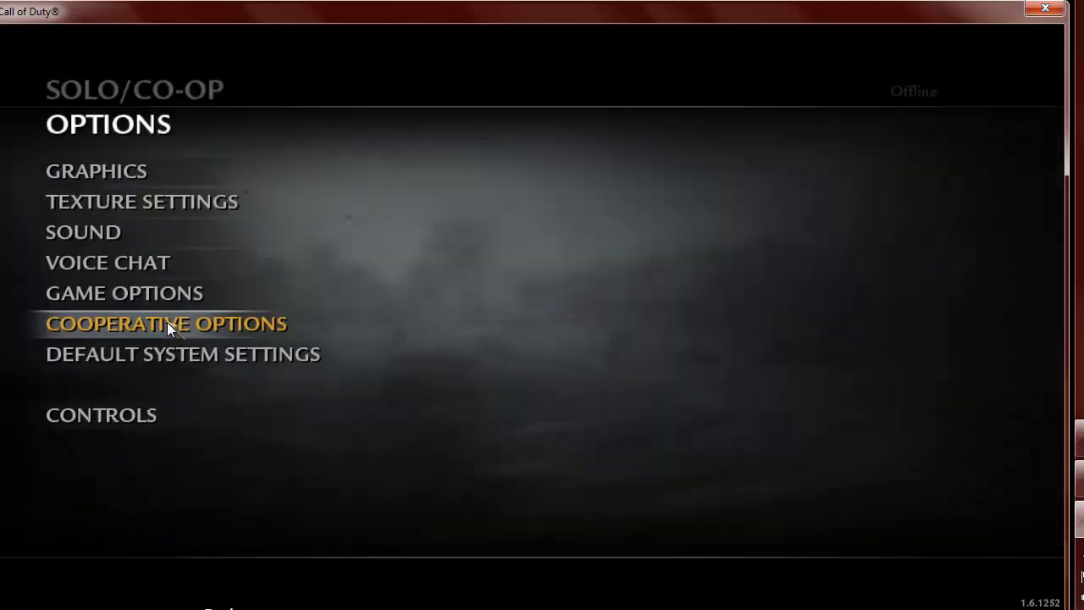
click(124, 293)
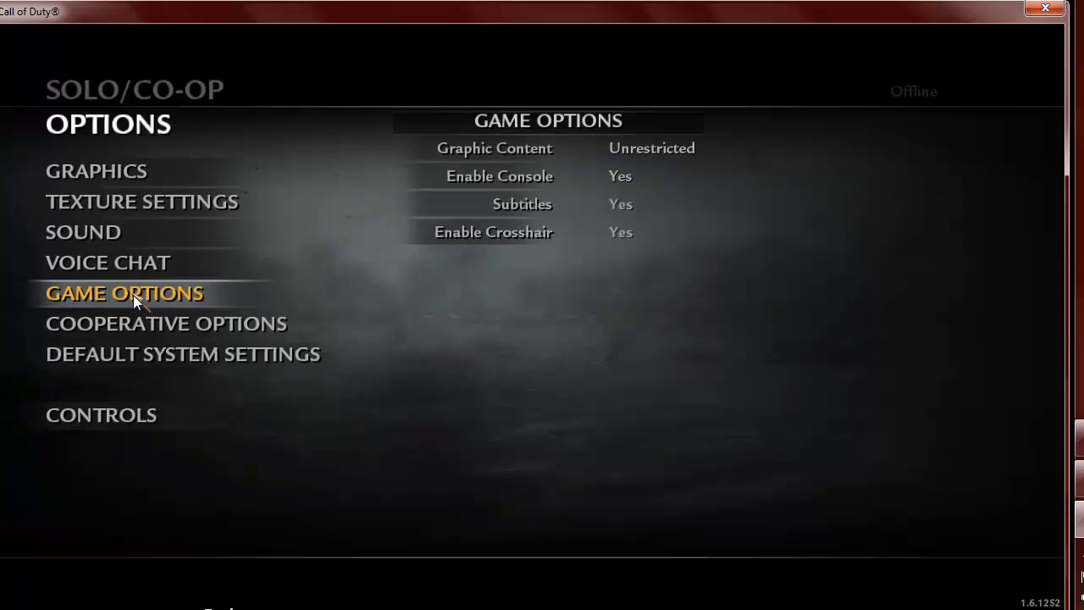
mouse_move(484, 348)
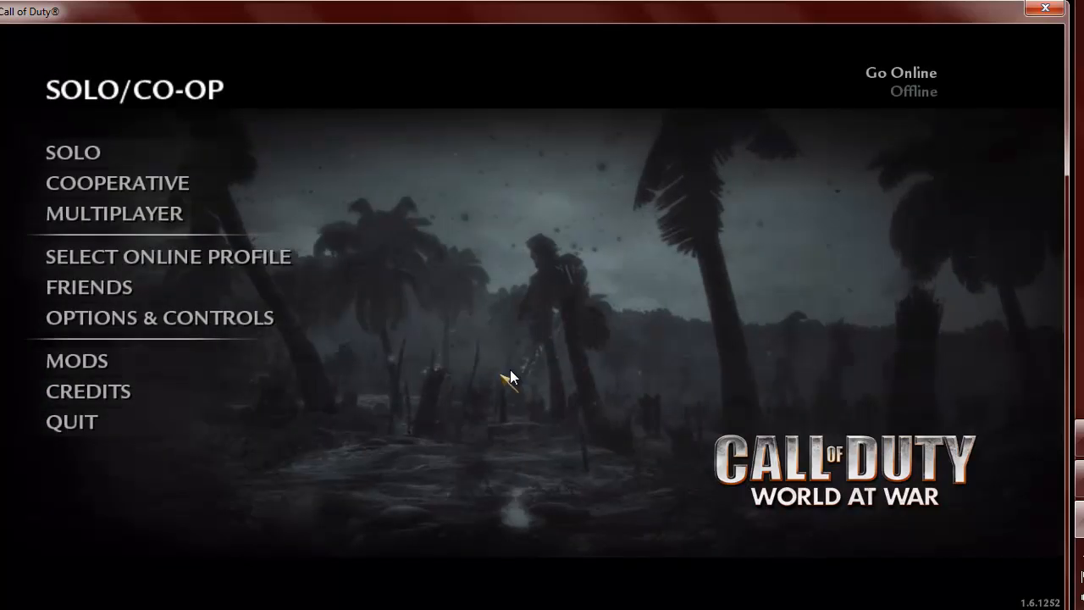
Open the Mods list and highlight nazi_zombie_anzio among the installed zombie maps.
click(76, 359)
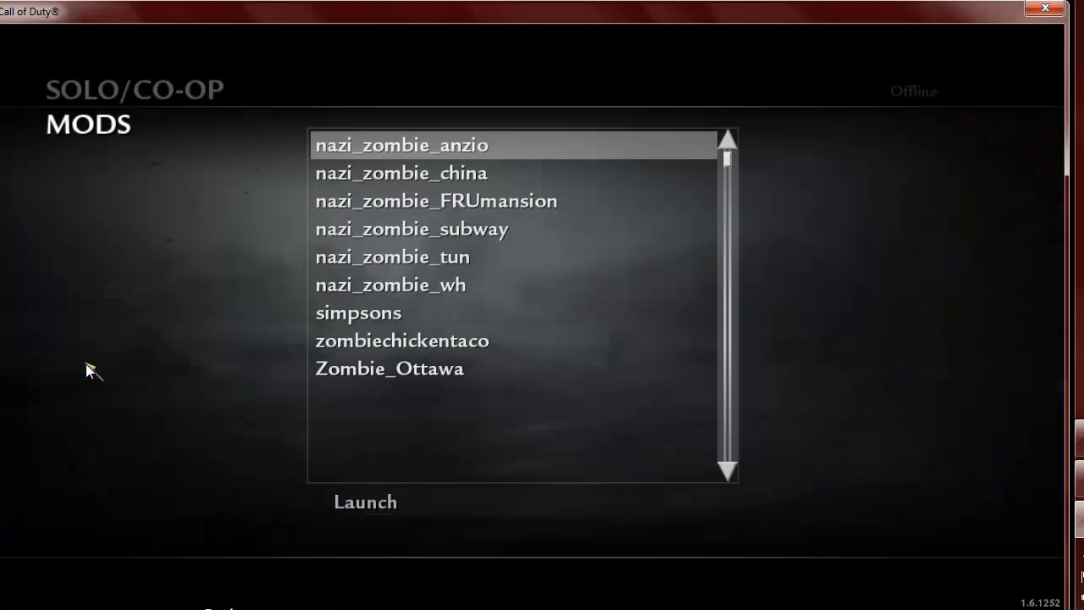
click(401, 146)
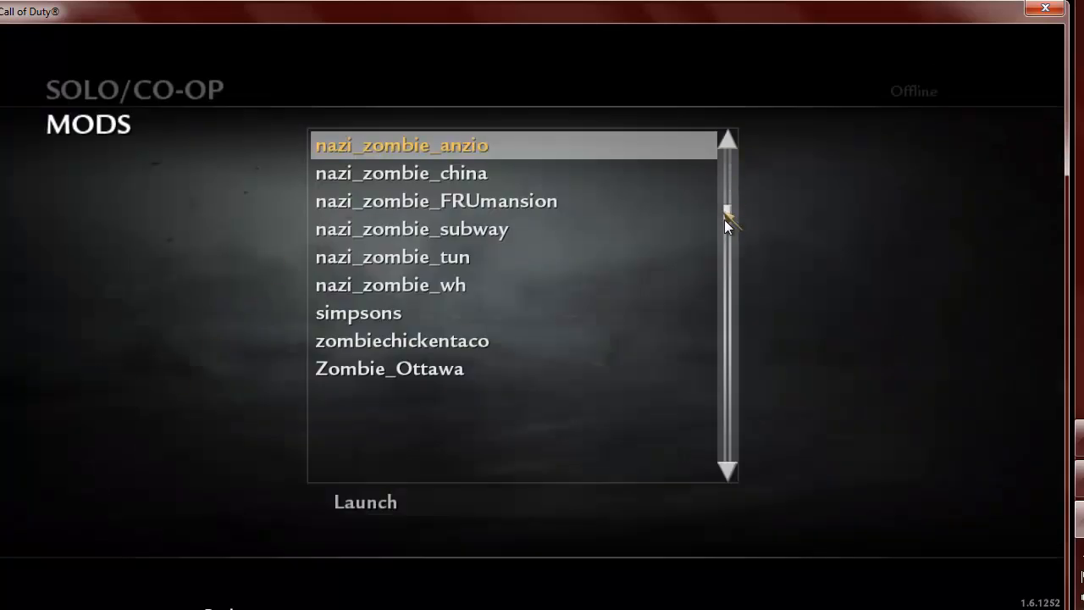
mouse_move(441, 403)
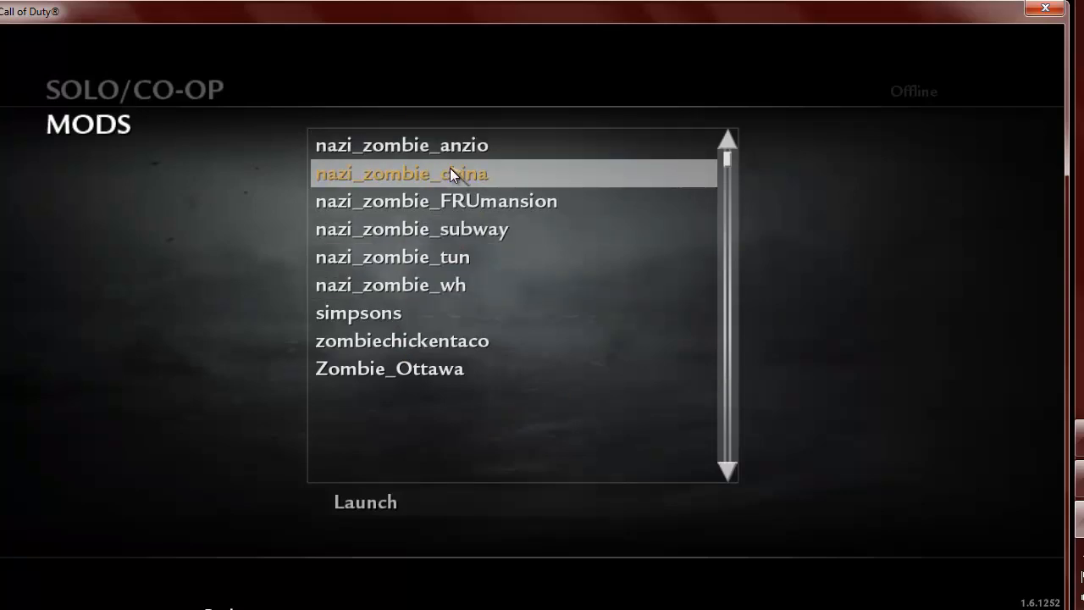
mouse_move(426, 178)
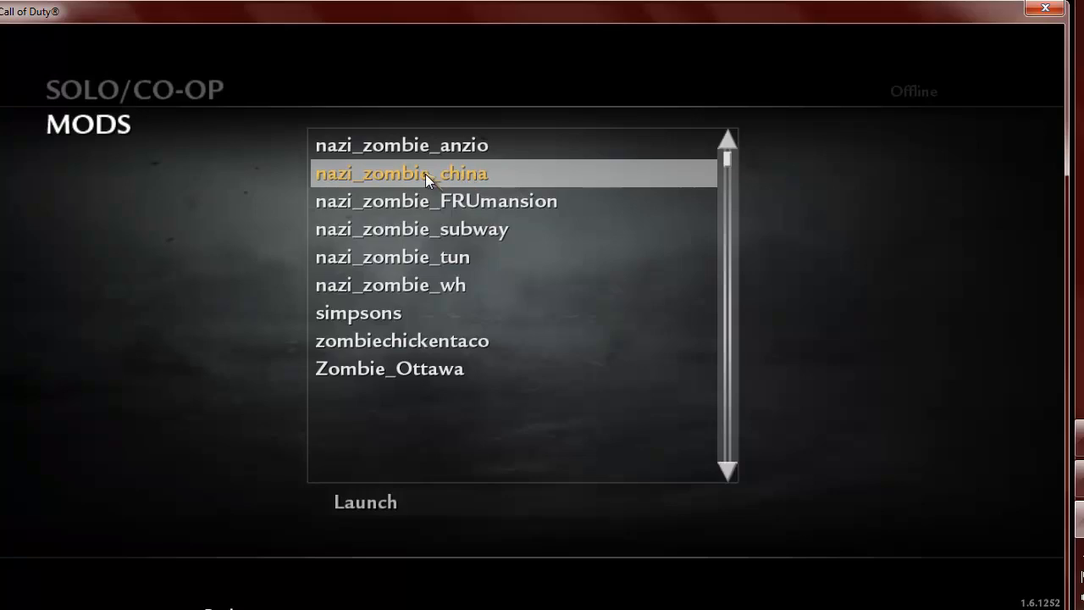
mouse_move(426, 179)
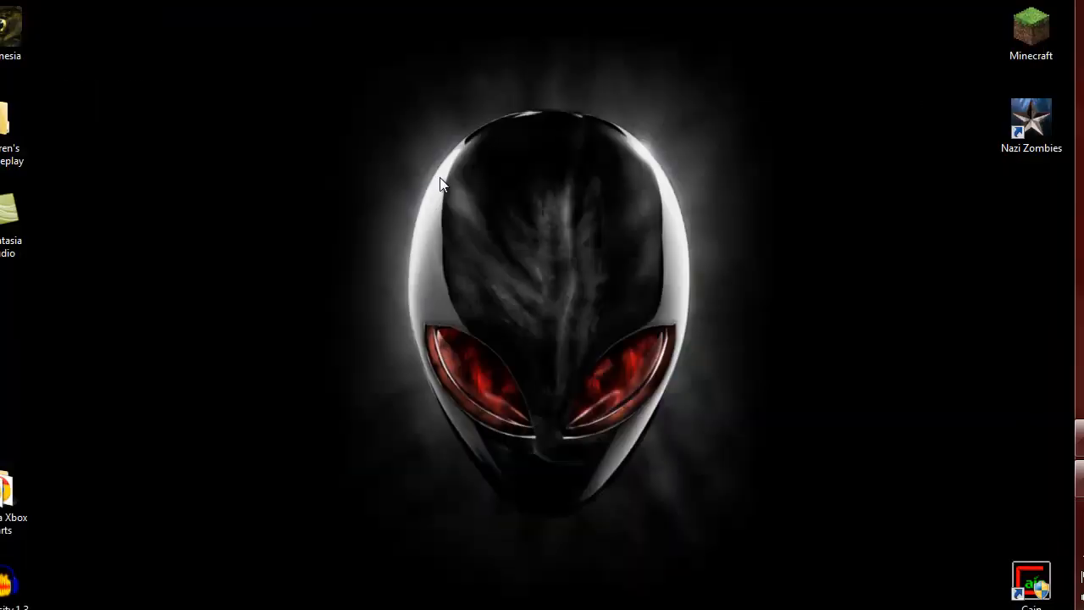
mouse_move(447, 303)
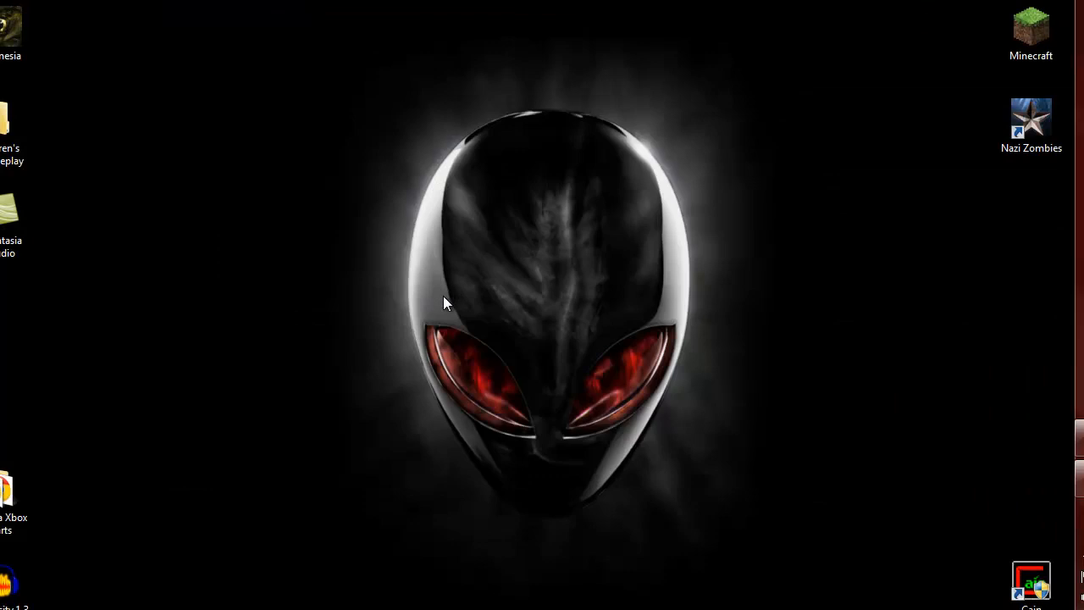
mouse_move(392, 411)
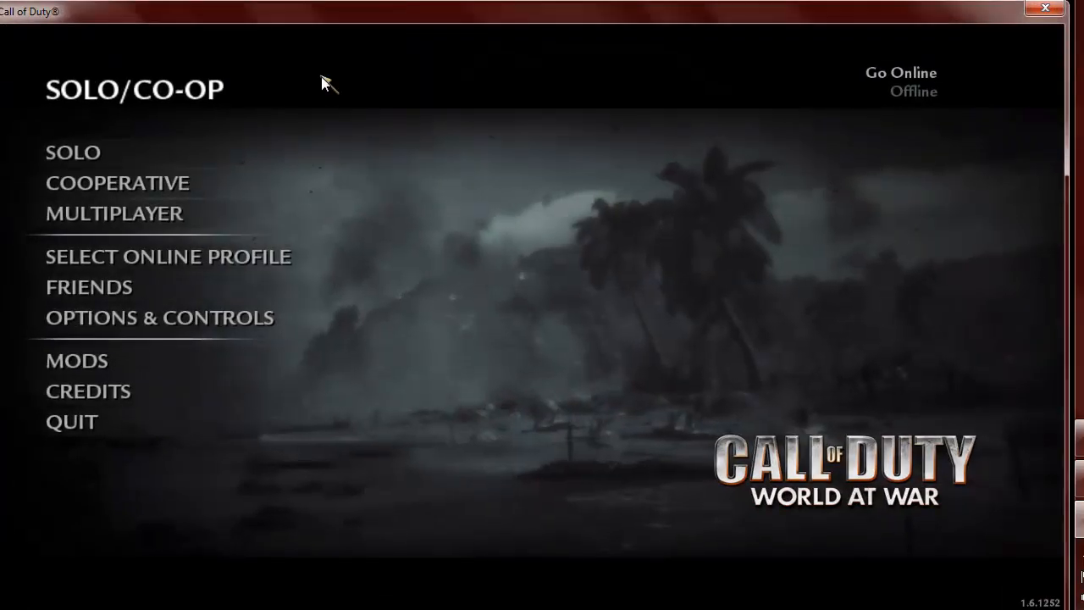
mouse_move(552, 200)
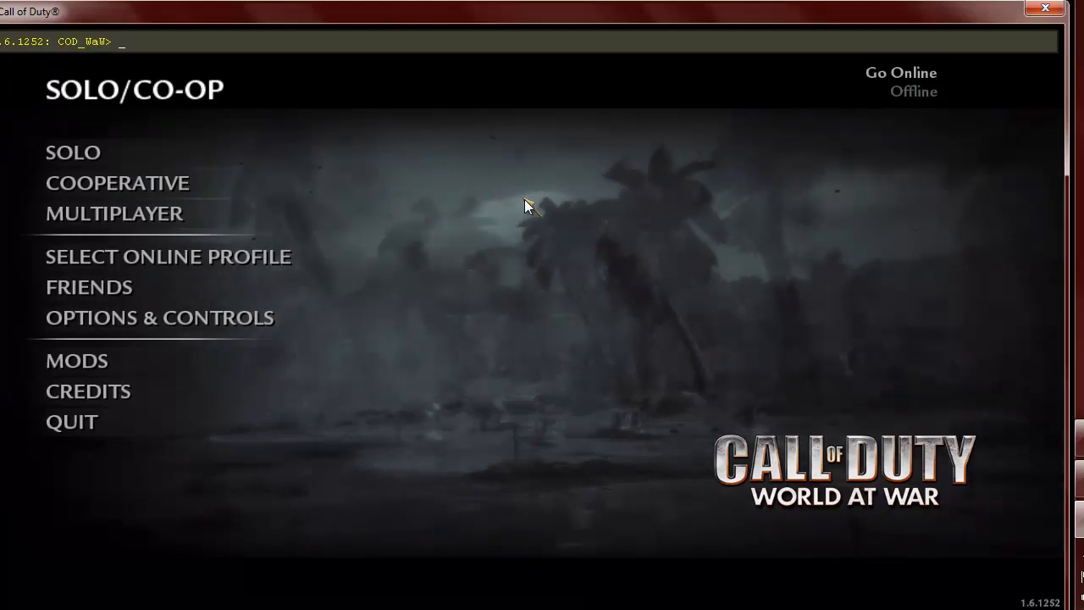
Load the custom map with the console command devmap nazi_zombie_china.
text(devmap)
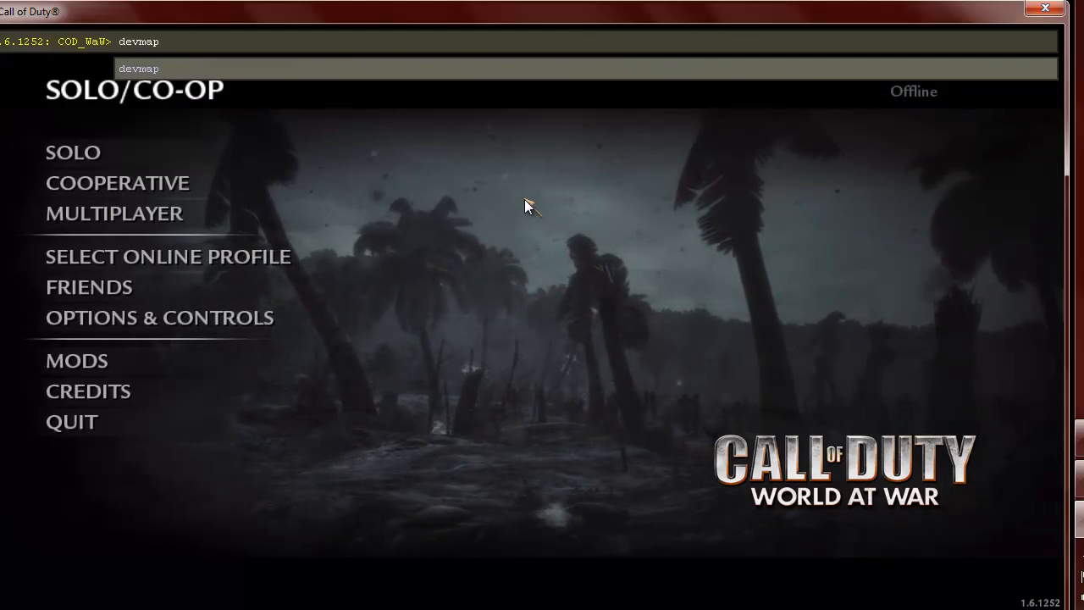
text(nazi_)
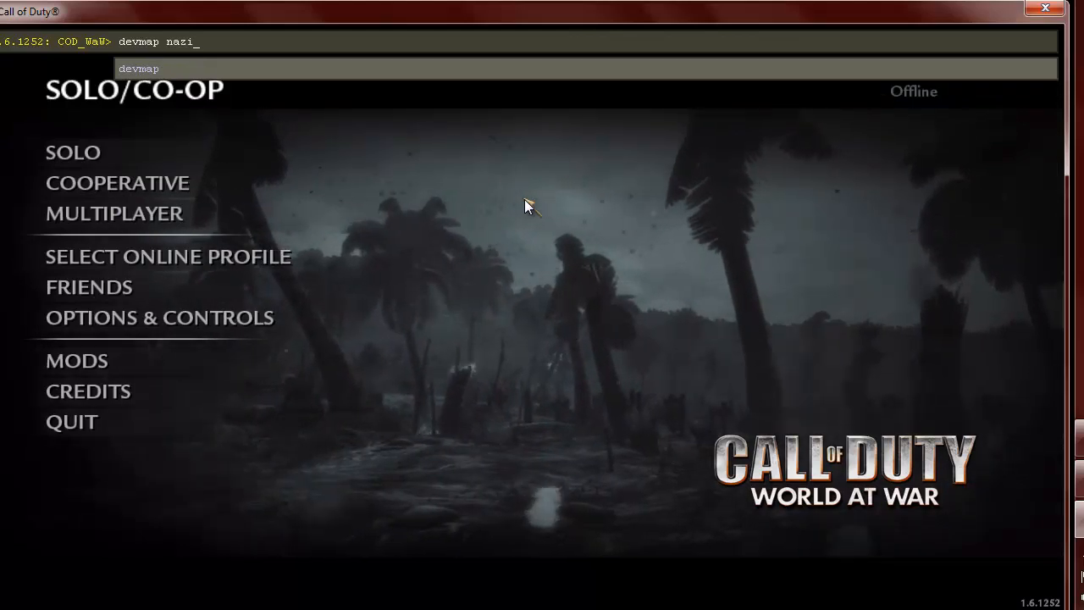
text(zombie_)
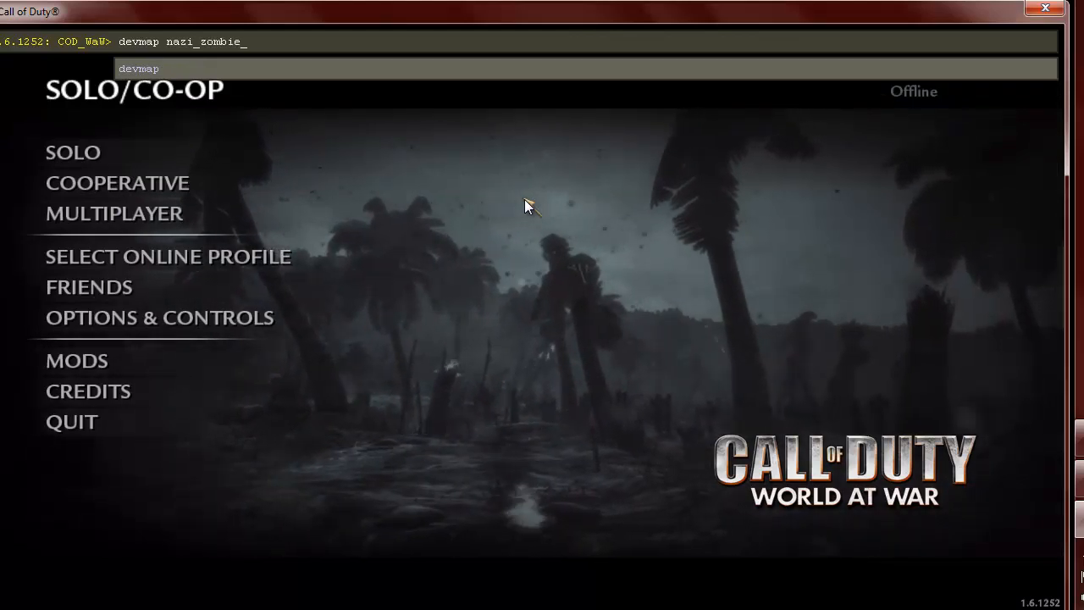
text(china)
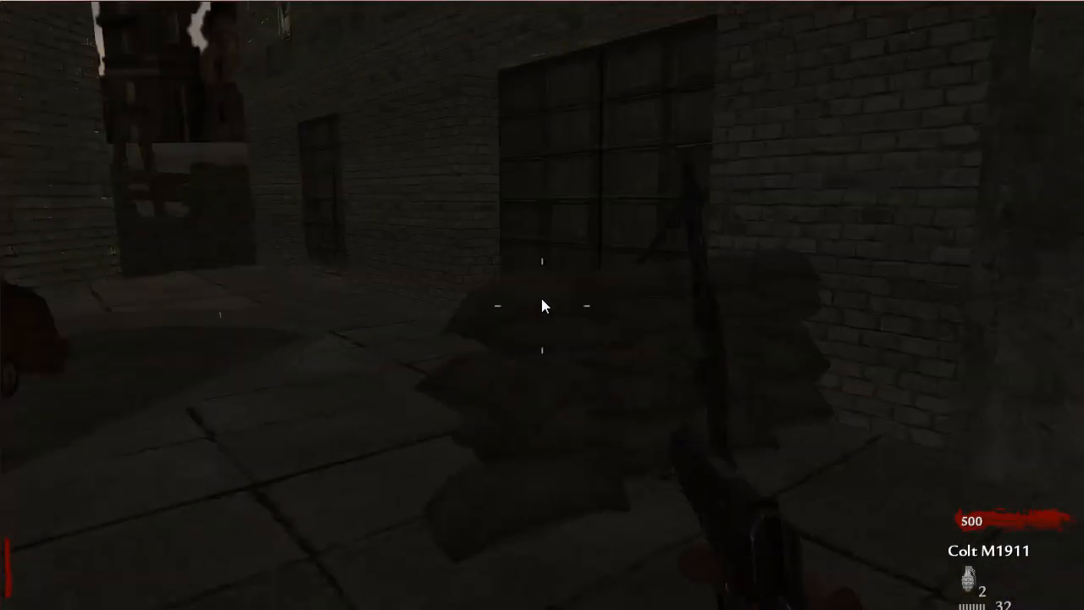
mouse_move(541, 305)
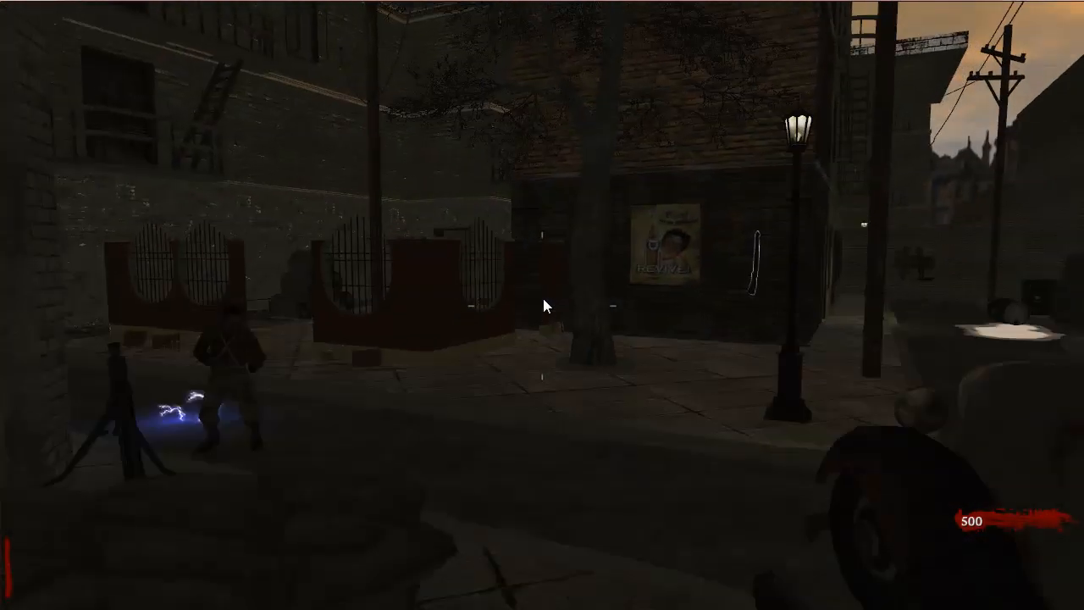
mouse_move(541, 305)
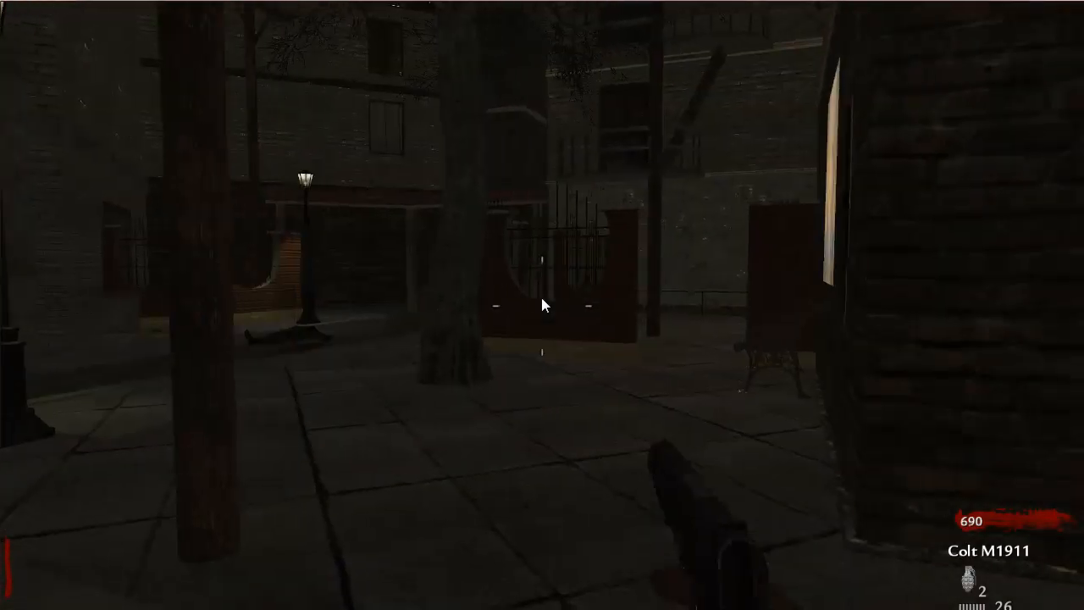
Shoot zombies with the Colt M1911 until the Game Over screen reports one round survived.
click(542, 305)
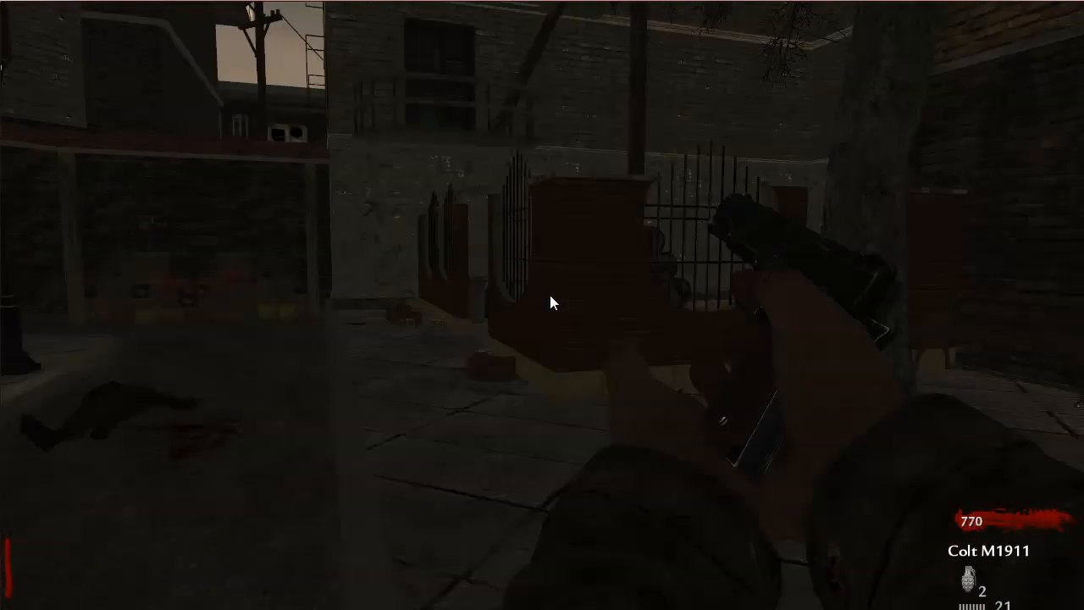
mouse_move(550, 304)
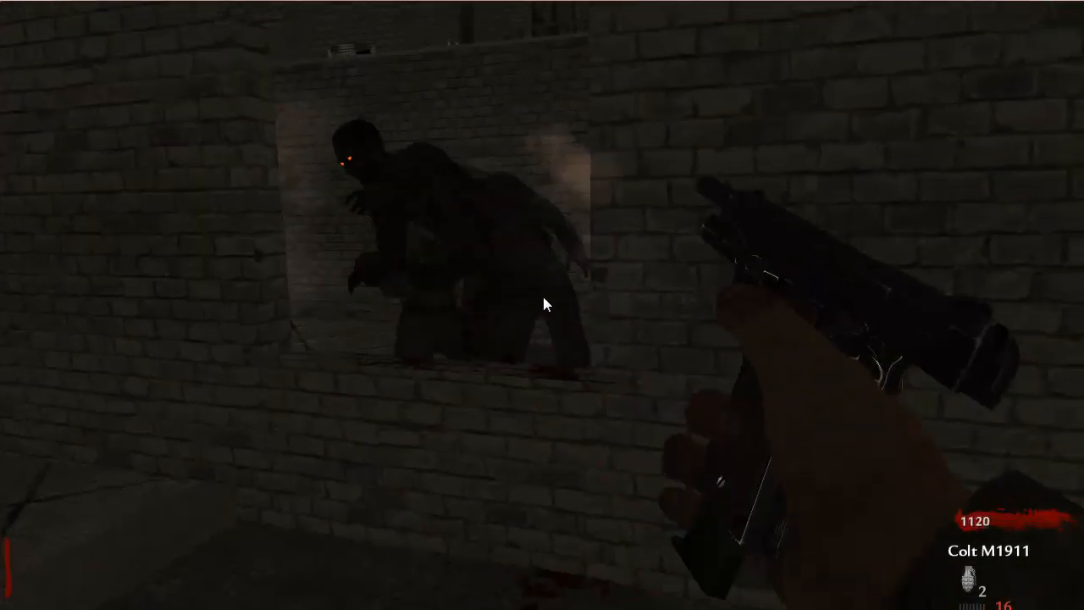
click(541, 305)
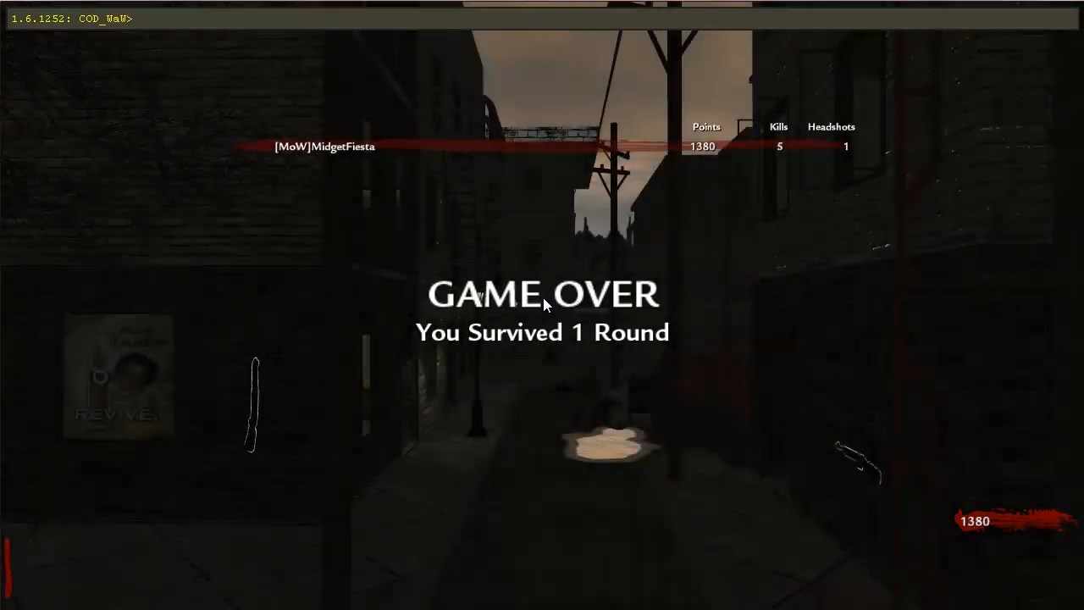
Restart the zombie level from the pause menu and confirm, starting a fresh 500-point match.
key(Escape)
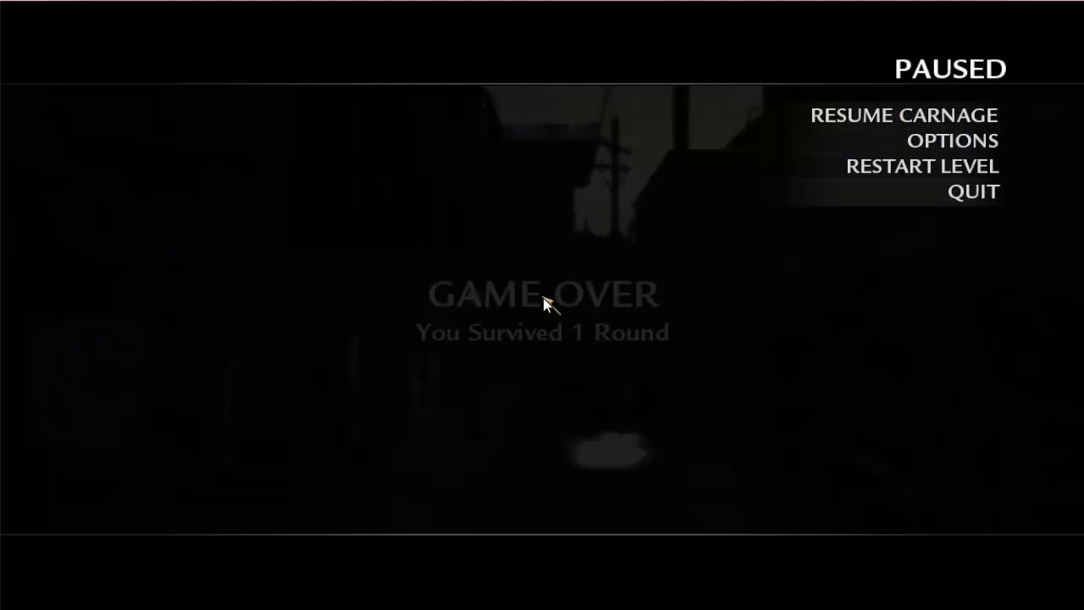
click(921, 166)
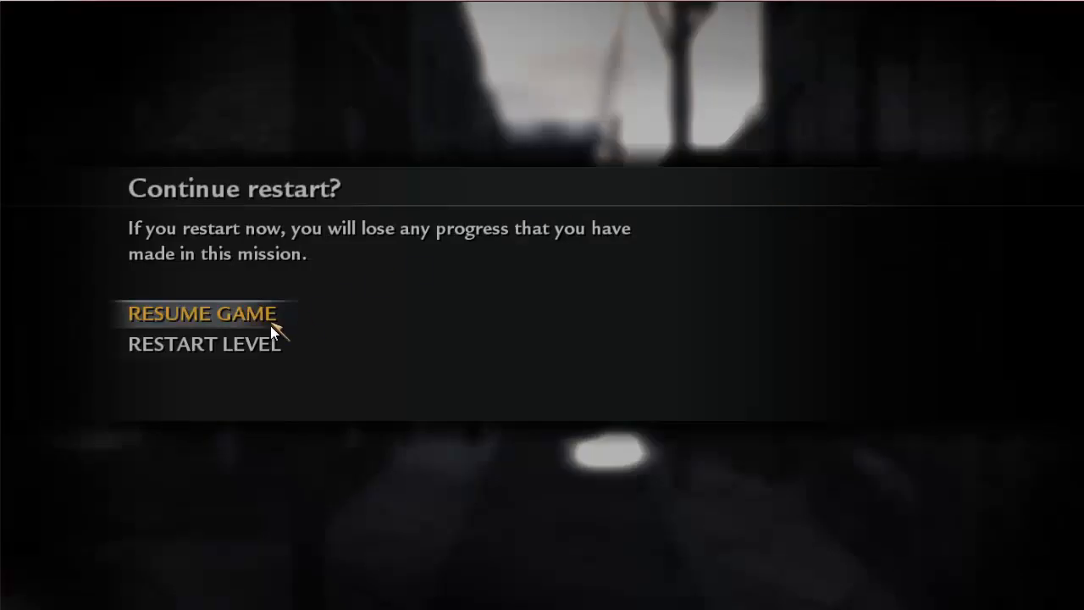
mouse_move(229, 351)
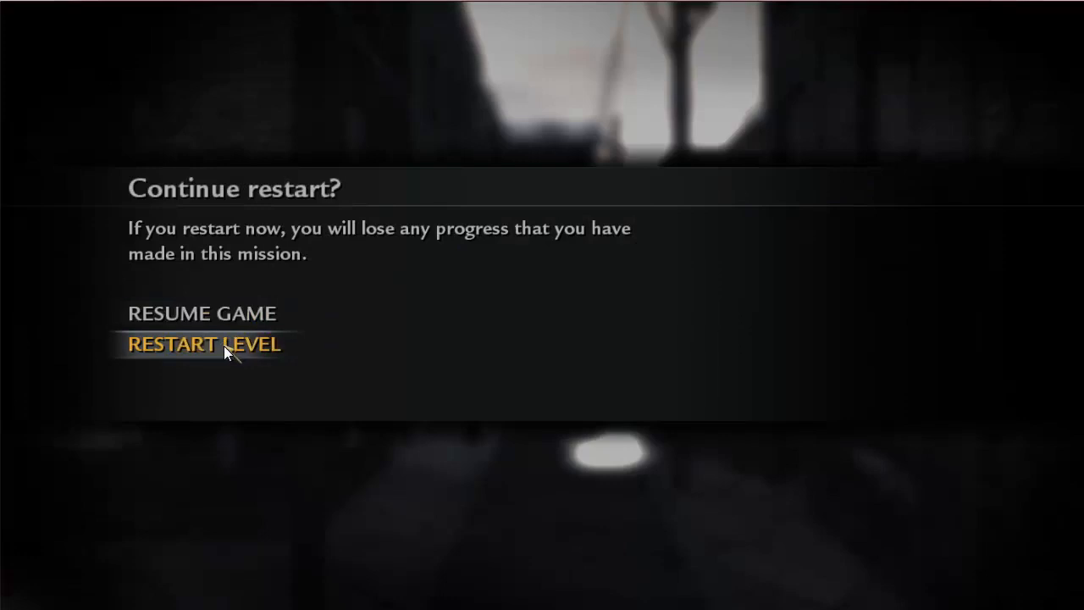
click(203, 344)
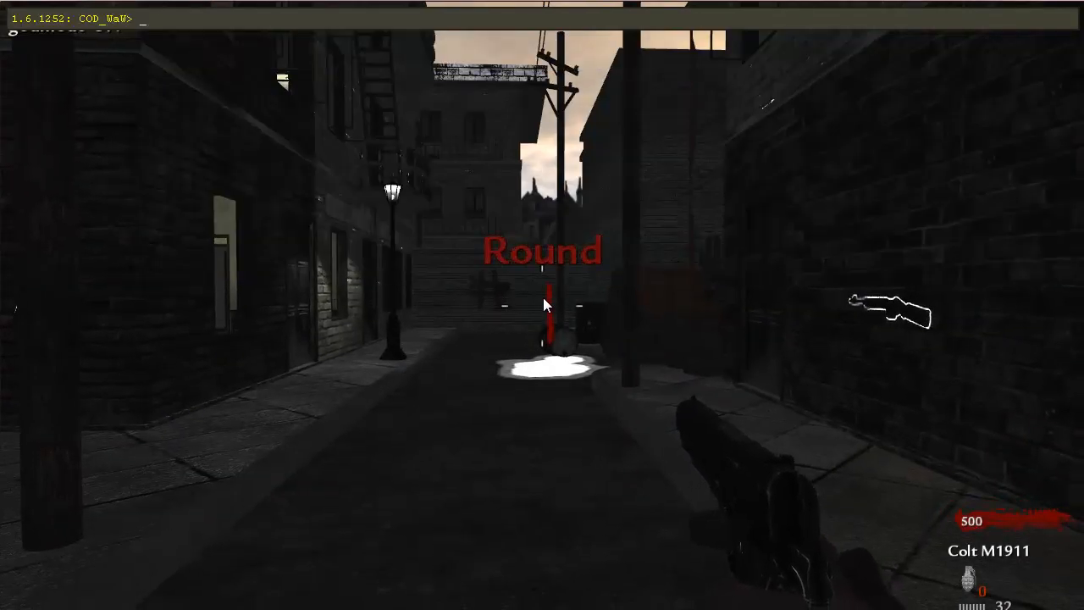
Enable noclip in the console to fly freely through the map's walls and rooms.
text(nocli[)
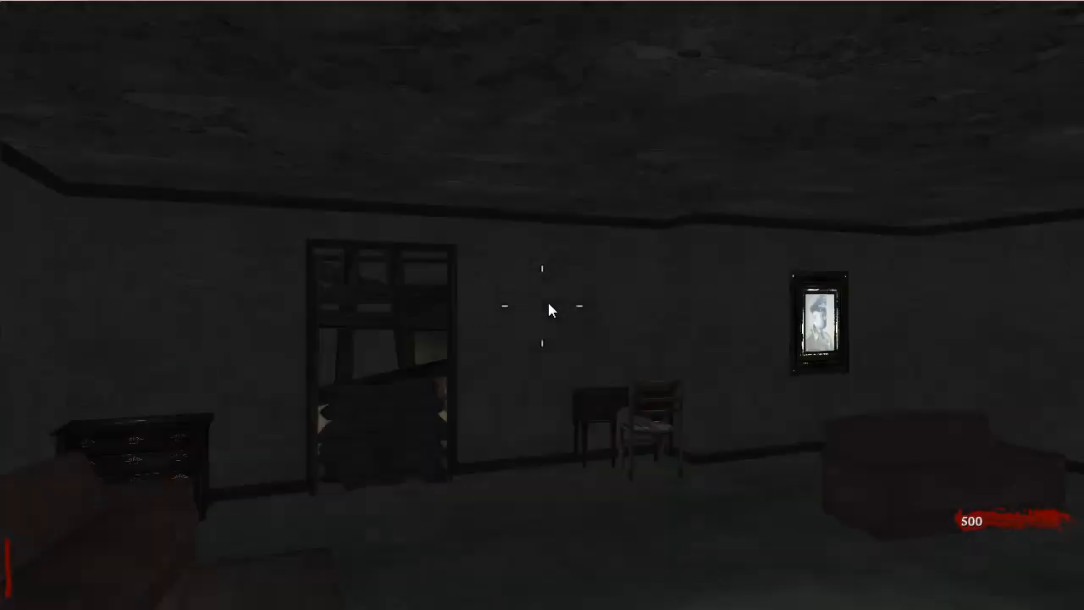
mouse_move(542, 305)
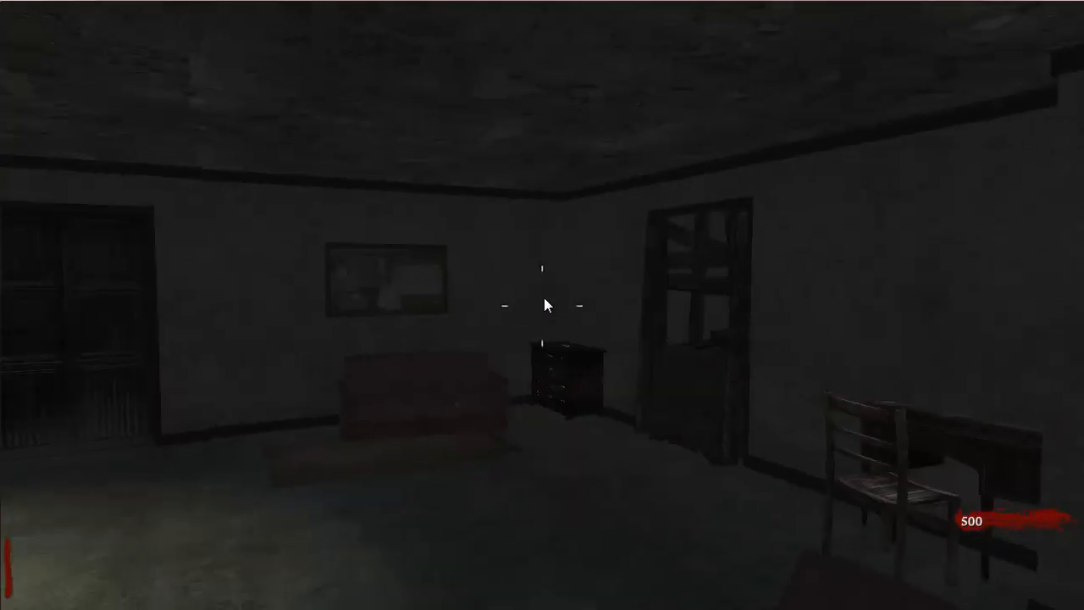
mouse_move(541, 305)
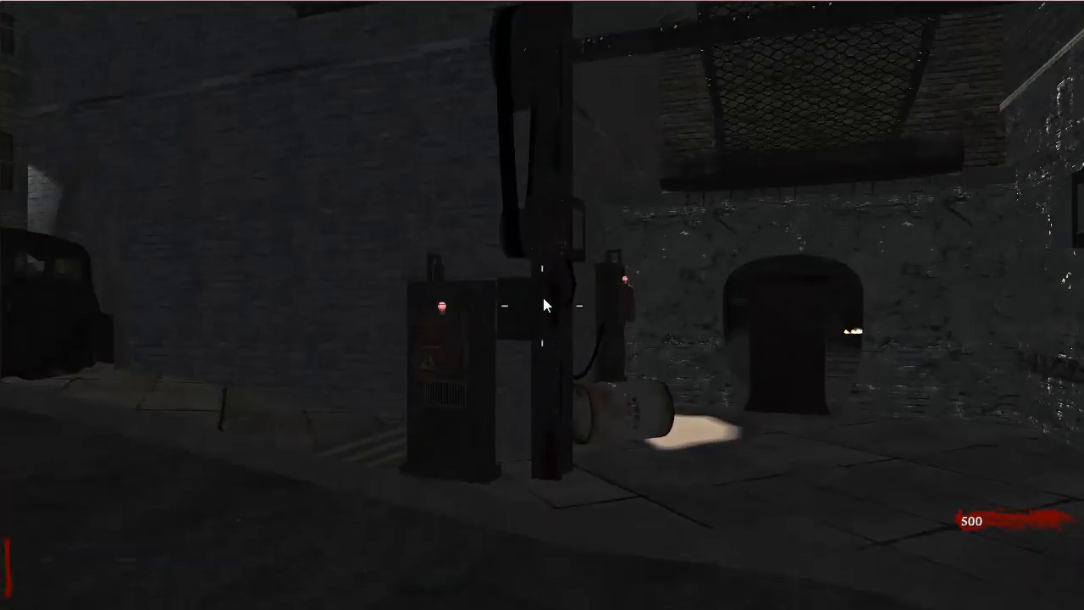
mouse_move(542, 304)
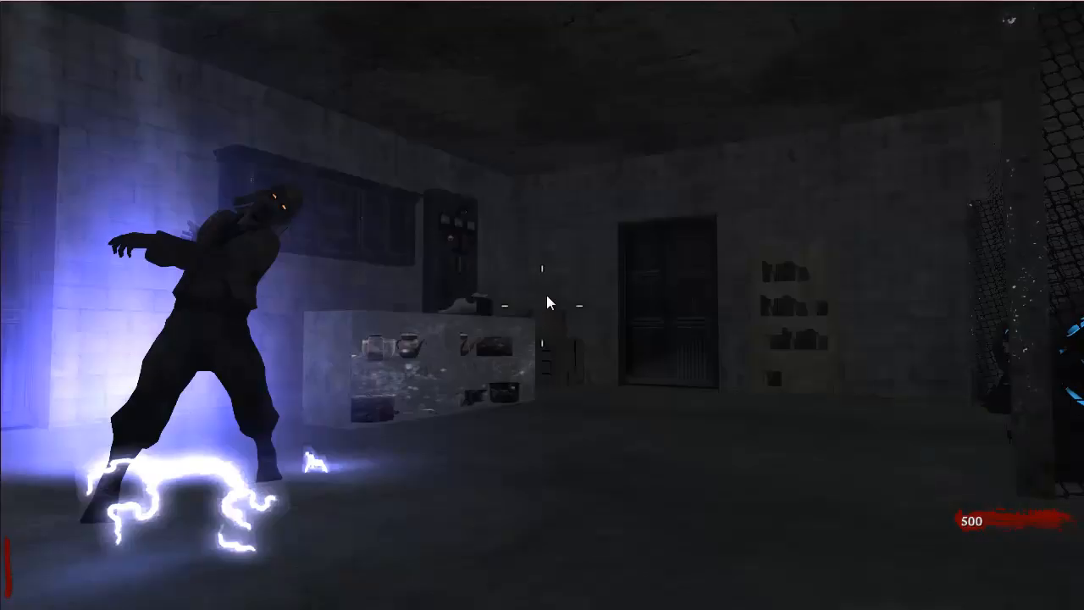
mouse_move(542, 304)
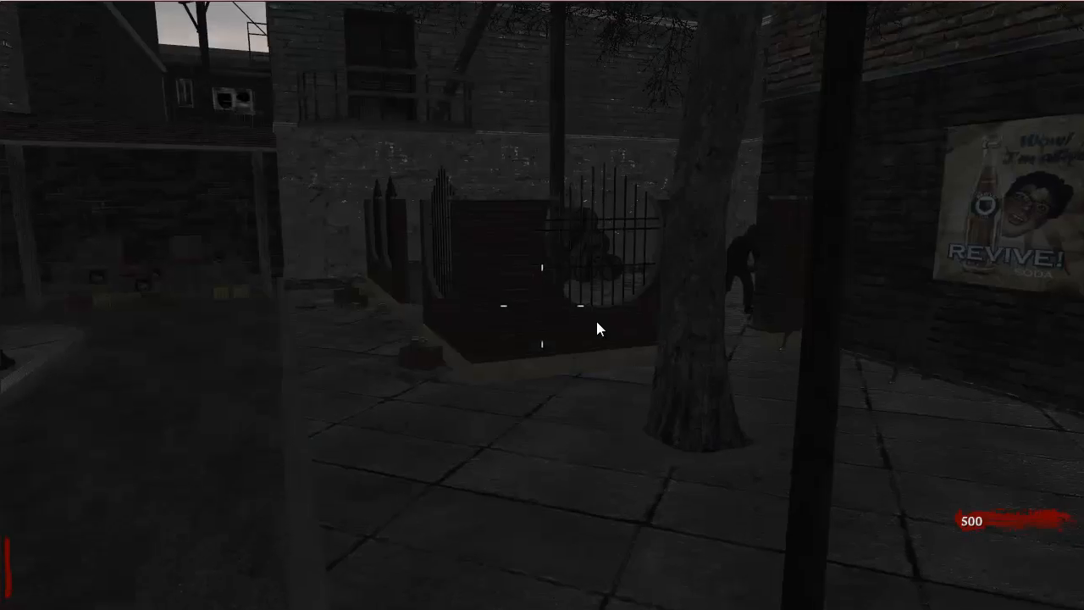
mouse_move(542, 305)
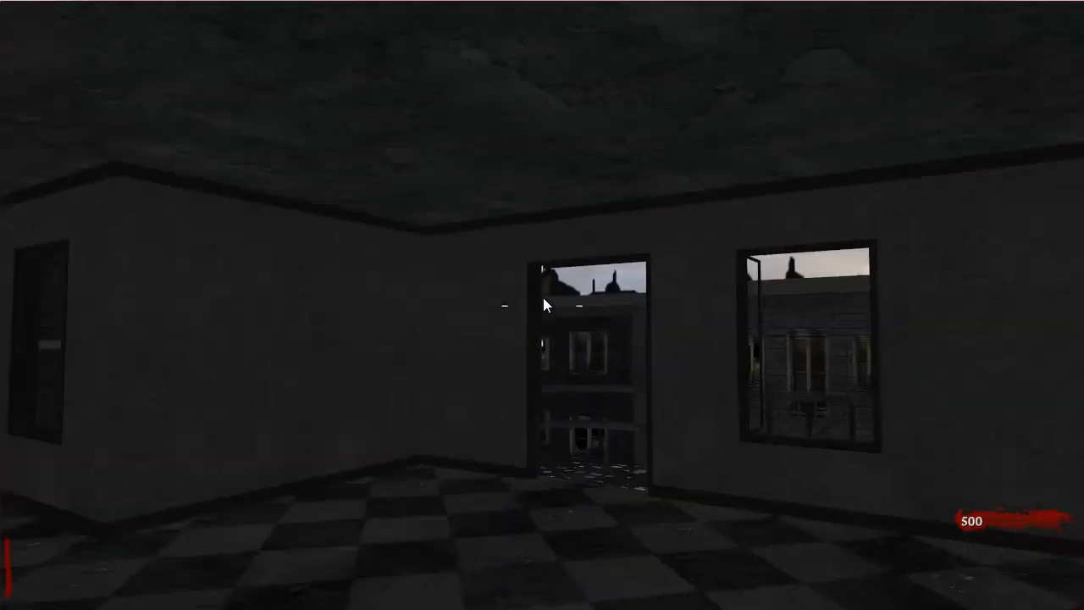
mouse_move(542, 305)
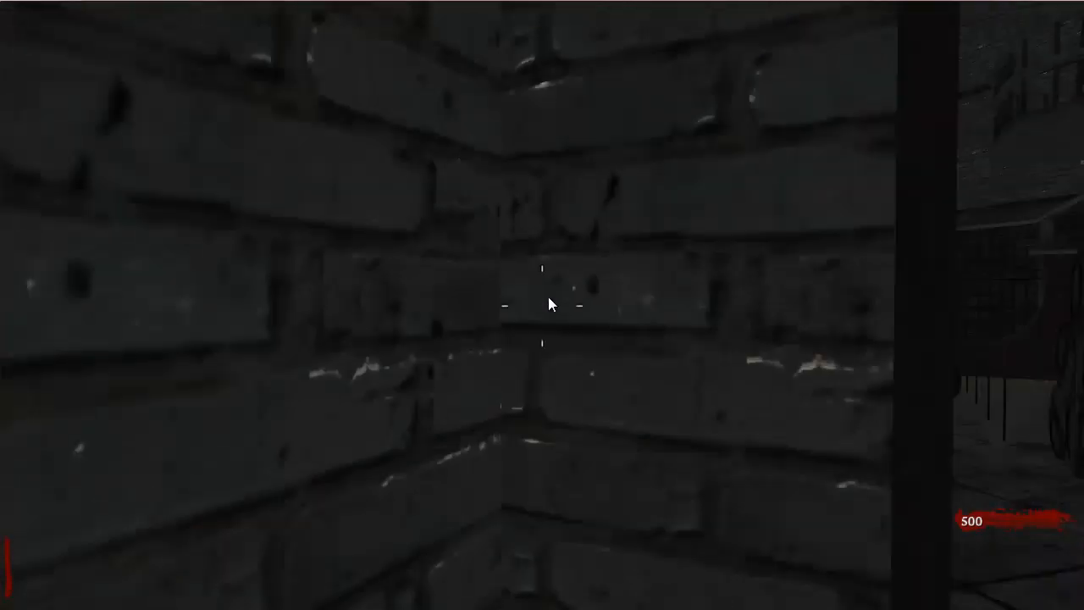
mouse_move(542, 305)
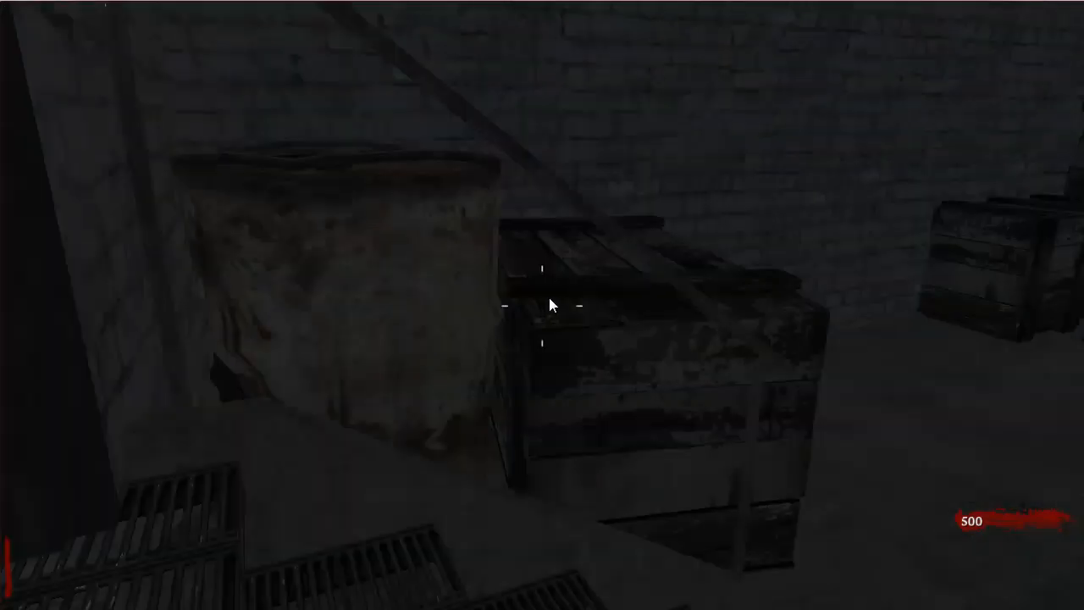
mouse_move(542, 303)
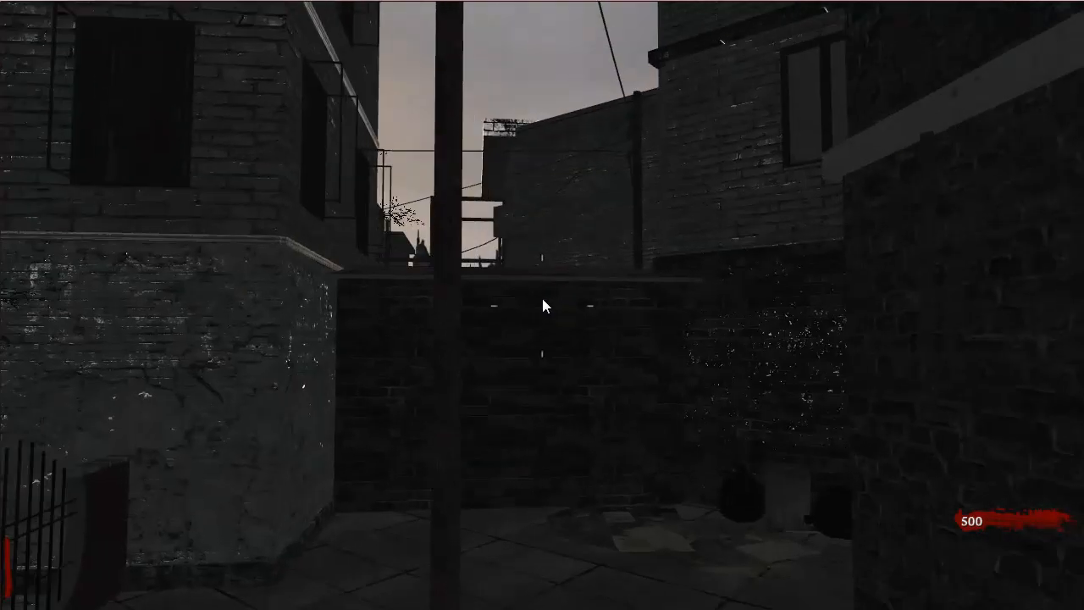
mouse_move(542, 304)
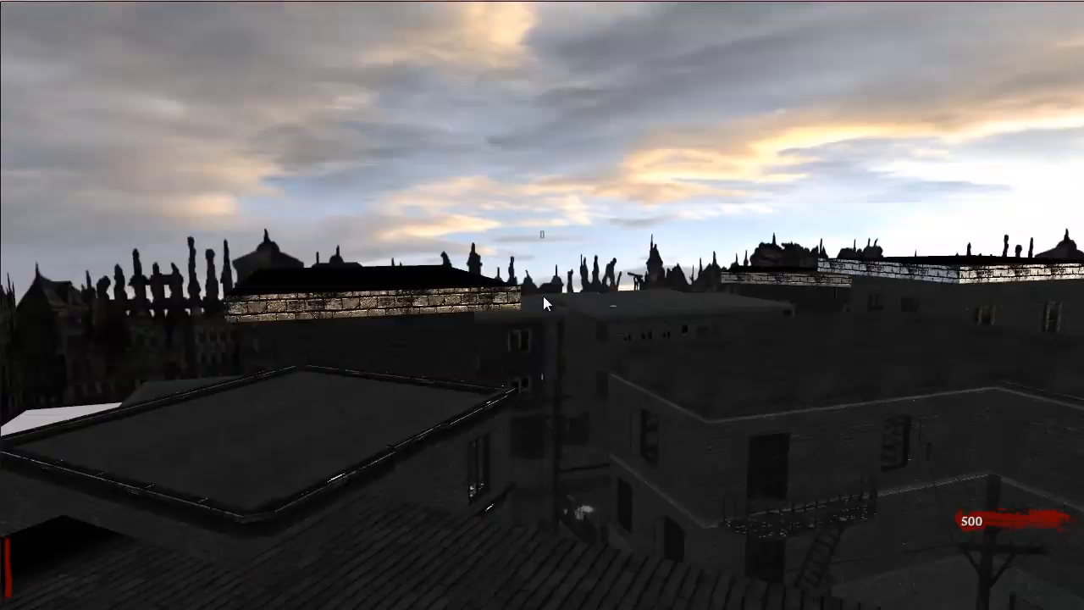
mouse_move(542, 305)
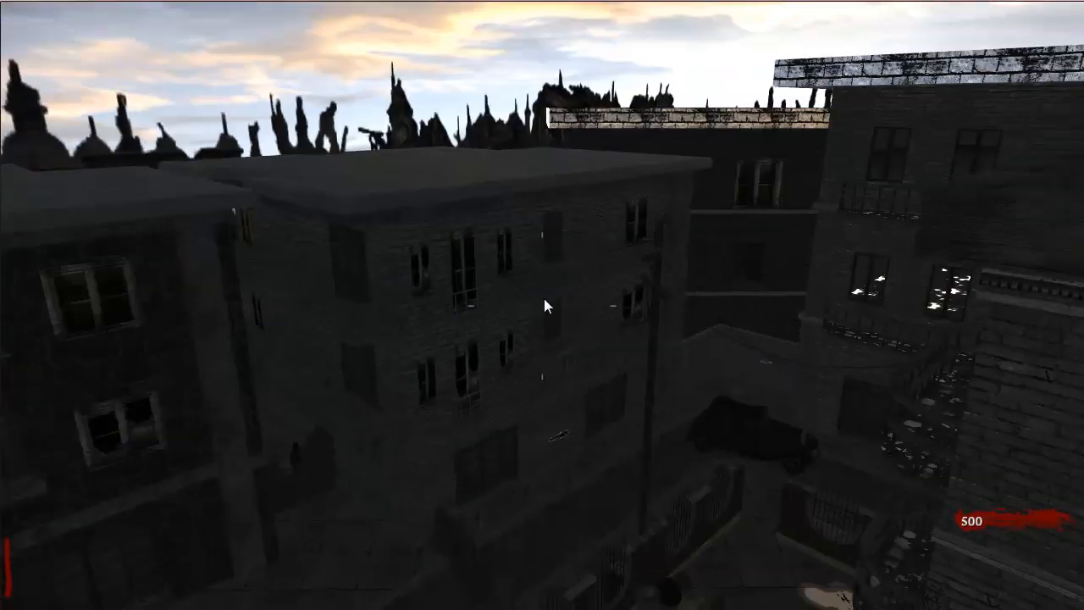
mouse_move(542, 305)
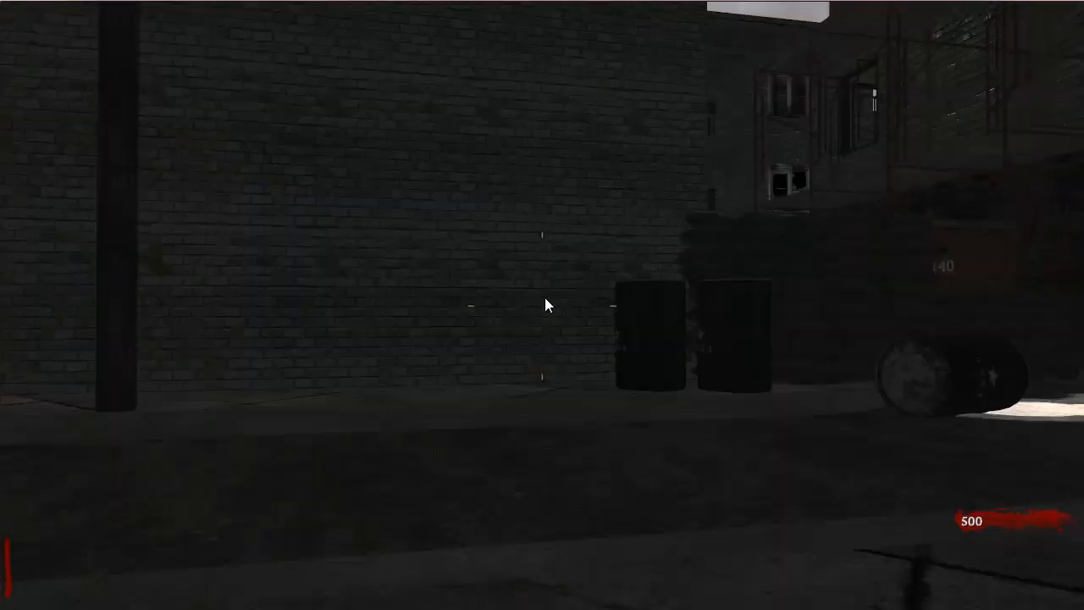
mouse_move(542, 305)
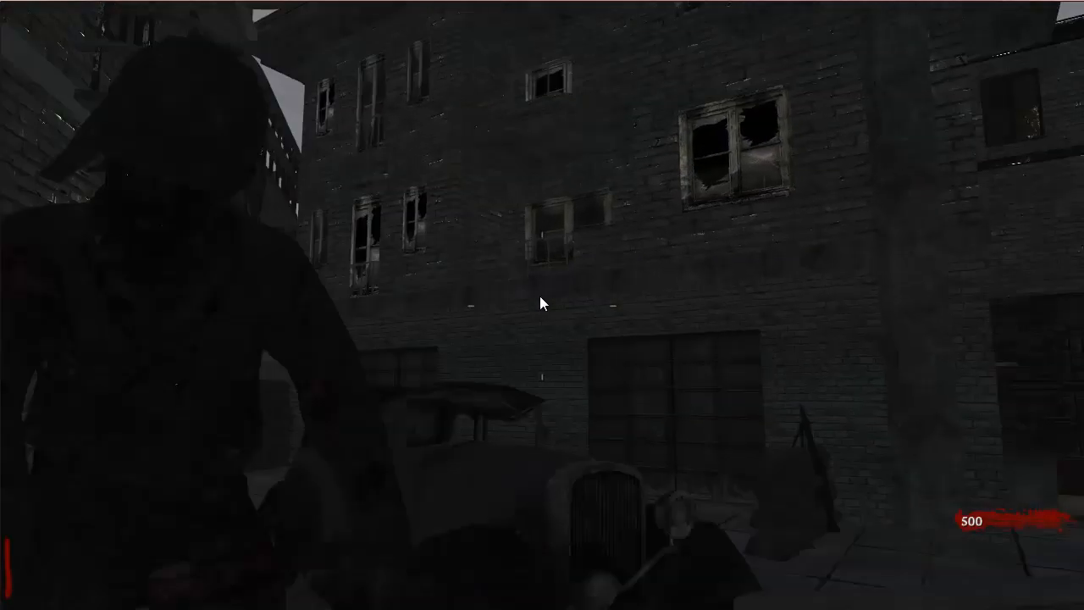
mouse_move(542, 305)
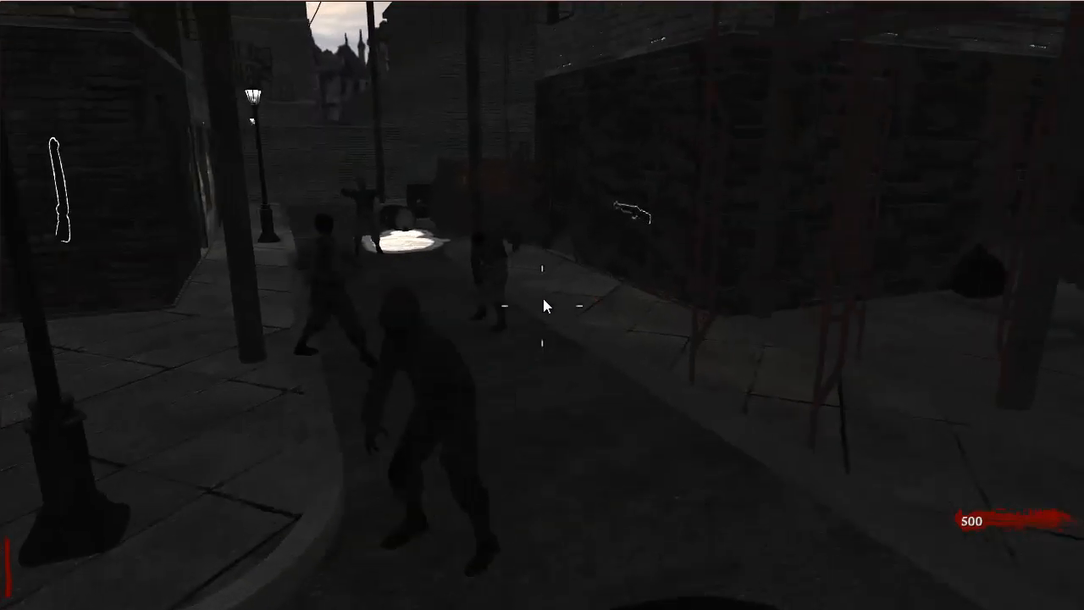
mouse_move(551, 314)
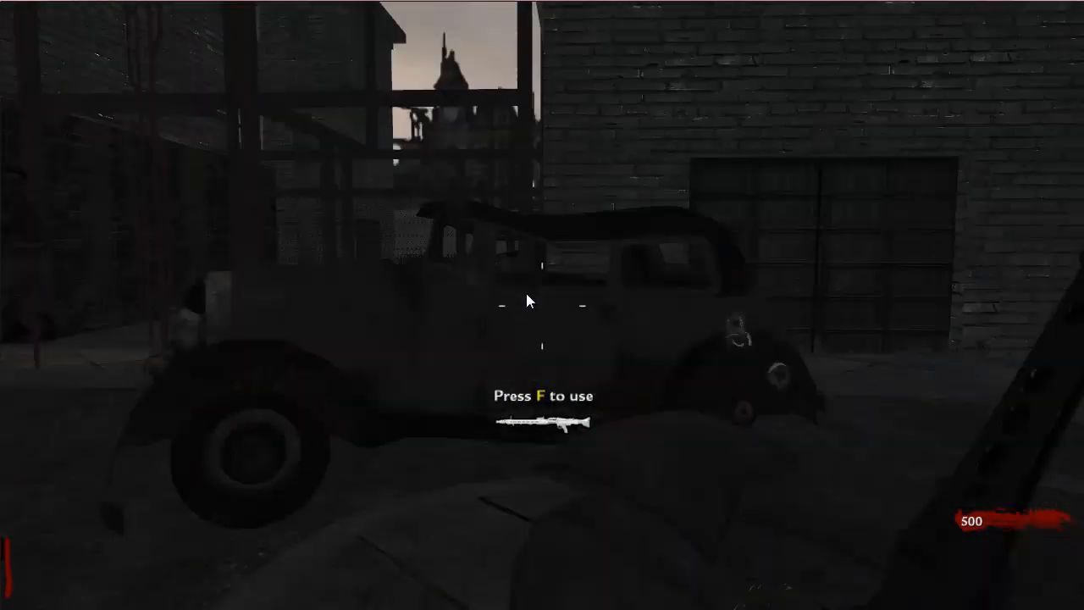
mouse_move(550, 308)
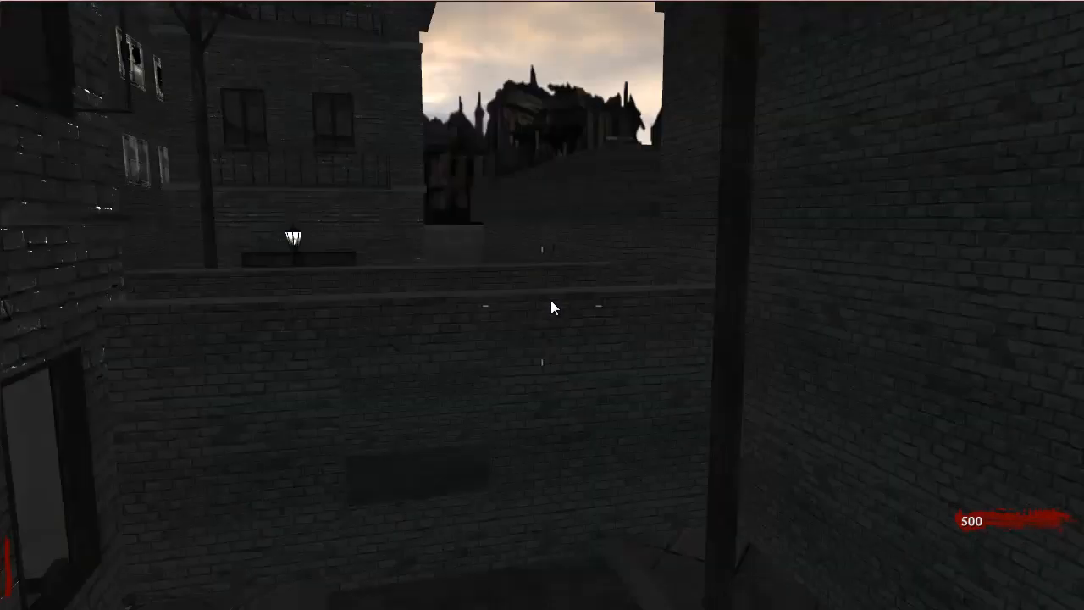